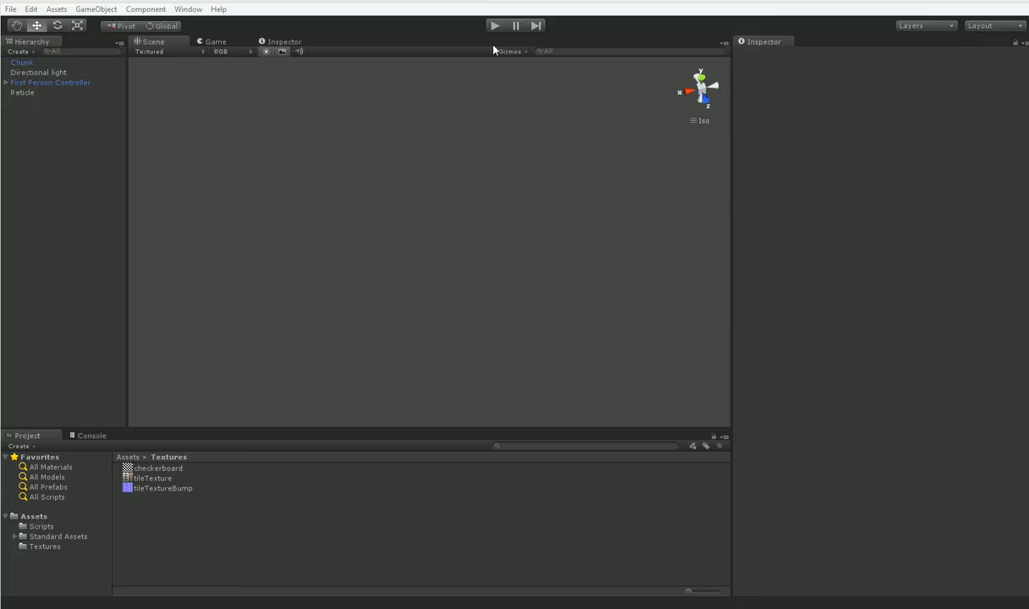
mouse_move(386, 212)
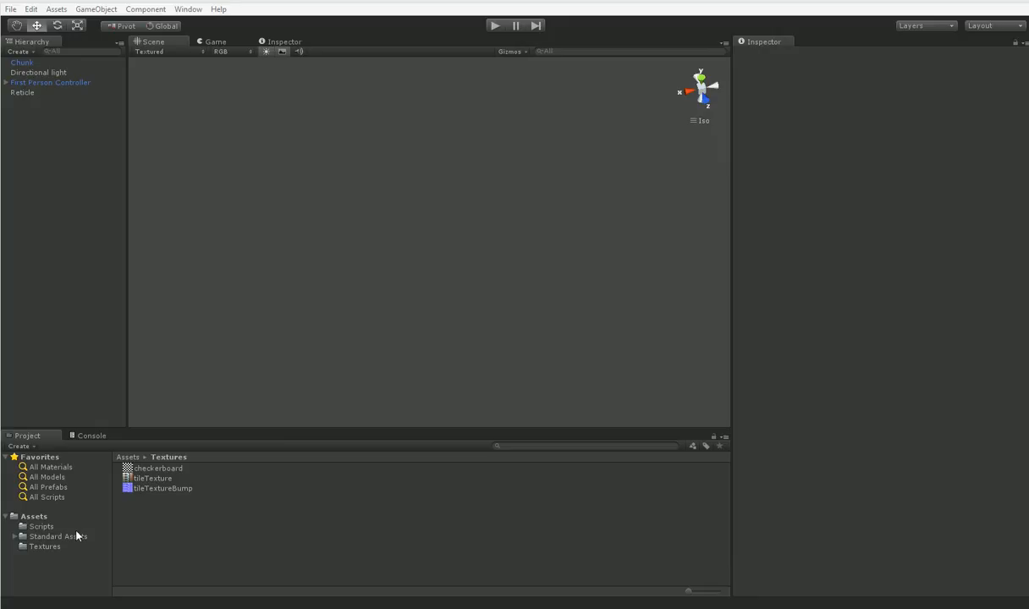
Select the Biome script in the Scripts folder and bring it up in MonoDevelop
left_click(41, 526)
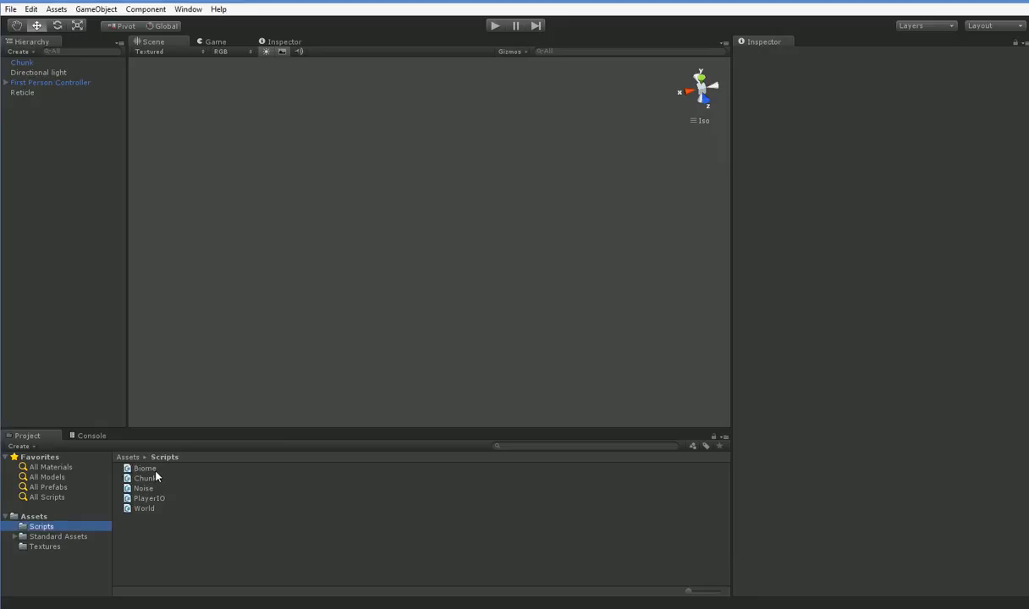
left_click(145, 467)
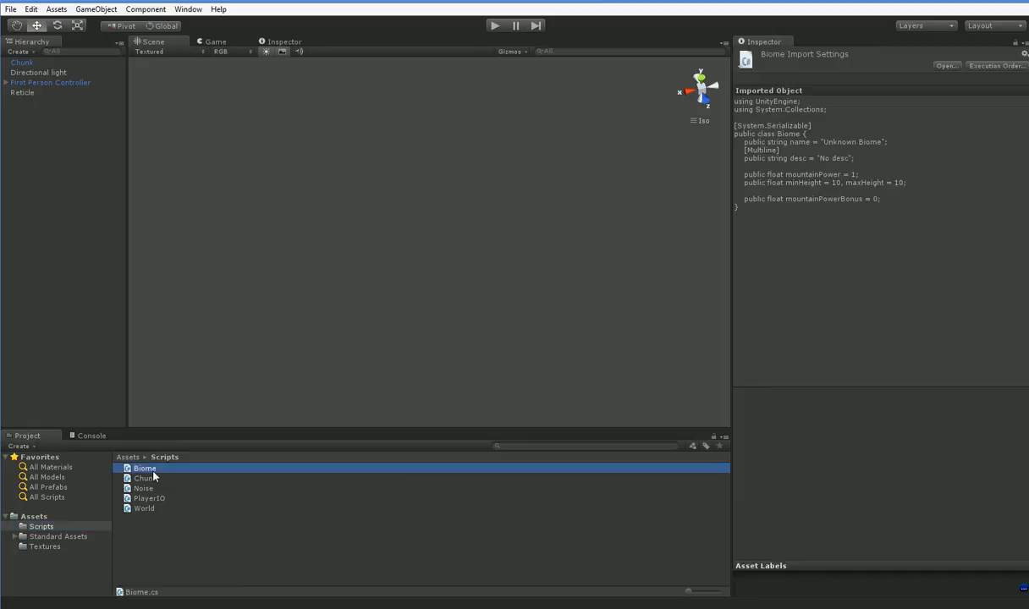
double_click(144, 467)
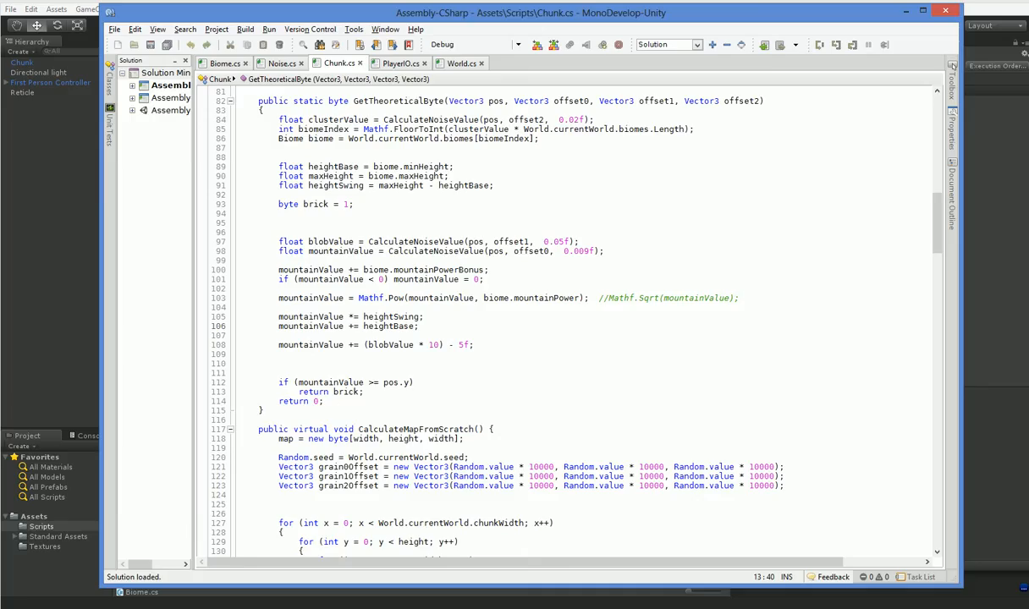
scroll("up", 3)
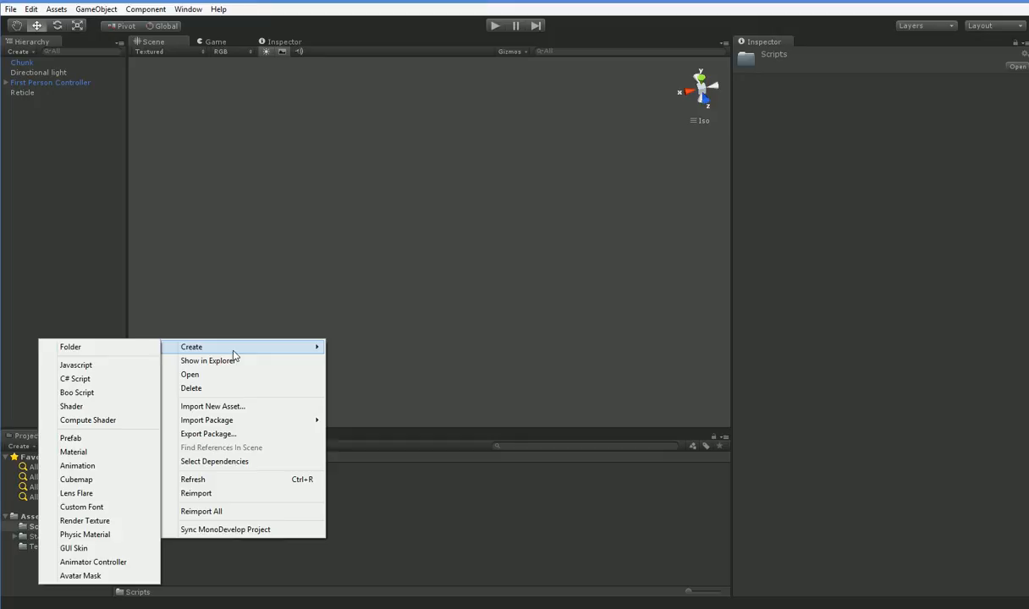
Begin creating a new asset in the Scripts folder for the Bricklayer script
left_click(75, 379)
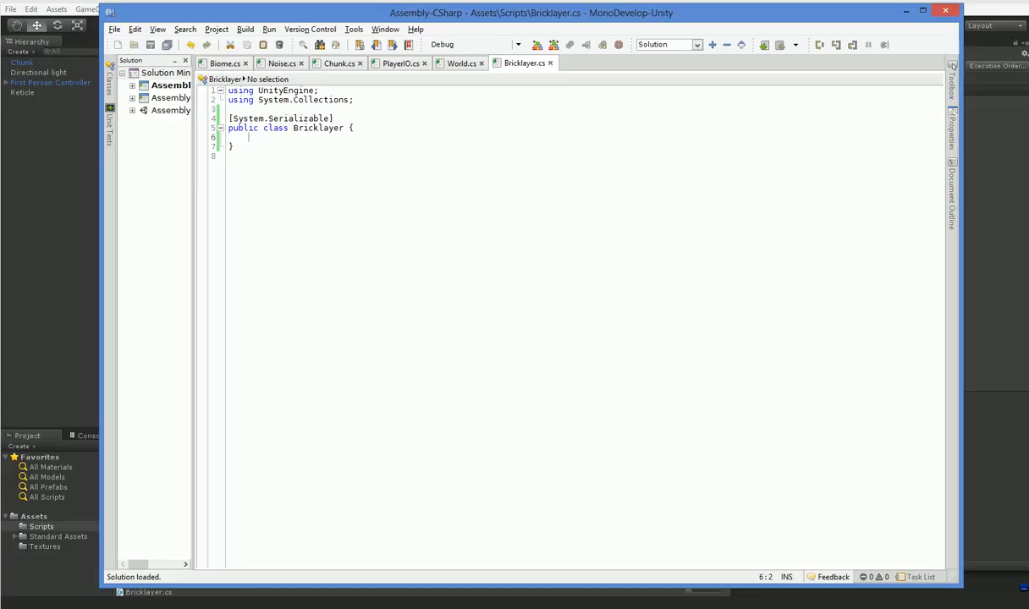
Declare public string name defaulting to "Unnamed Bricklayer"
type("public string n")
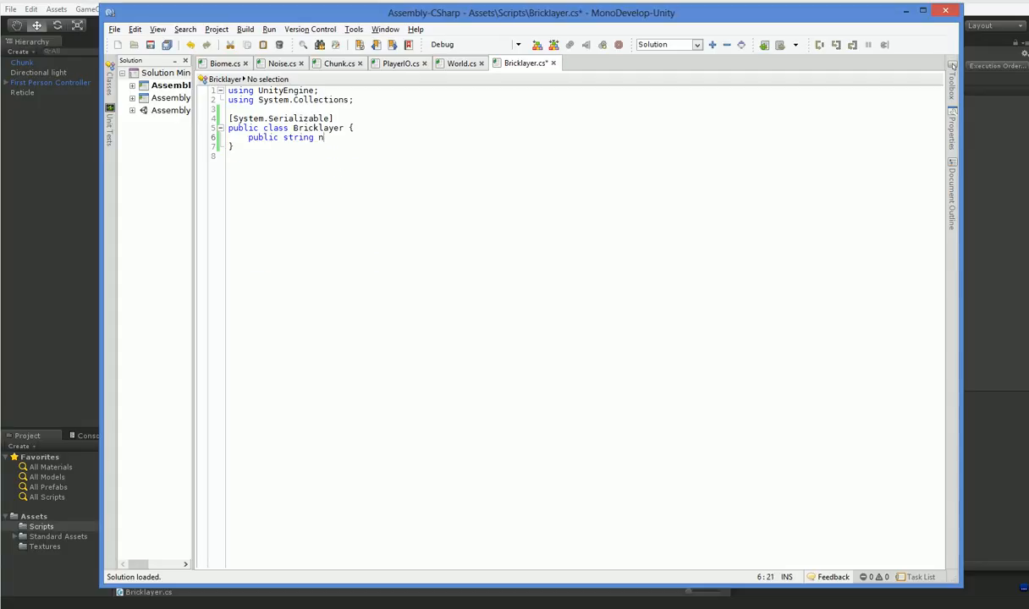
type("ame = \"Unnamed")
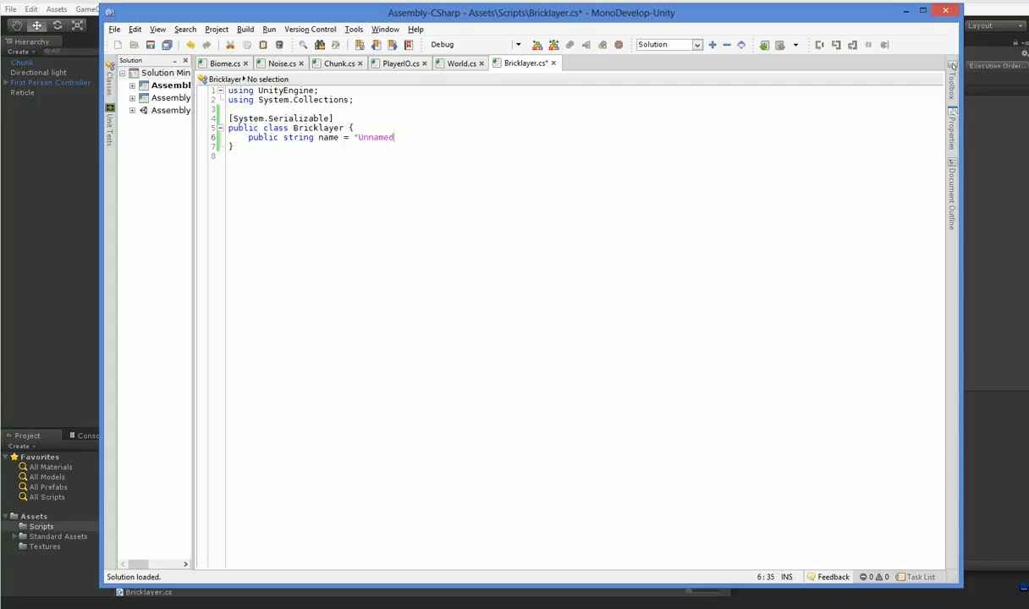
type("Bricklayer\";")
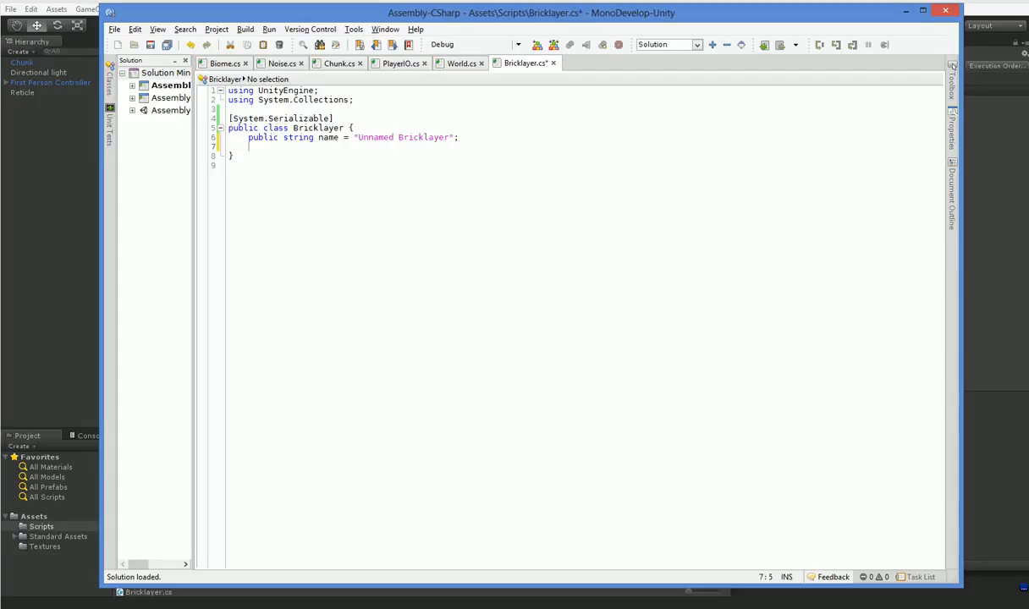
Declare public BrickType brick, discarding a mistyped enum keyword
type("public")
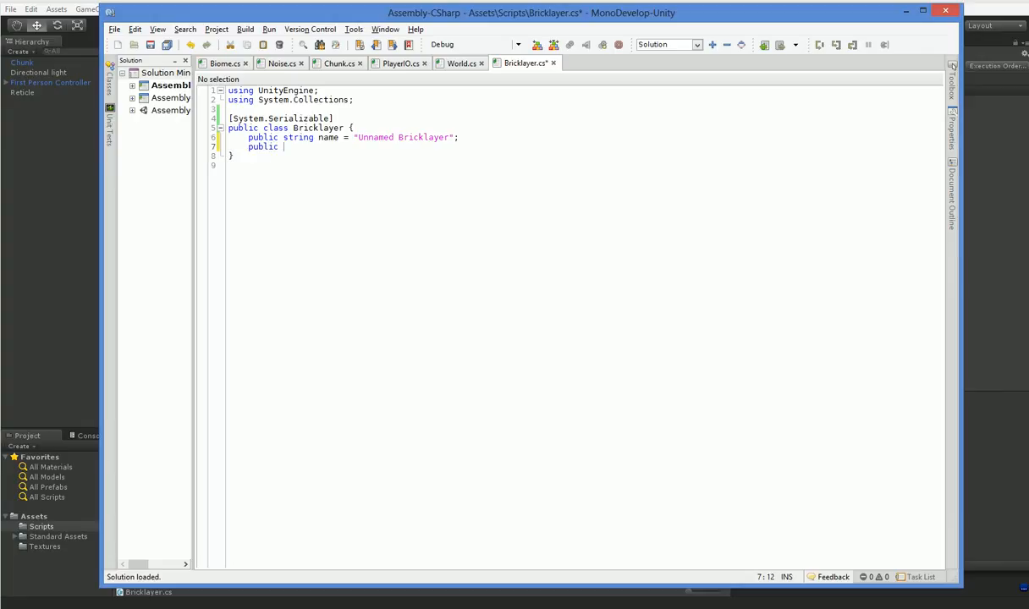
type("enum")
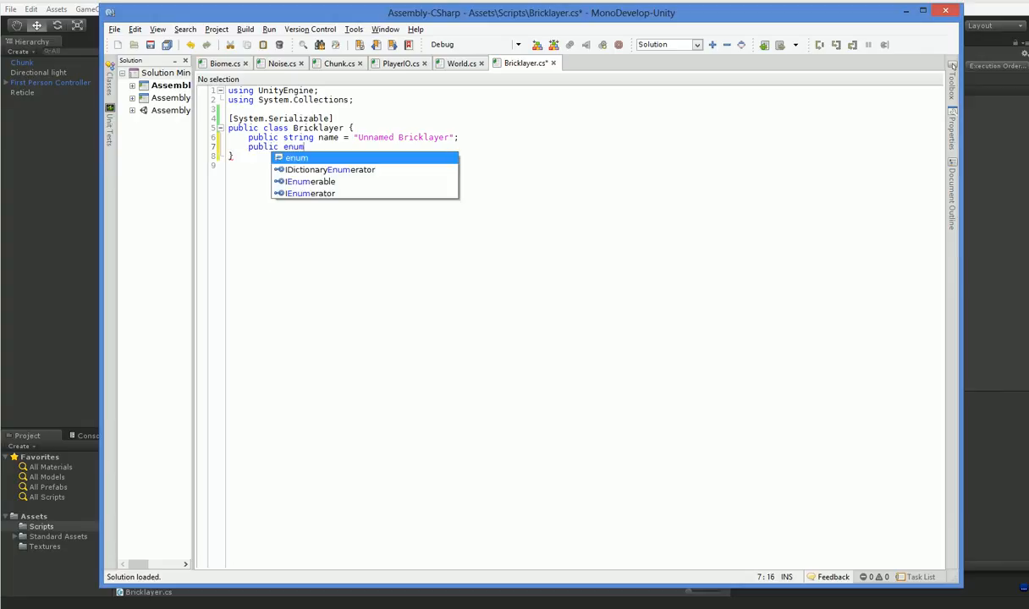
type("brick")
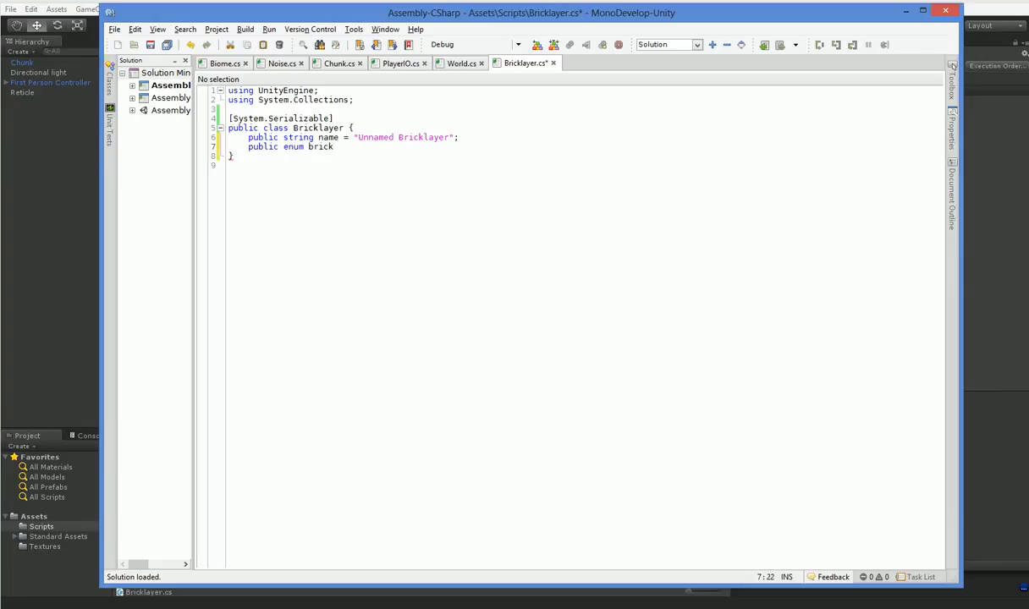
key("BackSpace")
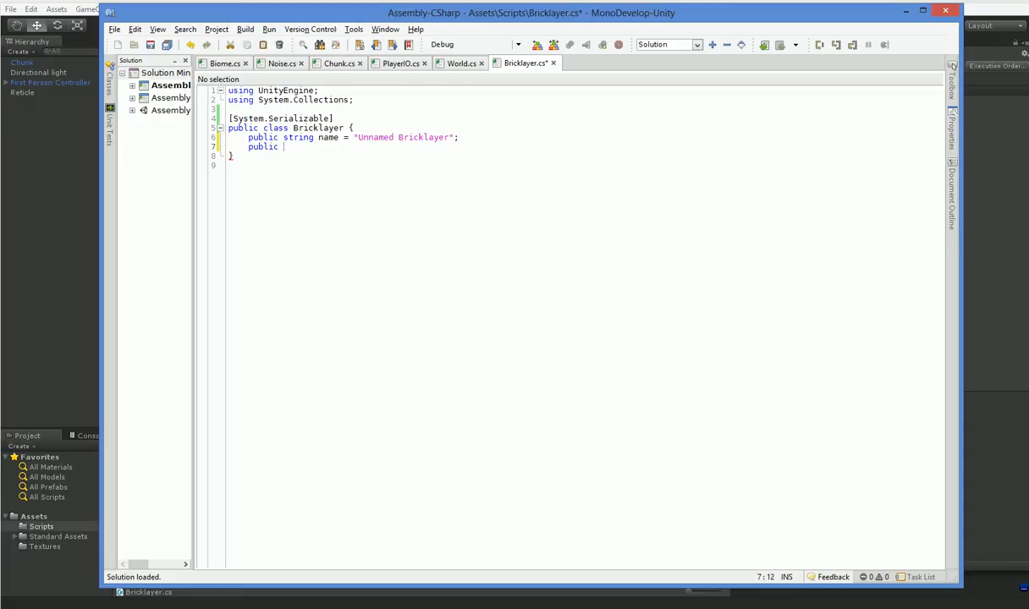
type("BrickType")
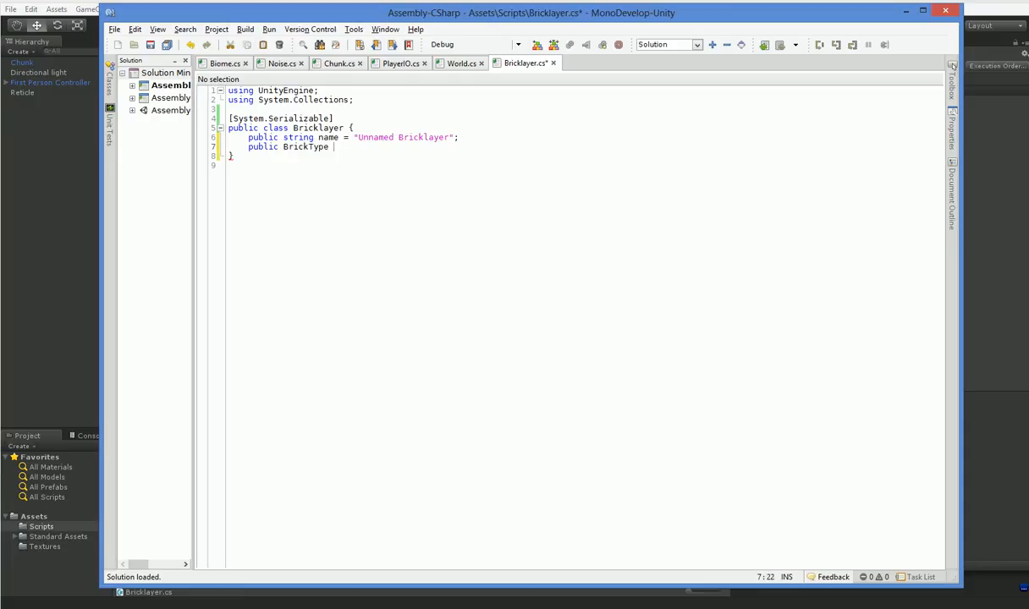
type("brick;")
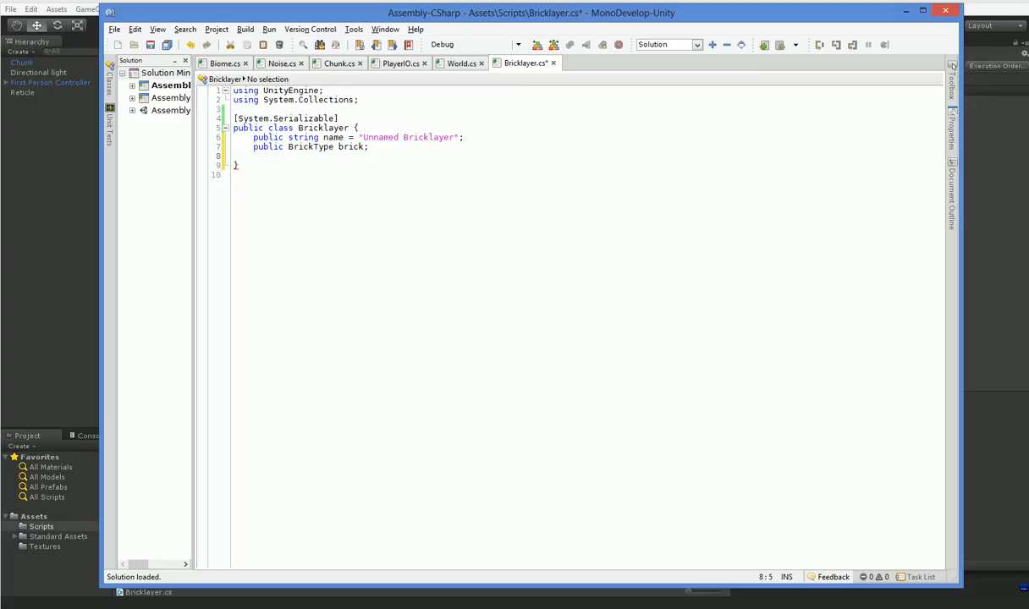
Declare public float weight = 1 and begin the next declaration
left_click(254, 155)
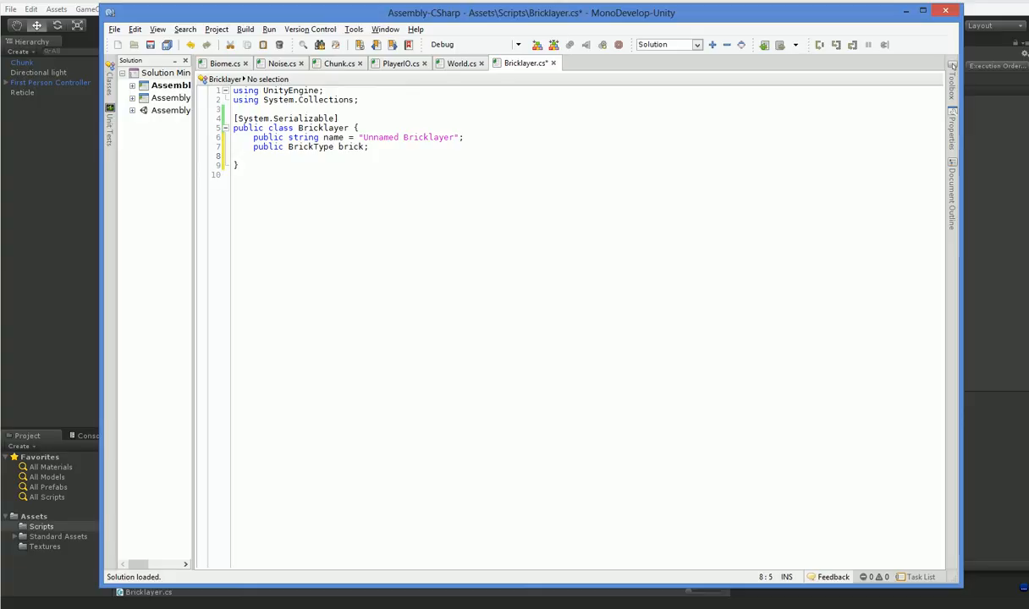
type("public float weight =")
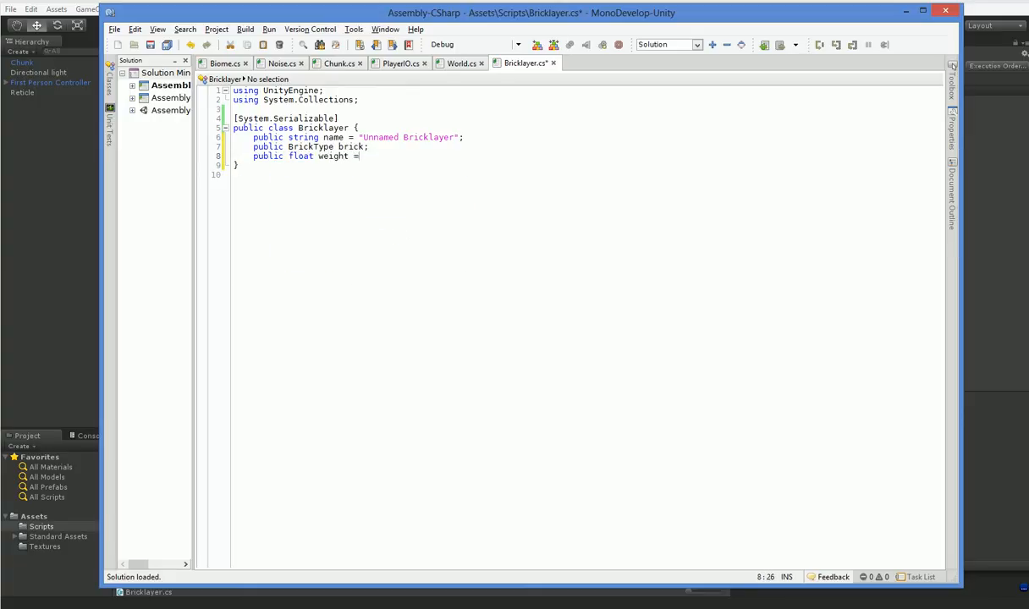
type("1;")
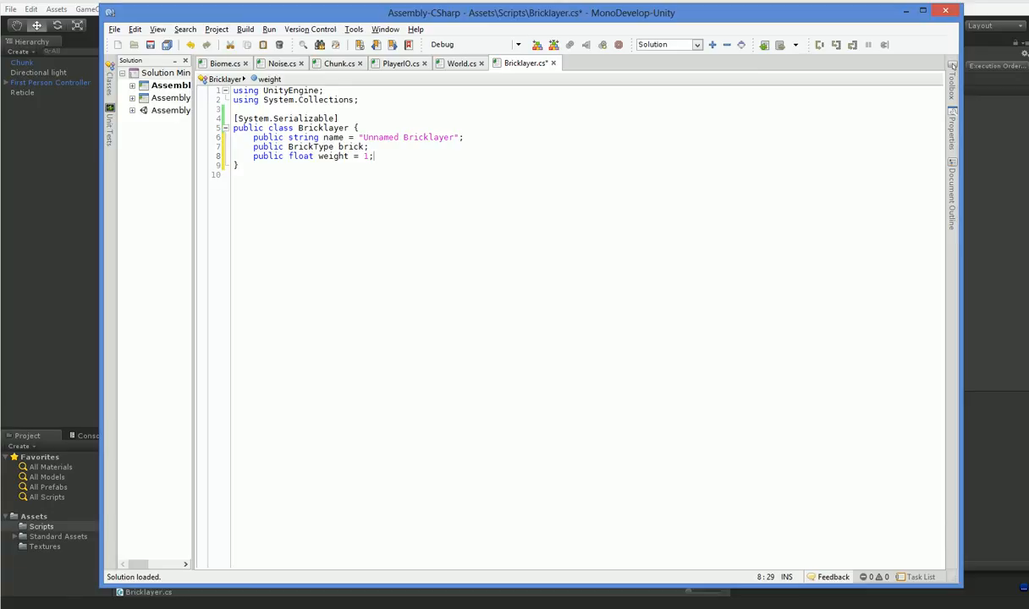
type("public enum")
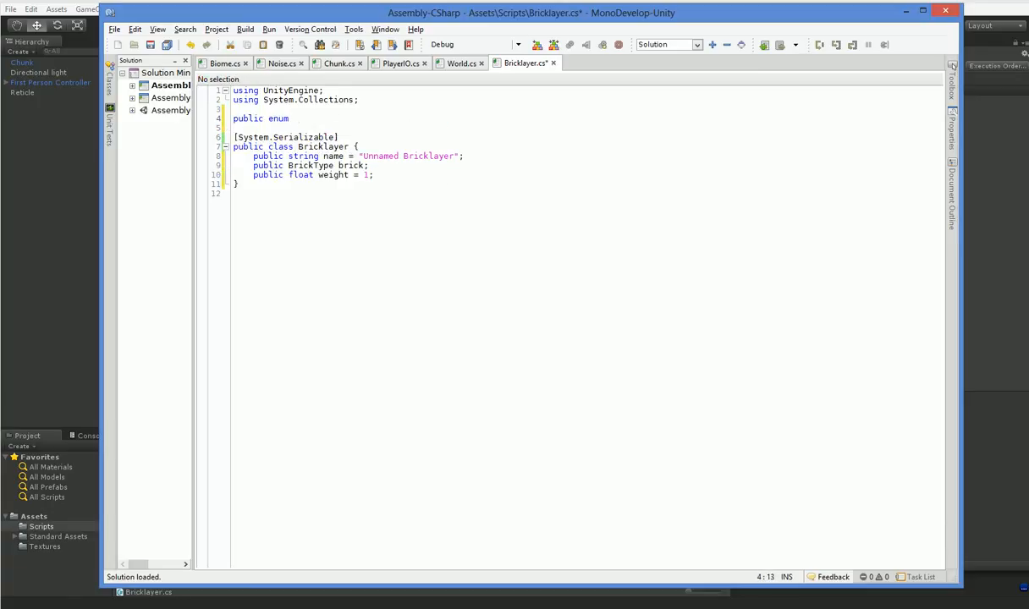
Write enum BricklayerCondition with None, AboveGroundLevel, GroundLevel and BelowGroundLevel
type("BrickLayer")
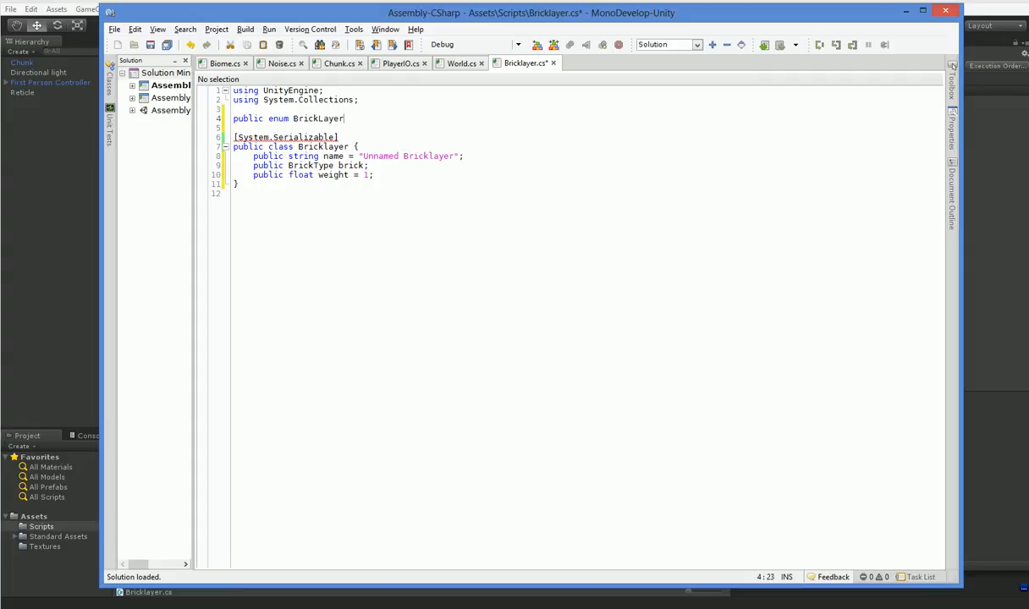
key("BackSpace")
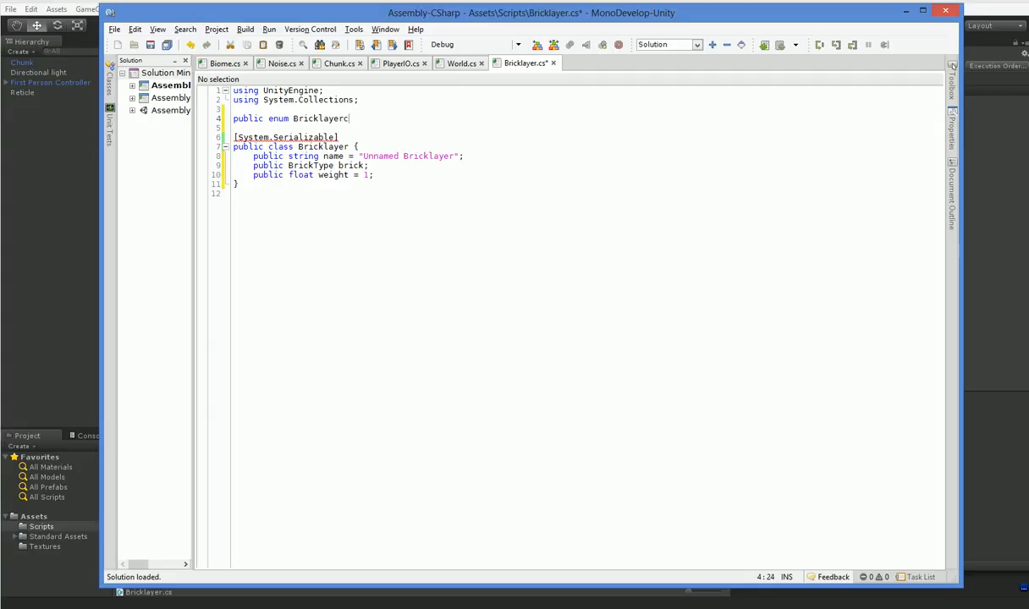
type("ondition {")
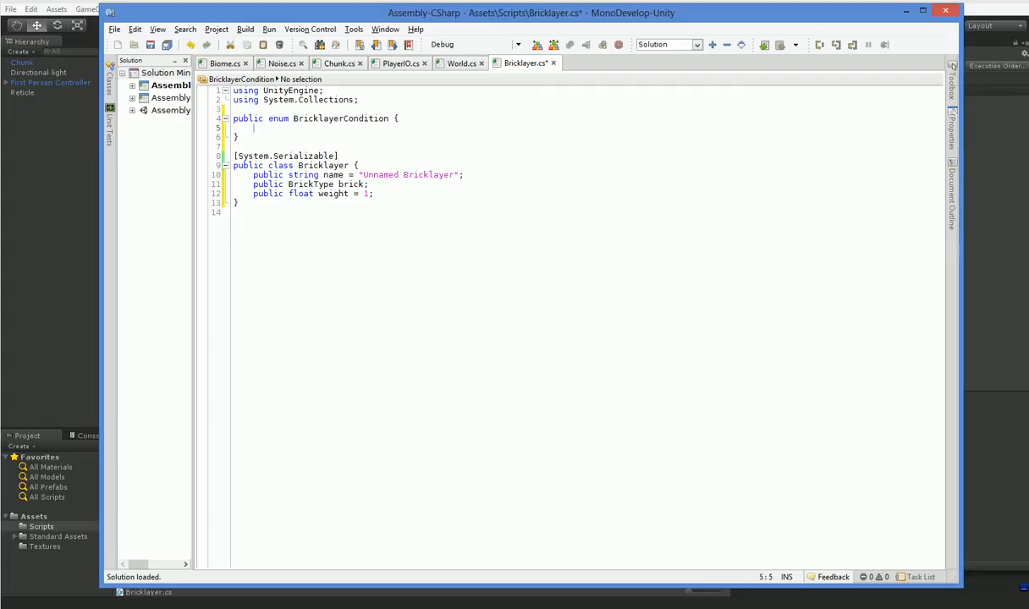
type("None,")
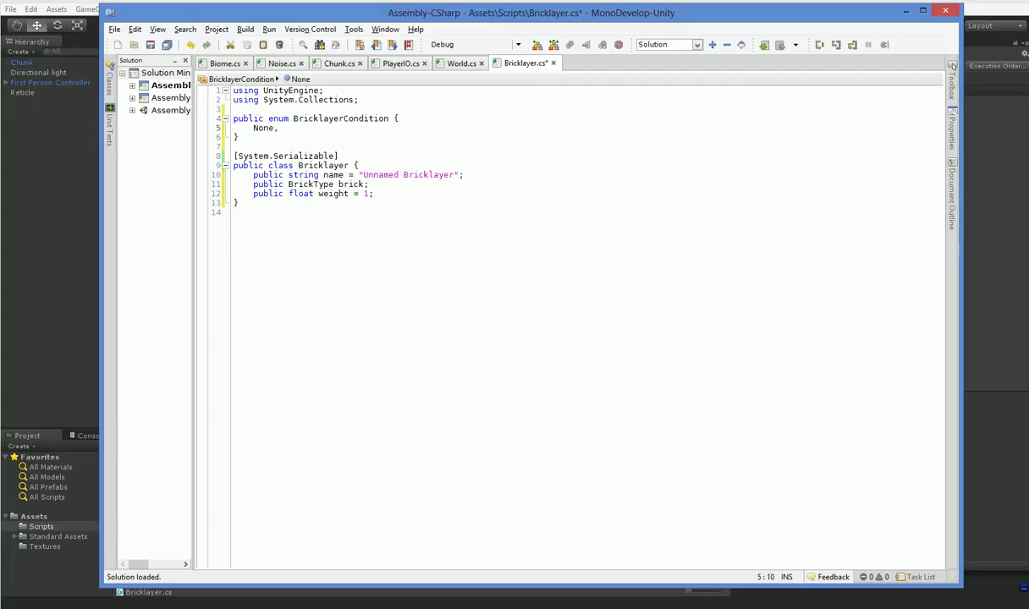
type("GroundLevel,")
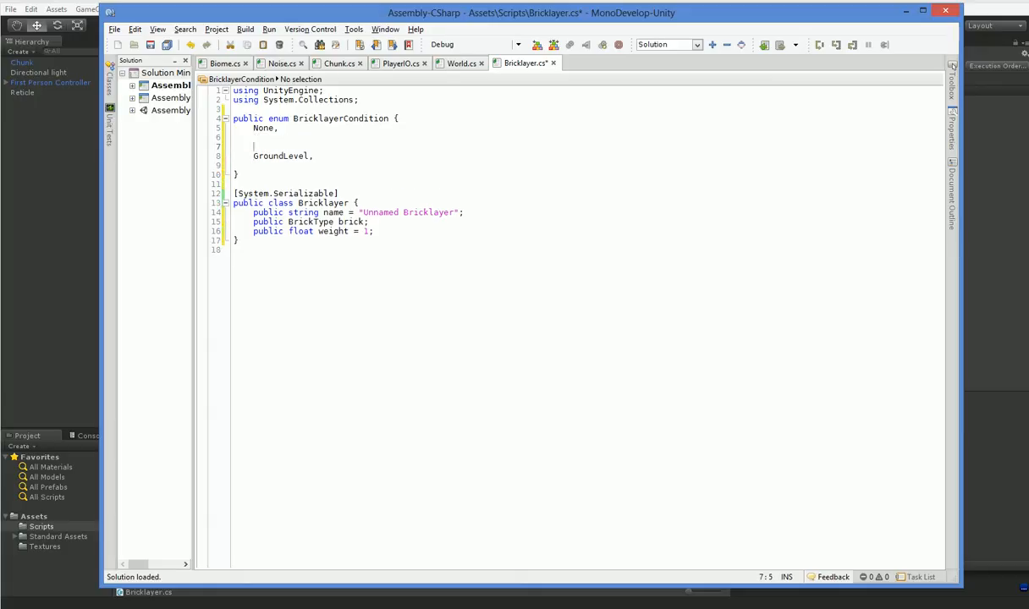
type("A")
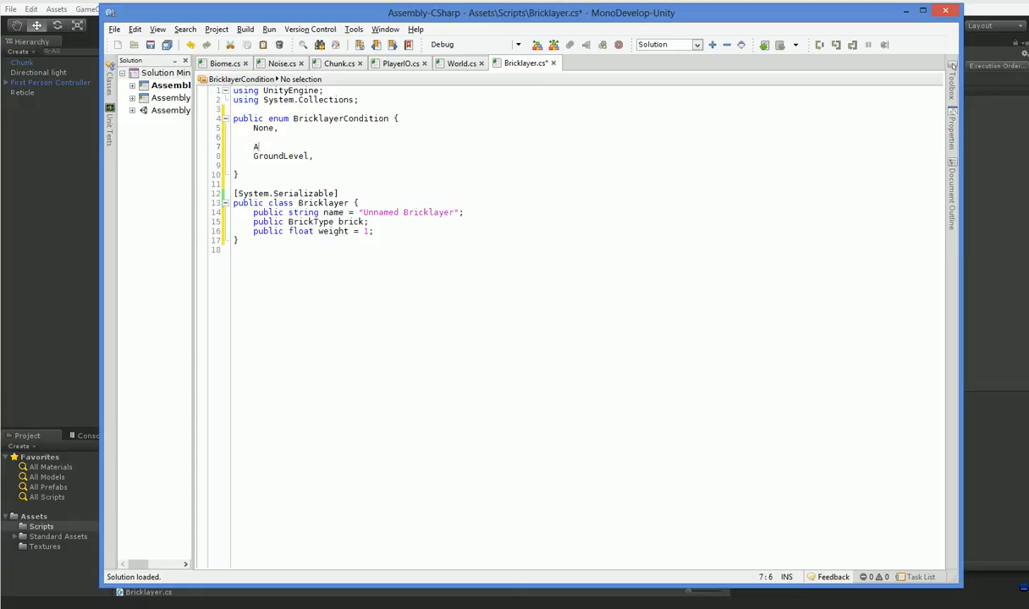
type("boveGroundLevel,")
left_click(588, 164)
type("Bel")
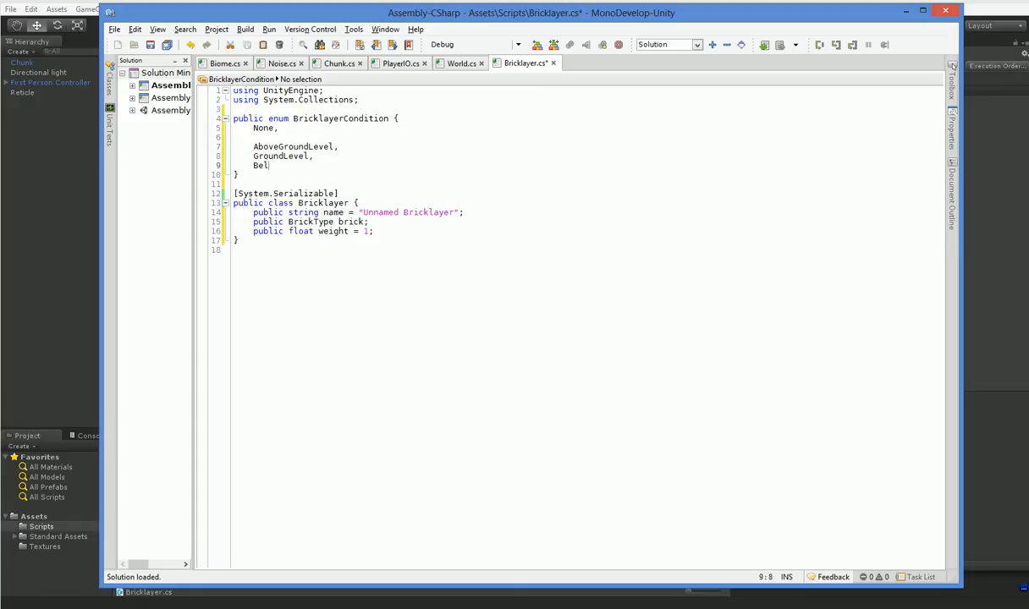
type("owGroundLevel")
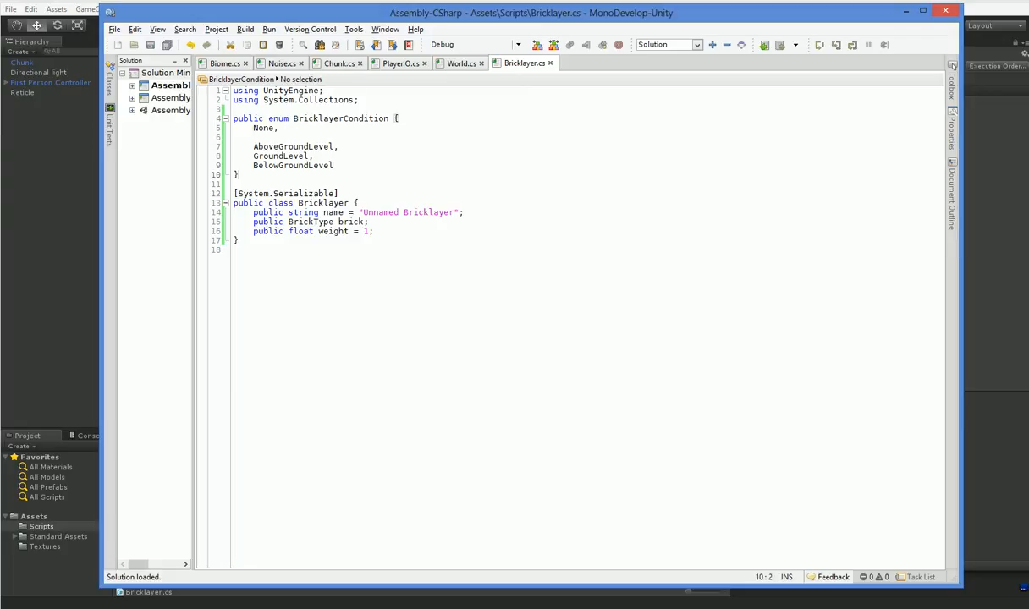
Add a public BricklayerCondition[] conditions field below weight
left_click(333, 230)
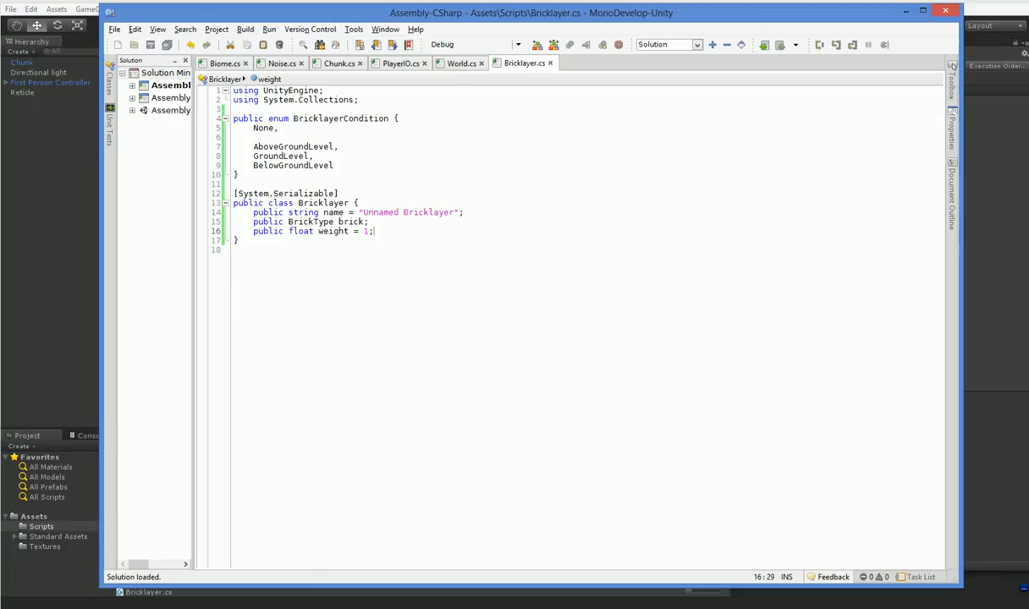
type("public BricklayerCondition[")
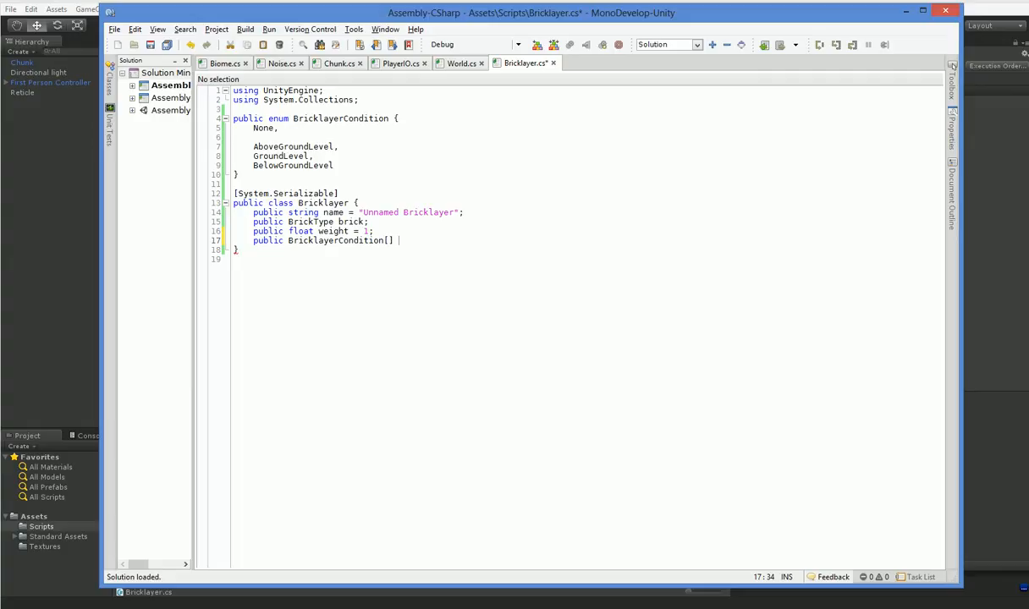
type("conditio")
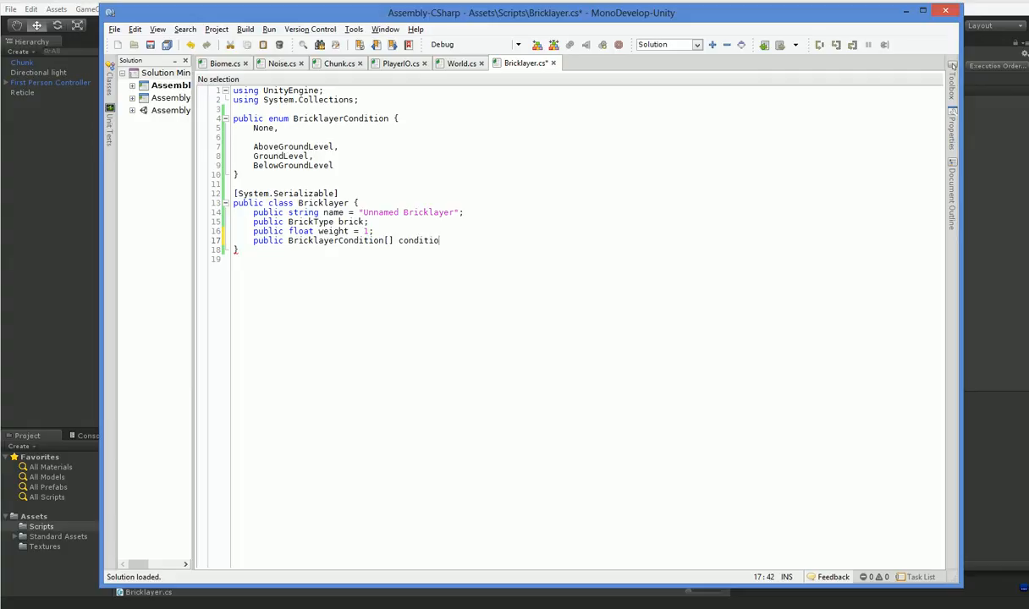
type("ns;")
left_click(589, 259)
type("public fl")
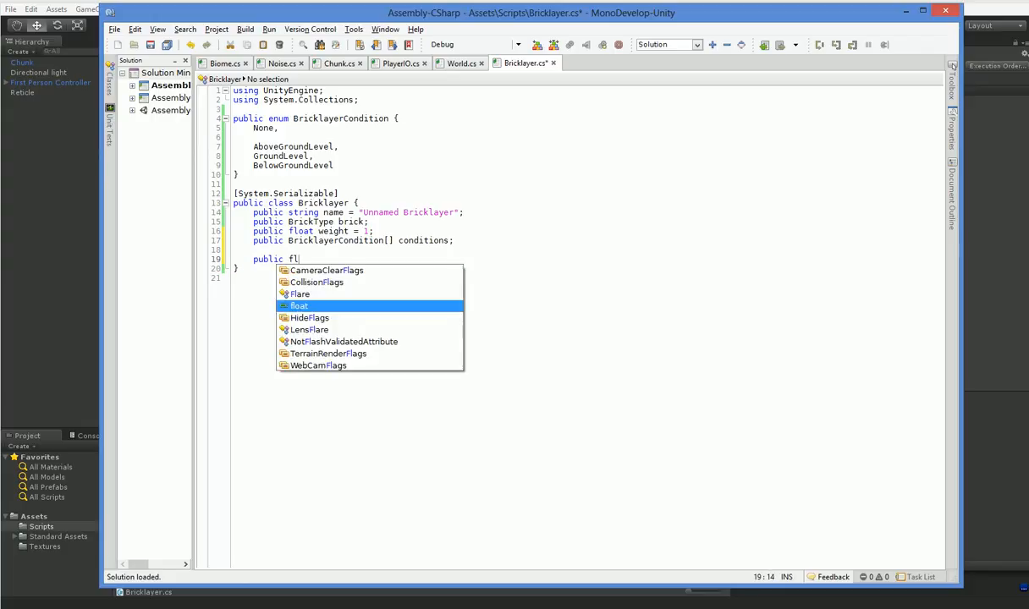
Begin virtual float Bid with int x, y, z and a float mountainValue parameter
type("virtual float bid")
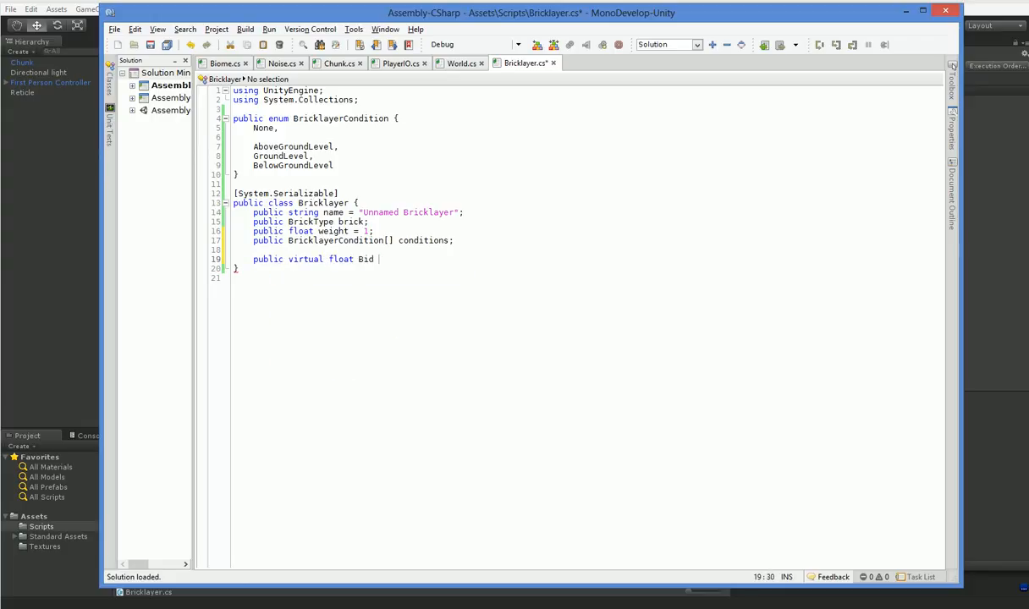
type("(")
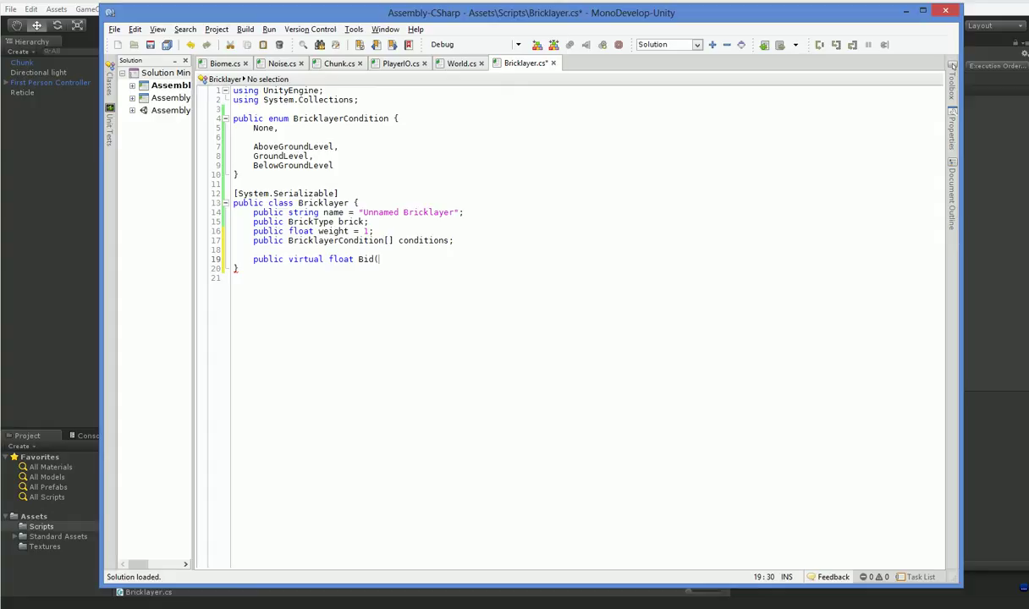
type("int x, i")
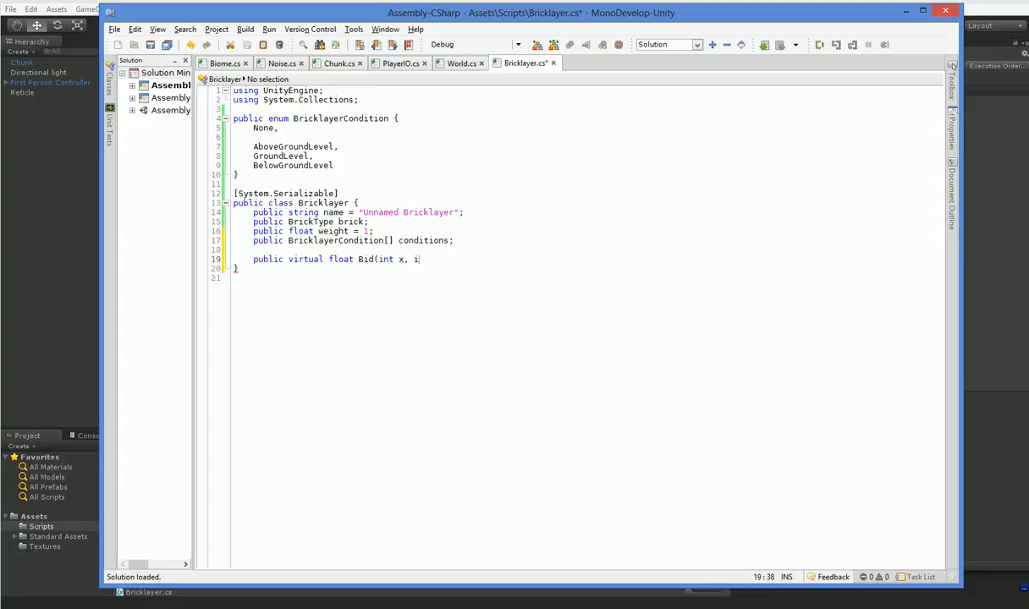
type("nt y, int z,")
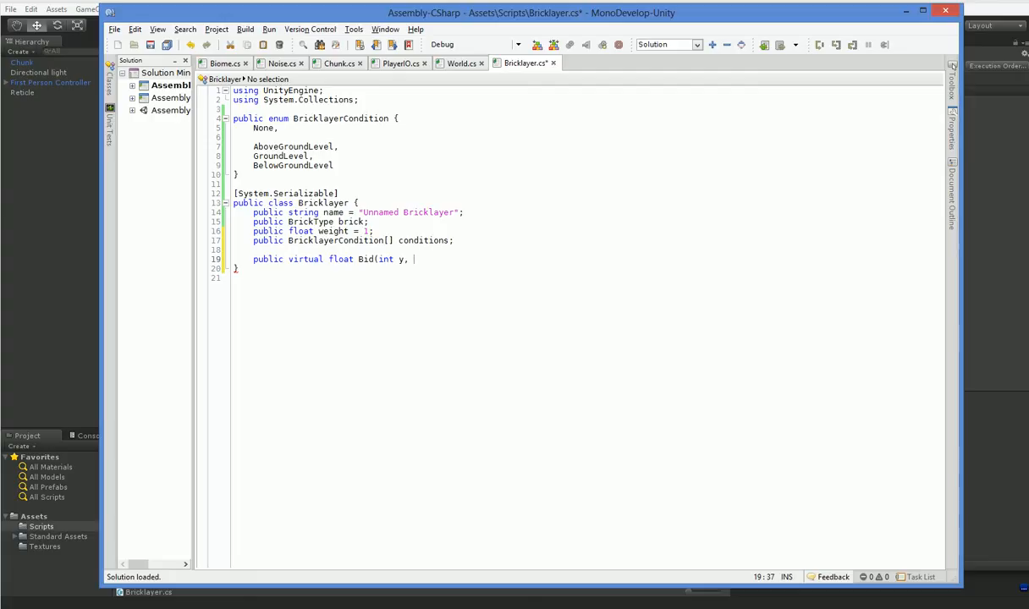
type("float mountainValue, float")
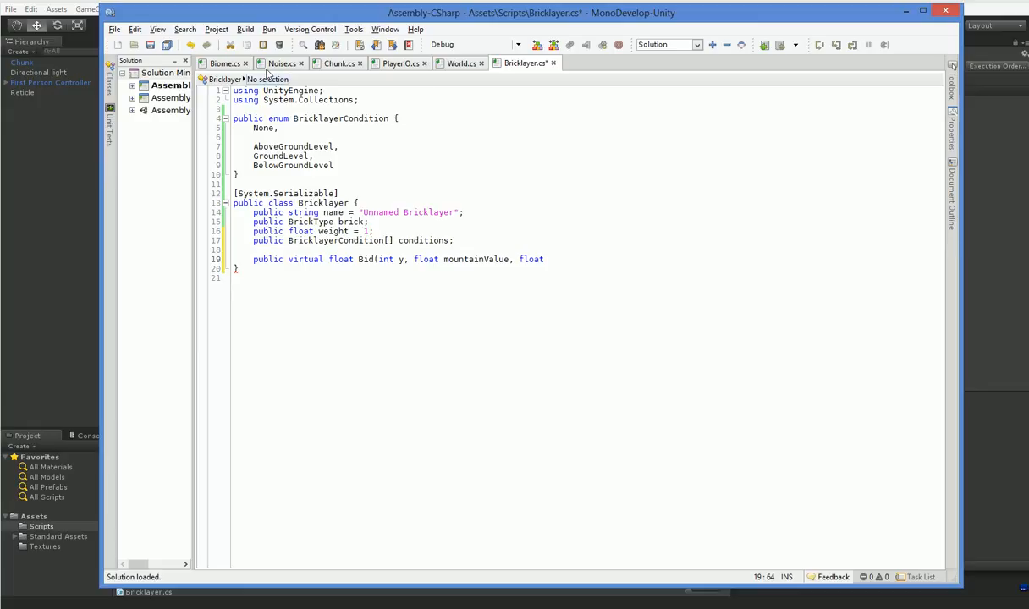
Scroll Chunk.cs to GetTheoreticalByte to see the mountainValue and blobValue calculations
left_click(338, 65)
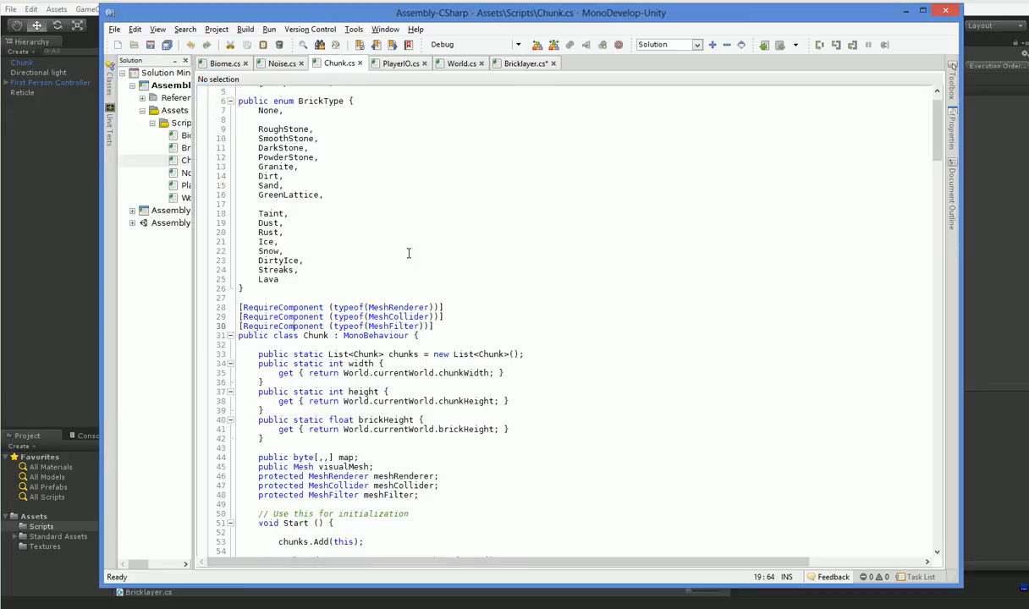
scroll("down", 3)
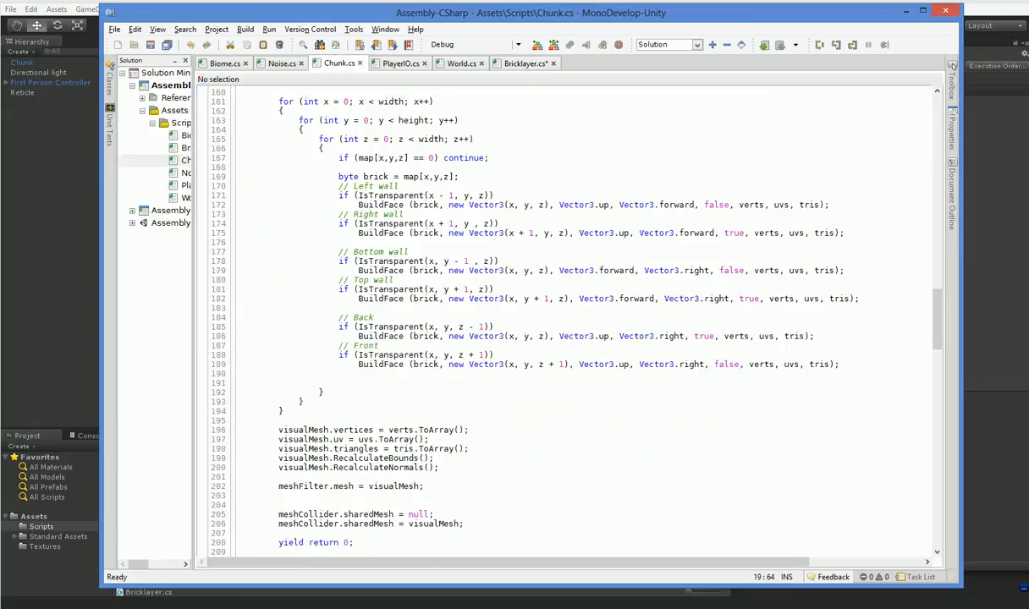
scroll("down", 3)
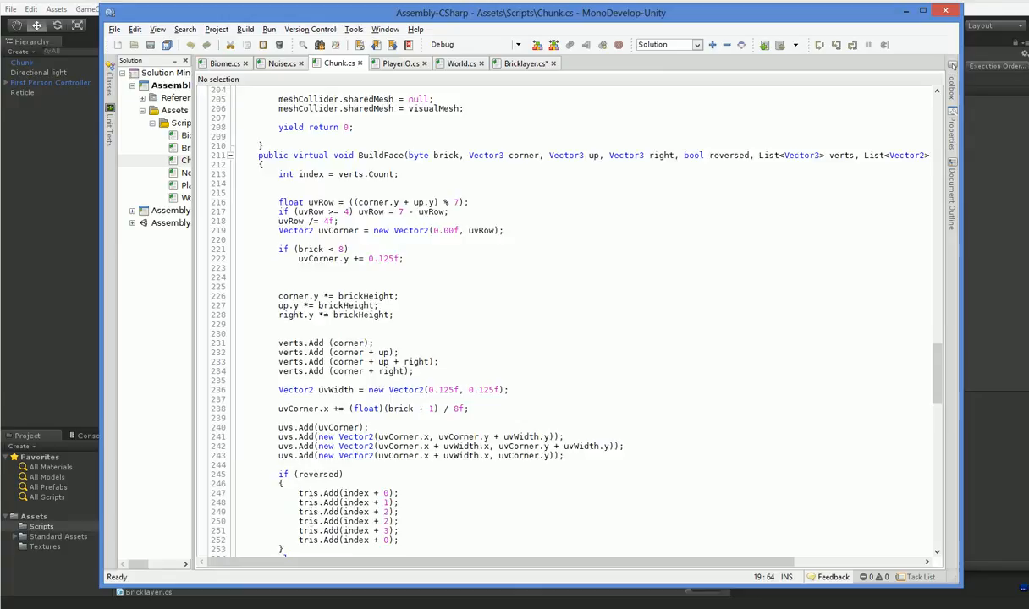
scroll("up", 3)
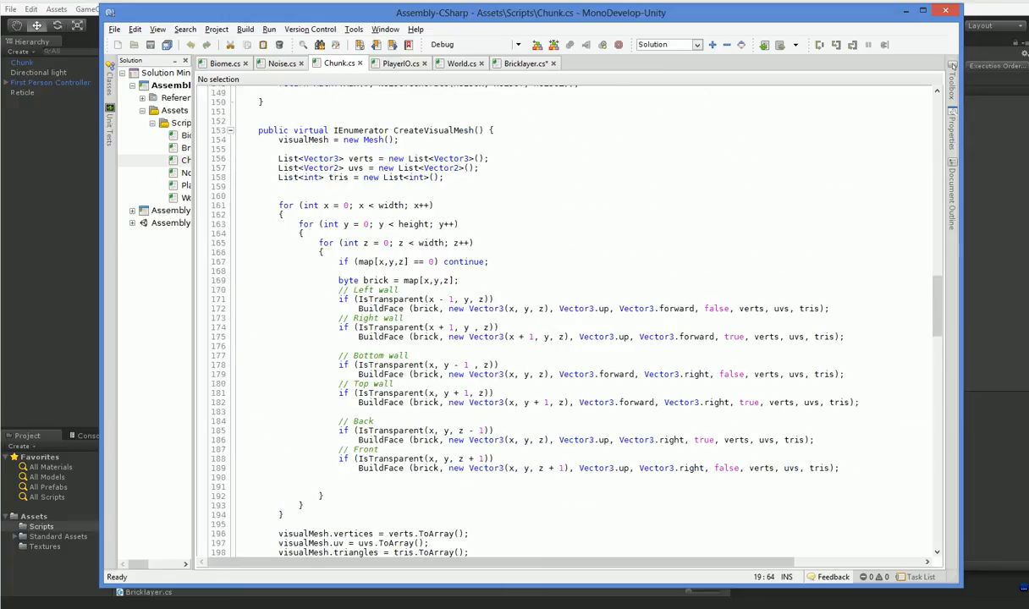
scroll("up", 3)
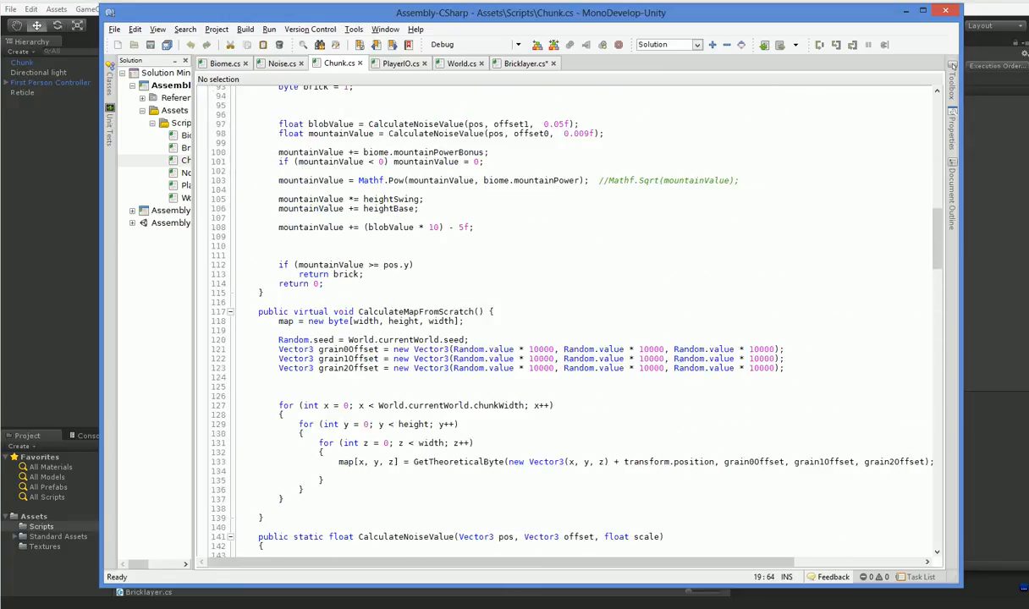
scroll("up", 3)
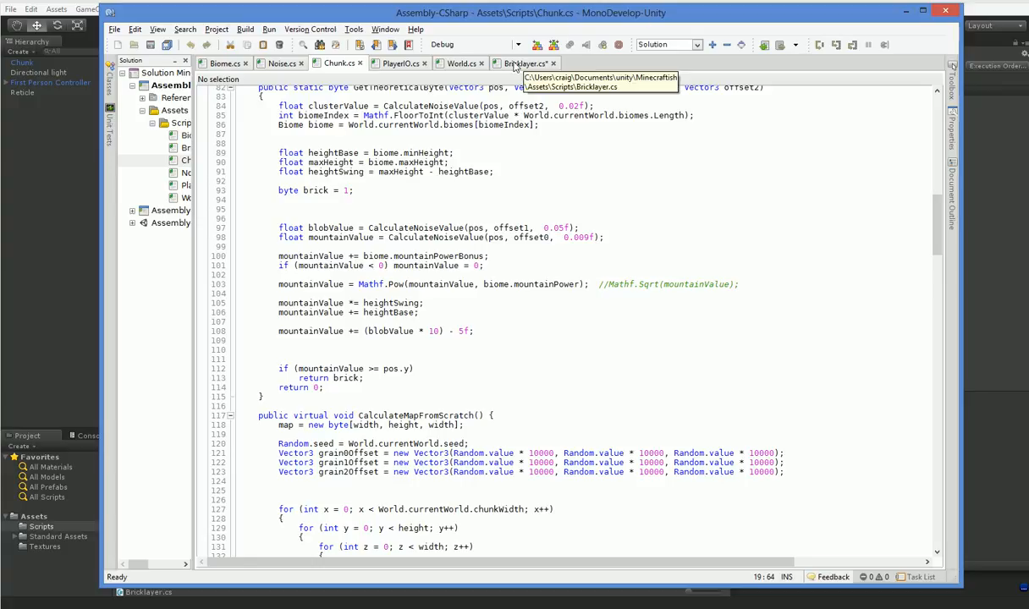
Finish the Bid signature with float blobValue and Chunk chunk parameters
left_click(521, 64)
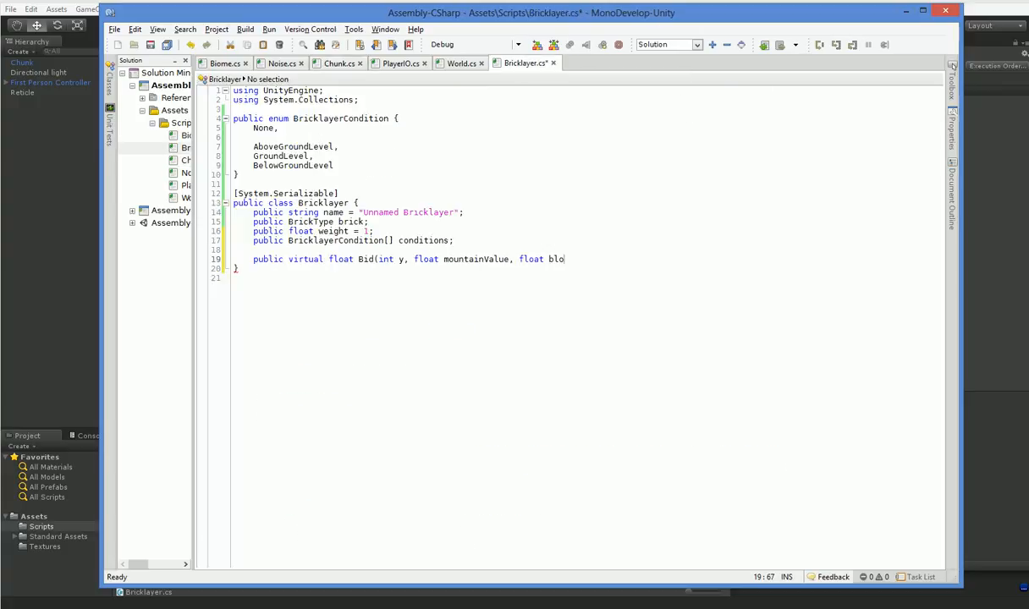
type("bValue,")
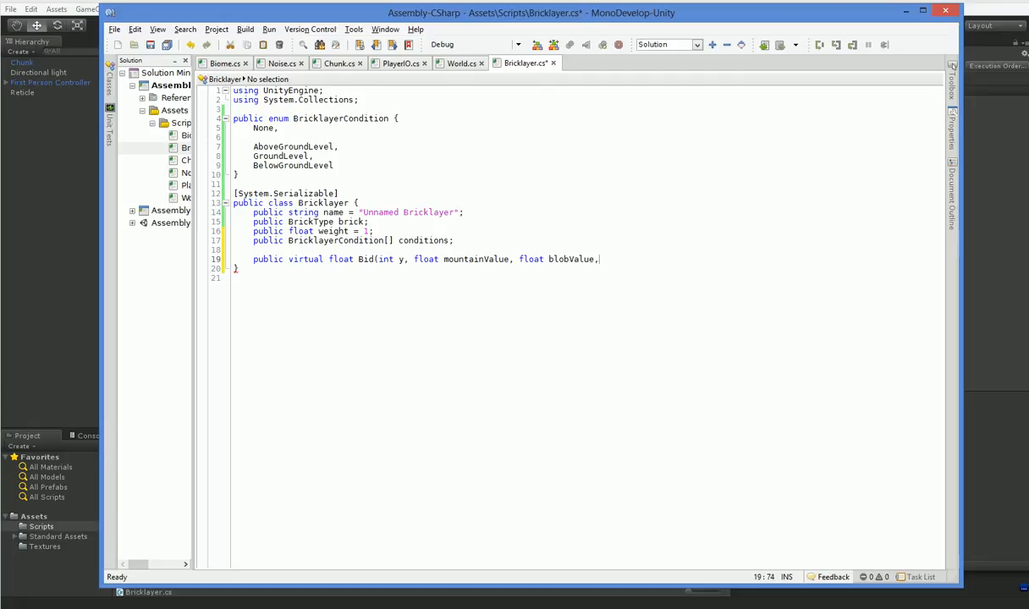
type("M")
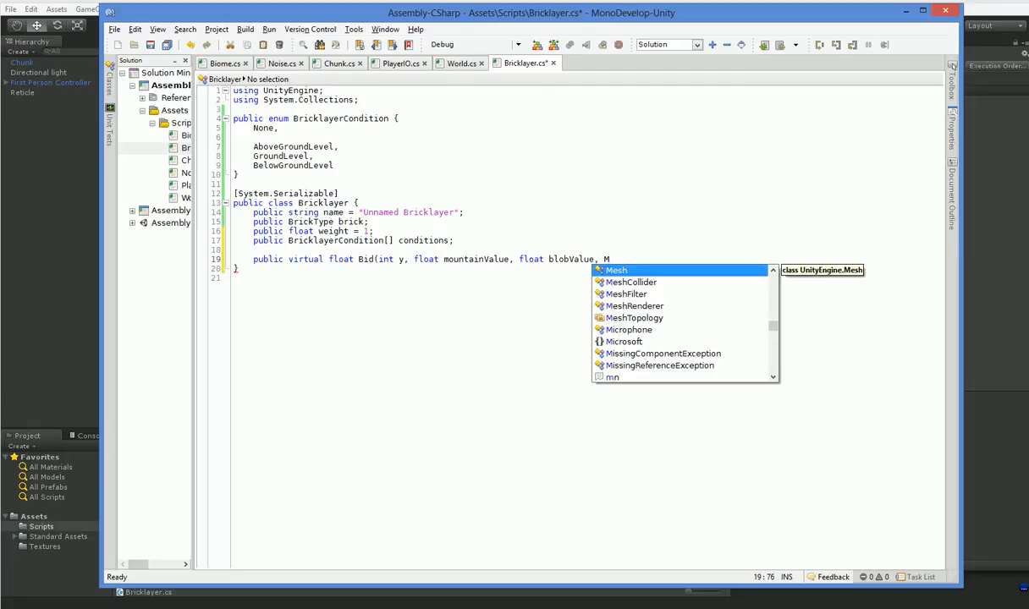
type("Chunk chunk) {")
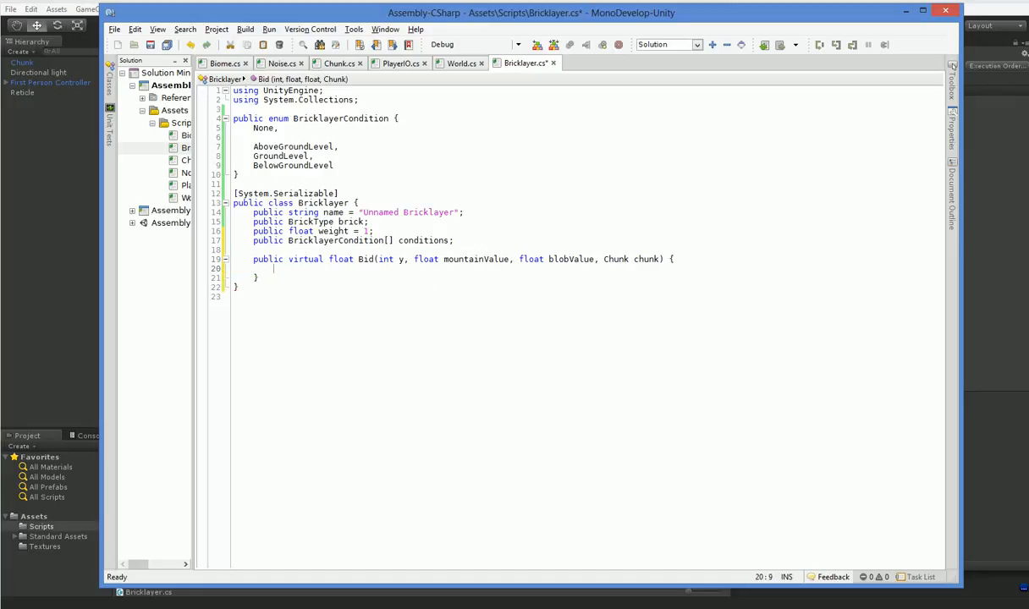
Add a float bid variable and return it multiplied by weight when weight is nonzero
key("Return")
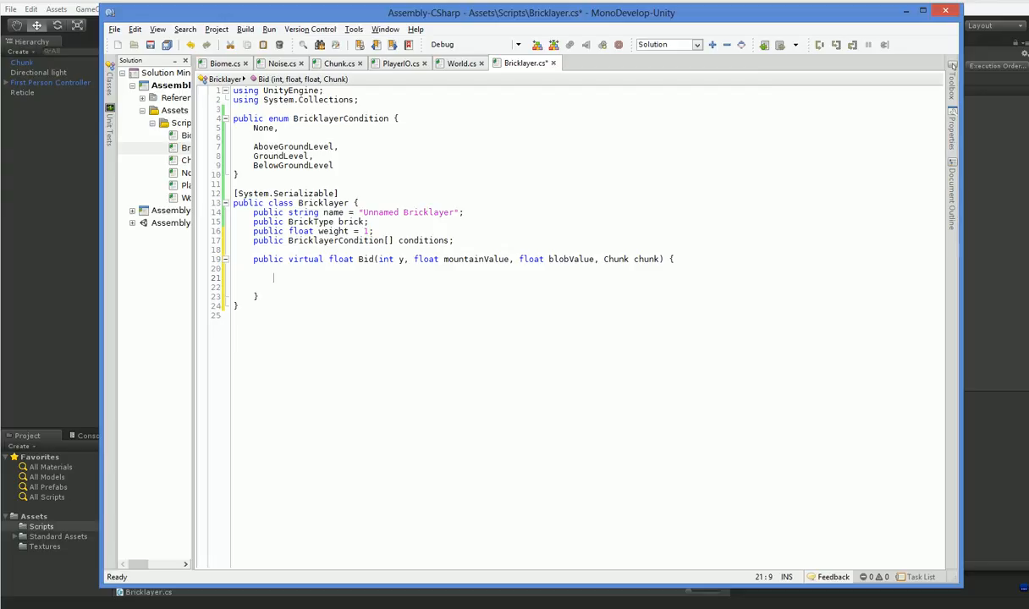
type("float bid = 0;")
type("return")
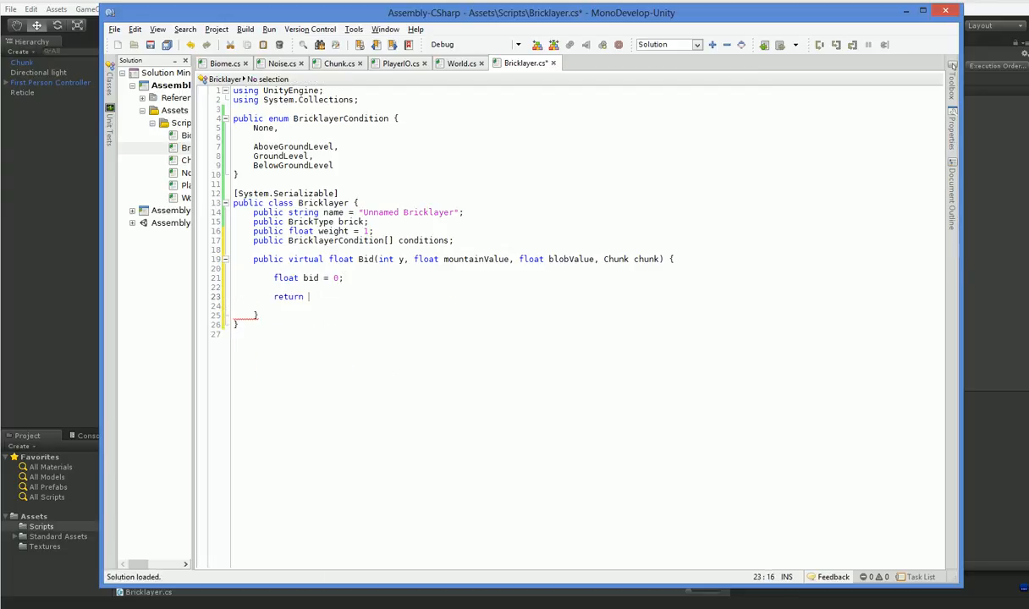
type("bid * weight;")
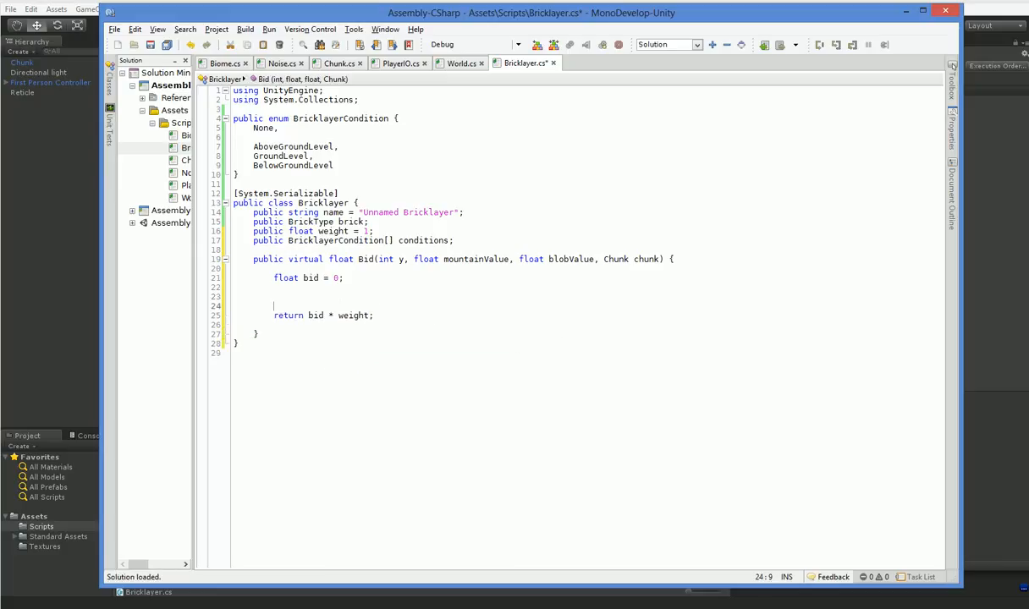
type("if (weight == 0) return bid;")
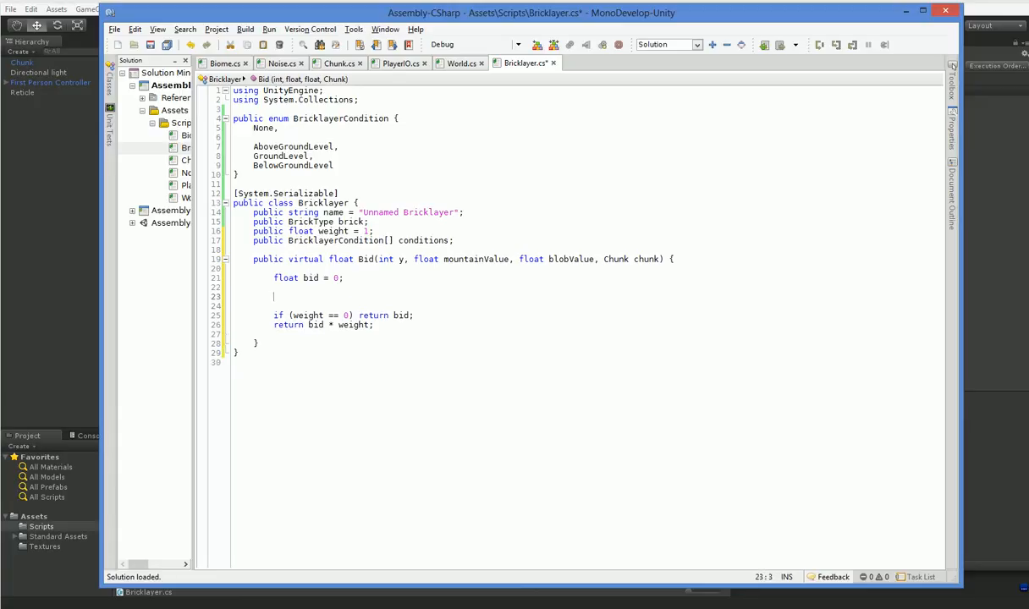
Loop over conditions with a switch on BricklayerCondition starting with the None case
type("for (")
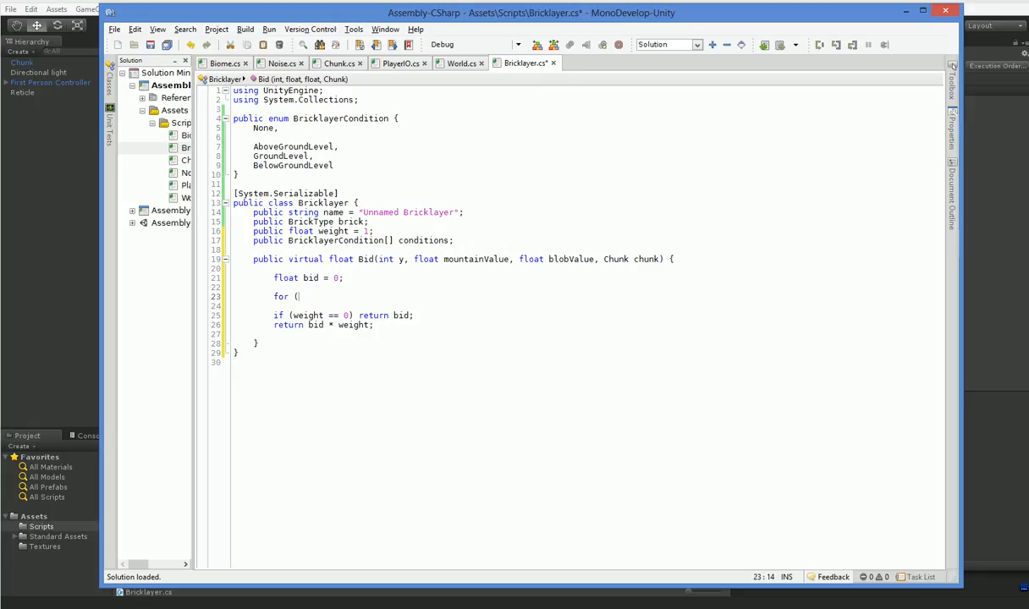
type("int a = 0; a <")
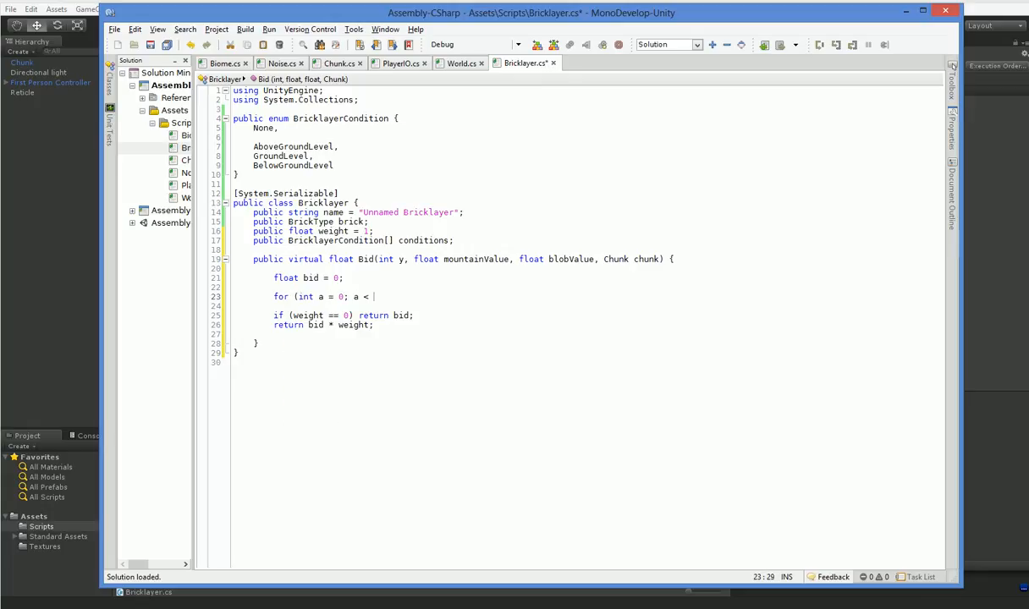
type("conditions;cou")
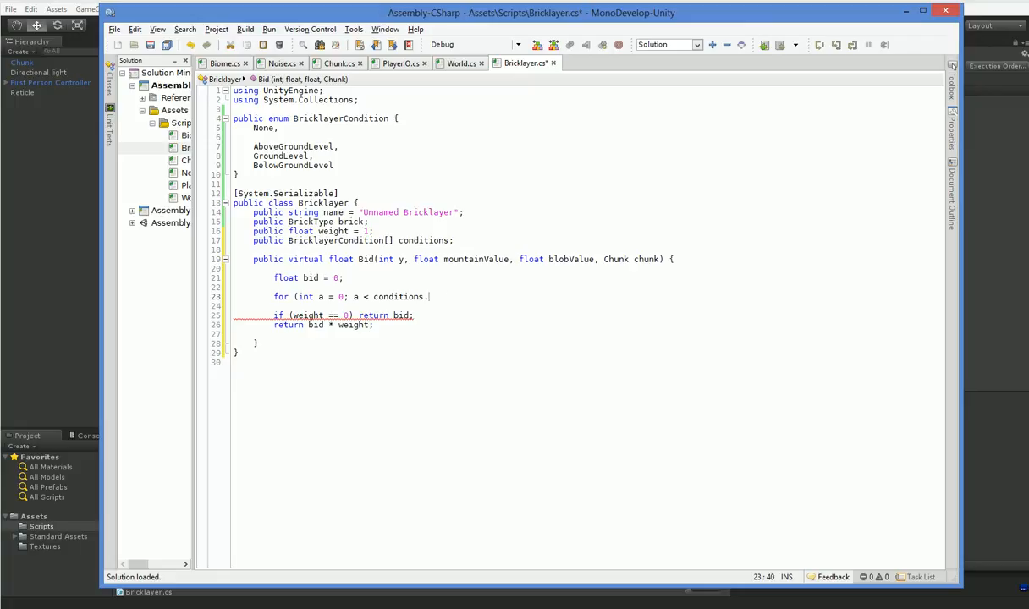
type(".Length; a++")
type("switch (conditions[a")
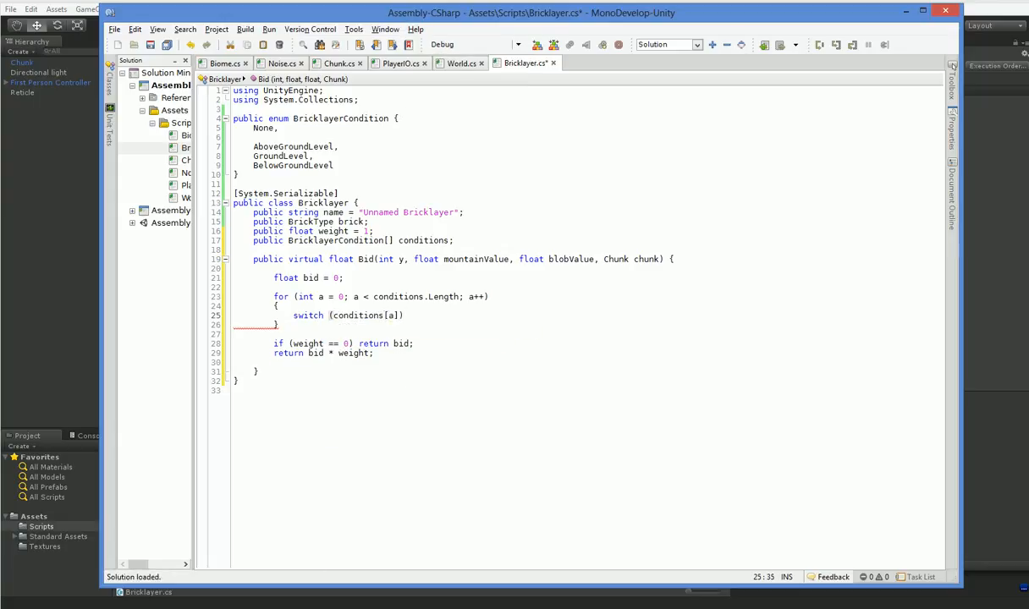
type("c")
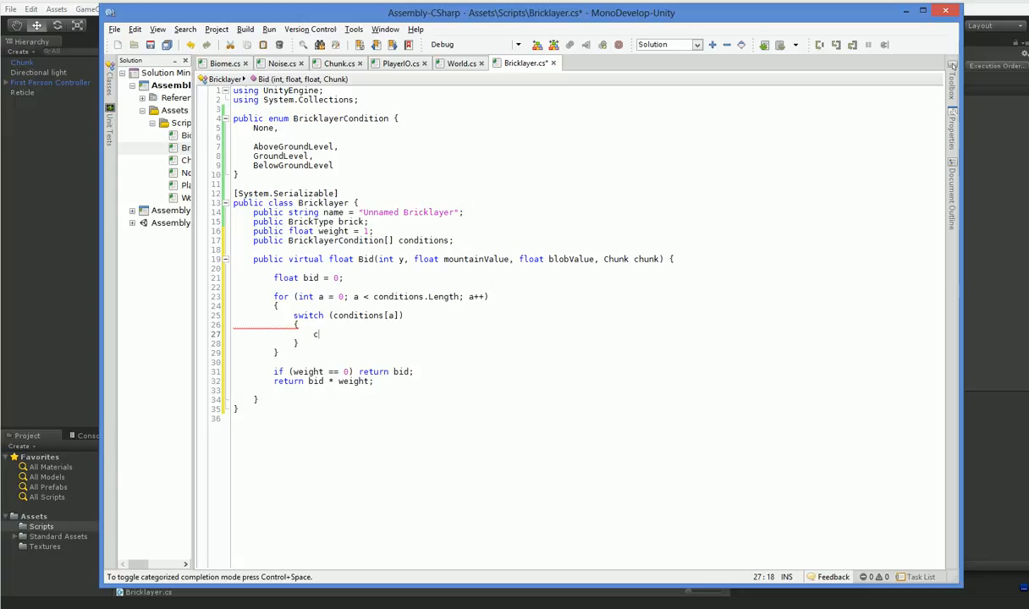
type("ase BricklayerCondition.None:")
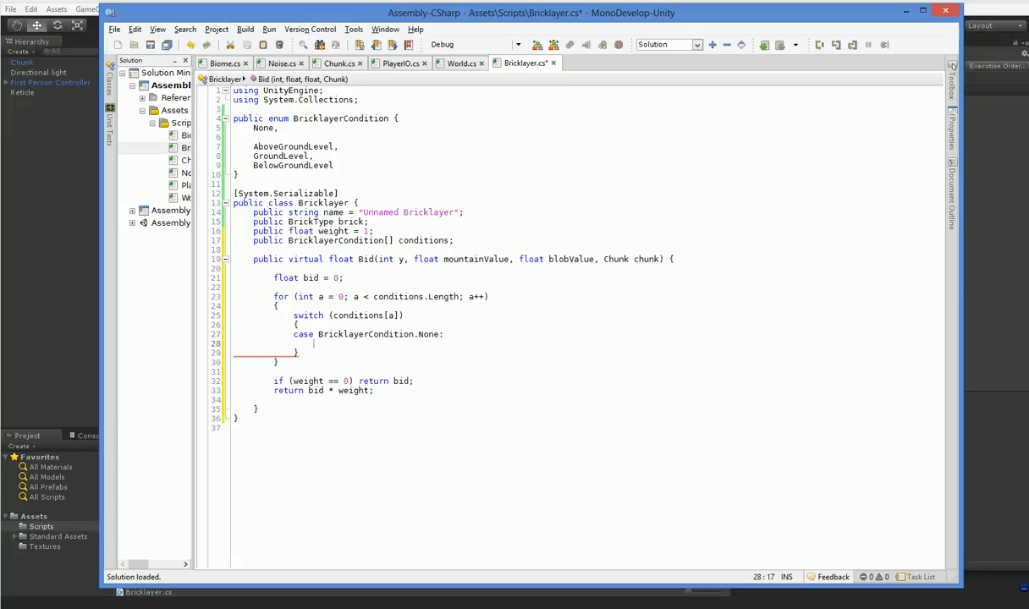
type("bid++;")
type("case BricklayerCondition.AboveGroundLevel")
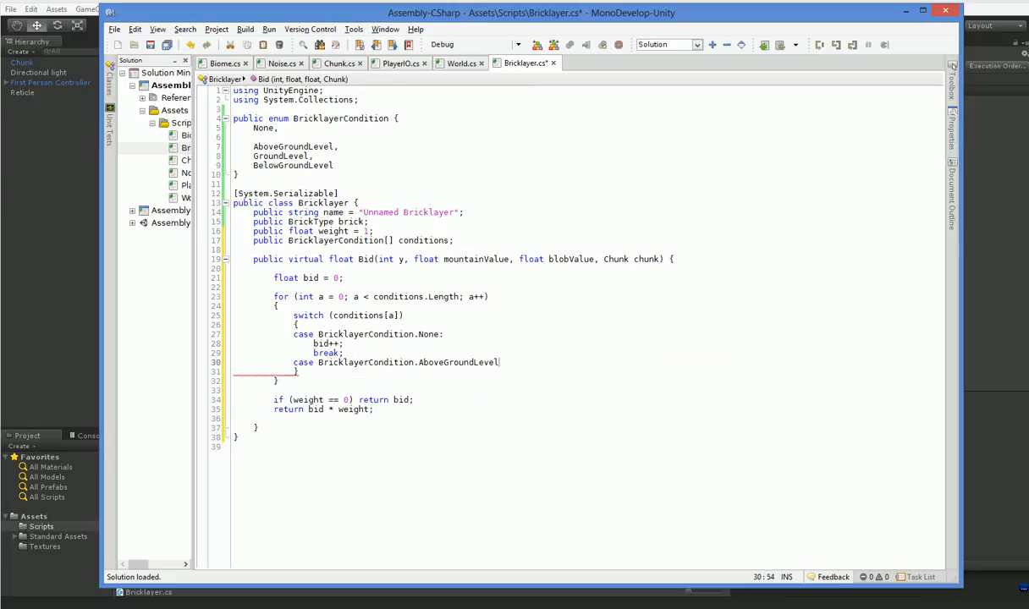
Add cases raising bid for y > 10, y < 10 and 8 < y < 12
type("if (")
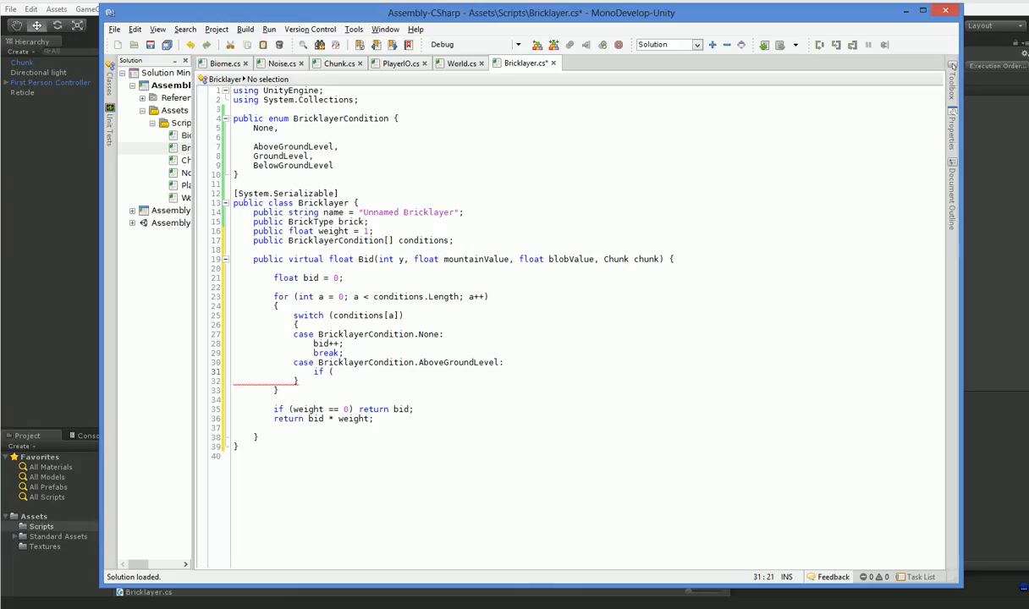
type("y > 10) bid++;")
type("if")
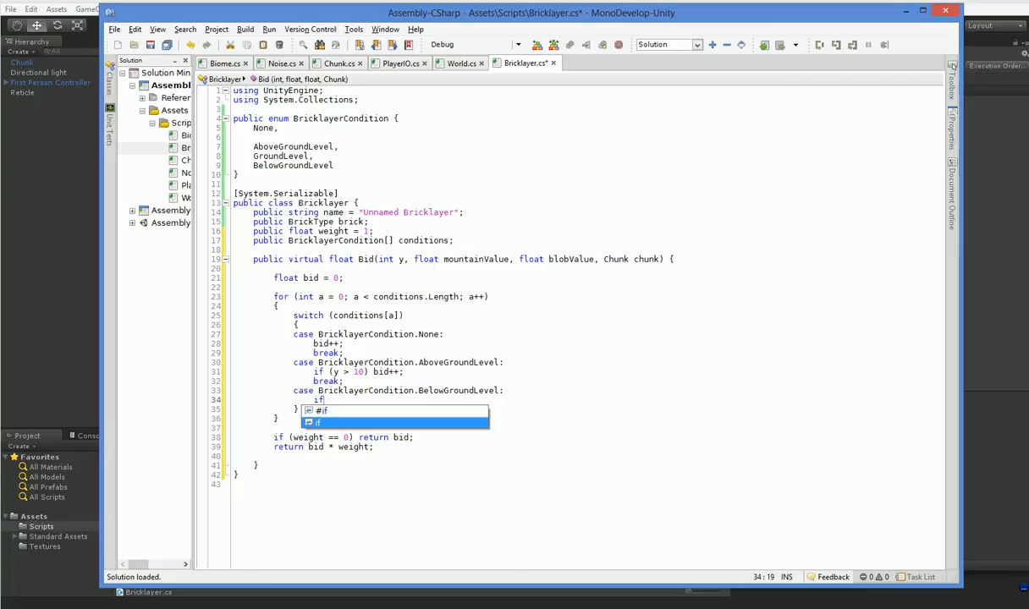
type("bid++;")
type("if ( (")
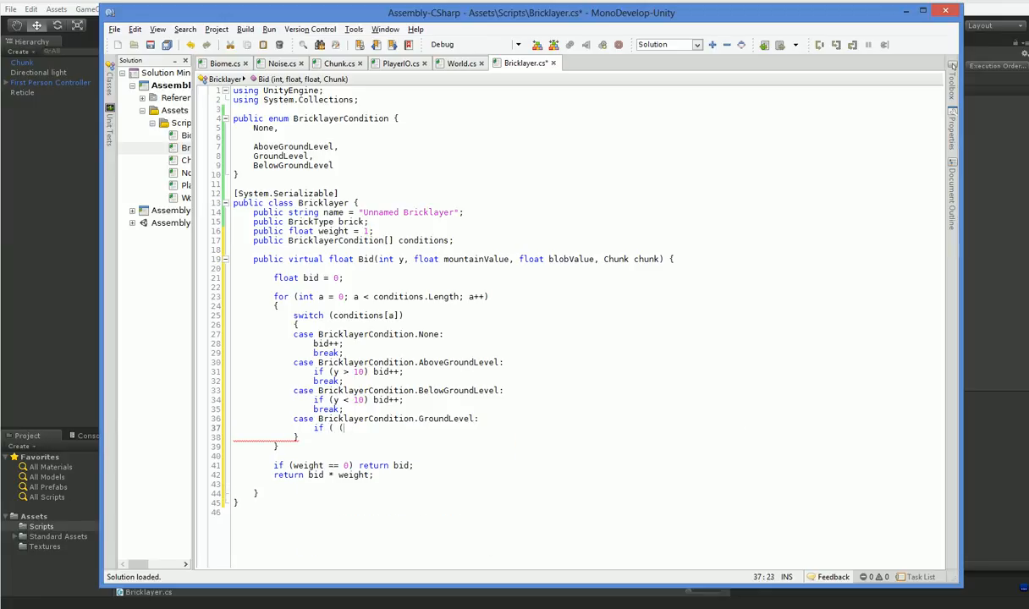
type("y > 8(")
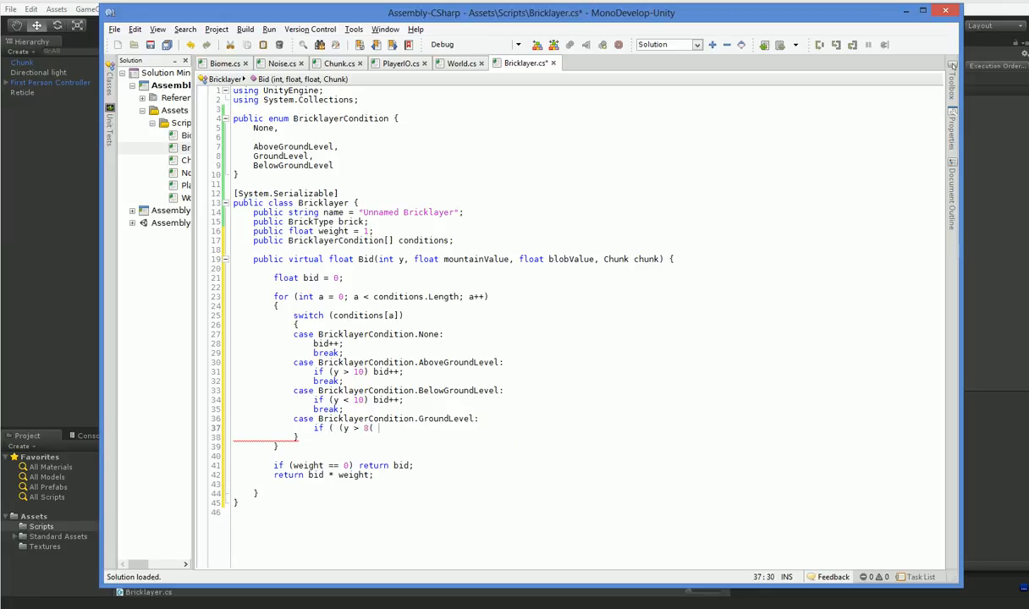
type("&")
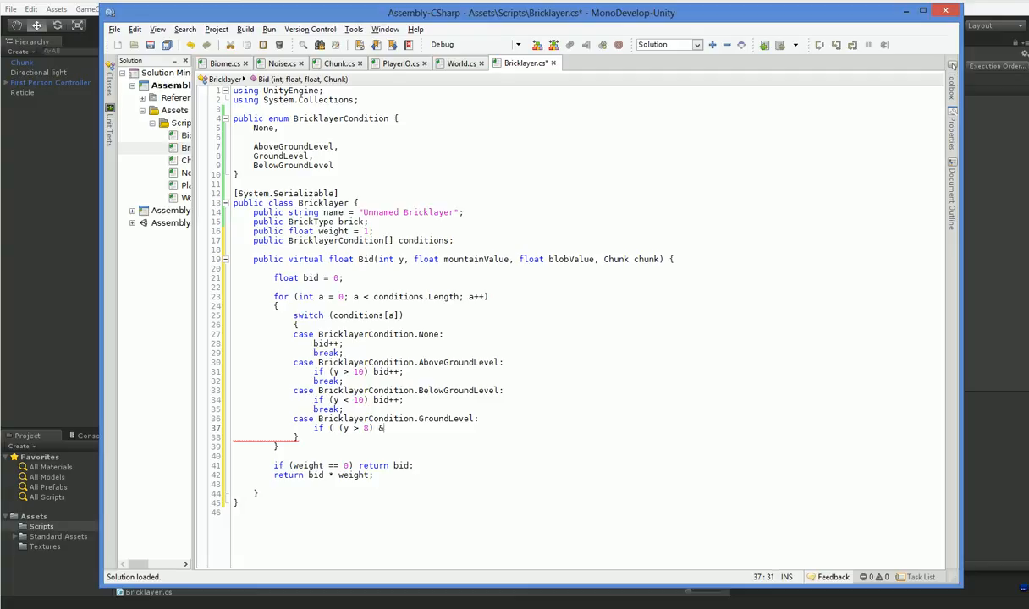
type("& (y < 120")
type("break;")
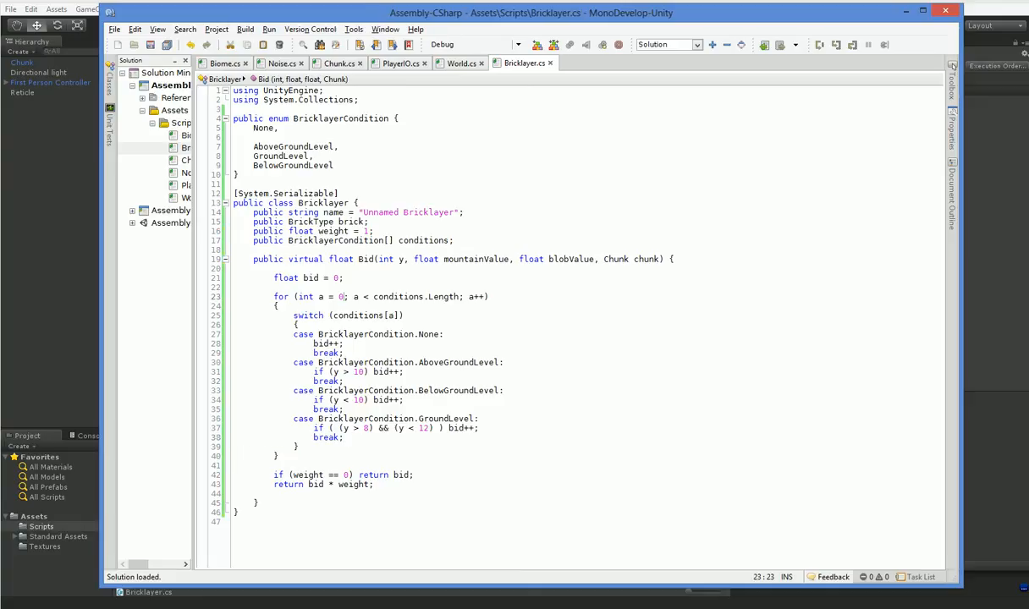
Start a public Bricklayer[ field below mountainPowerBonus in Biome.cs, then undo it
left_click(225, 62)
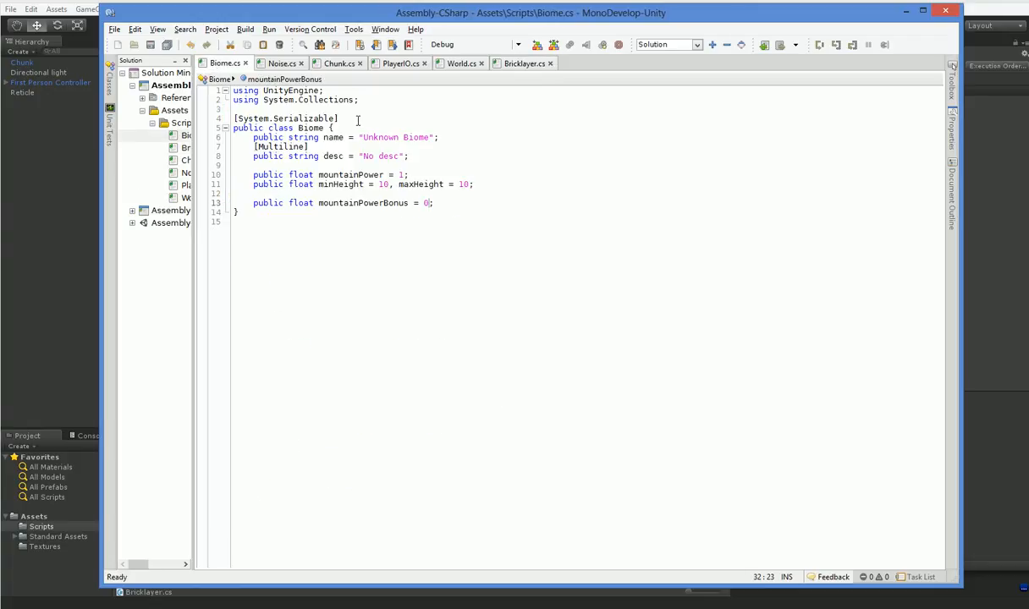
left_click(313, 203)
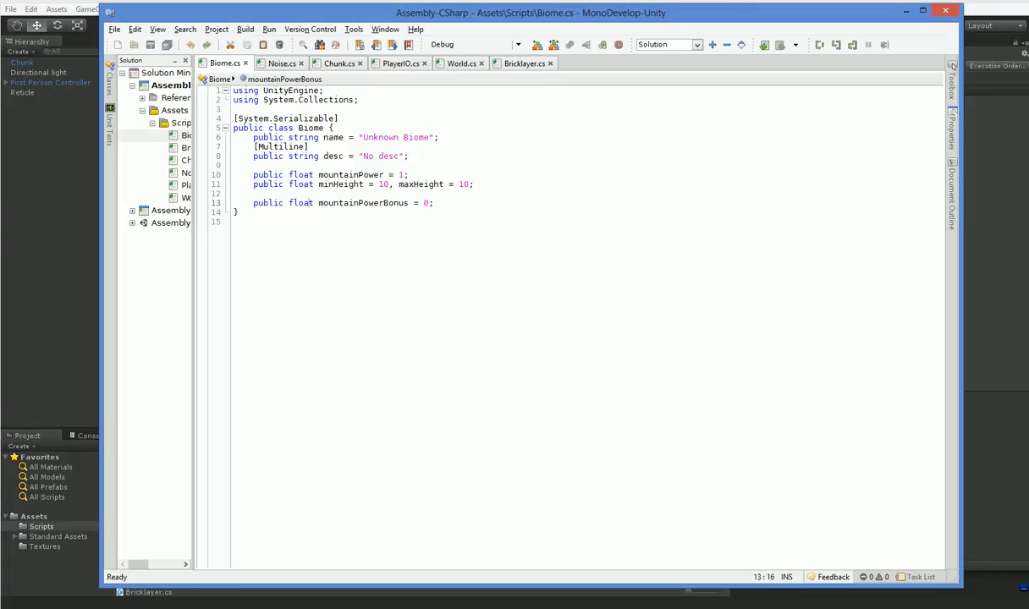
type("public")
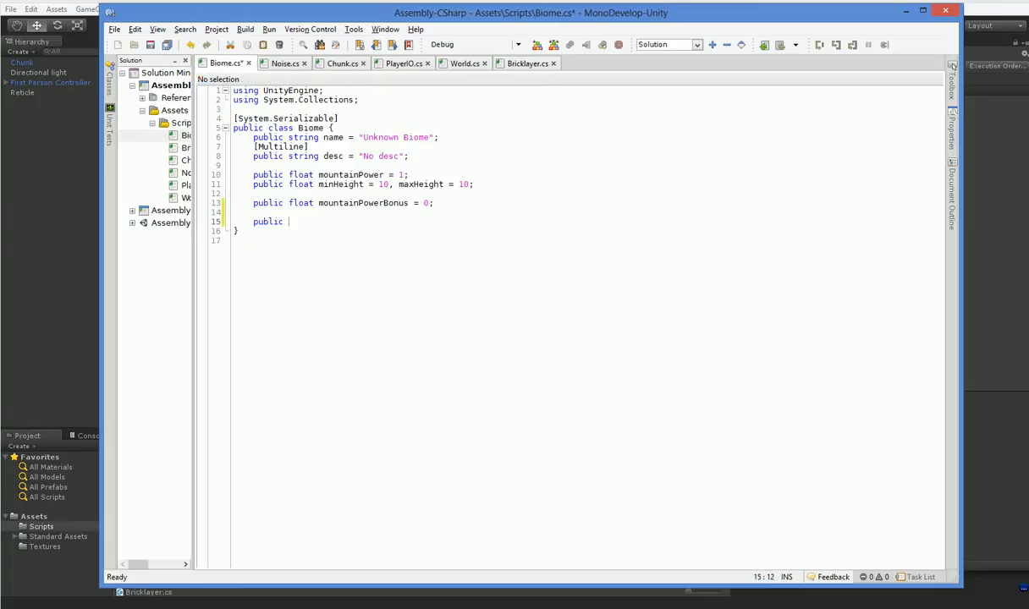
type("Bl")
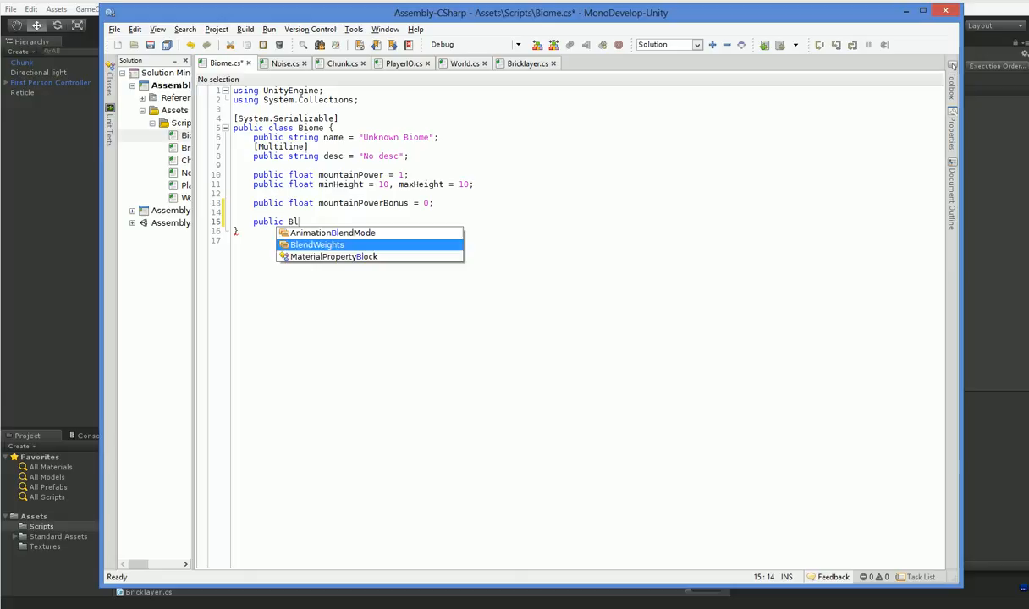
type("ricklayer[")
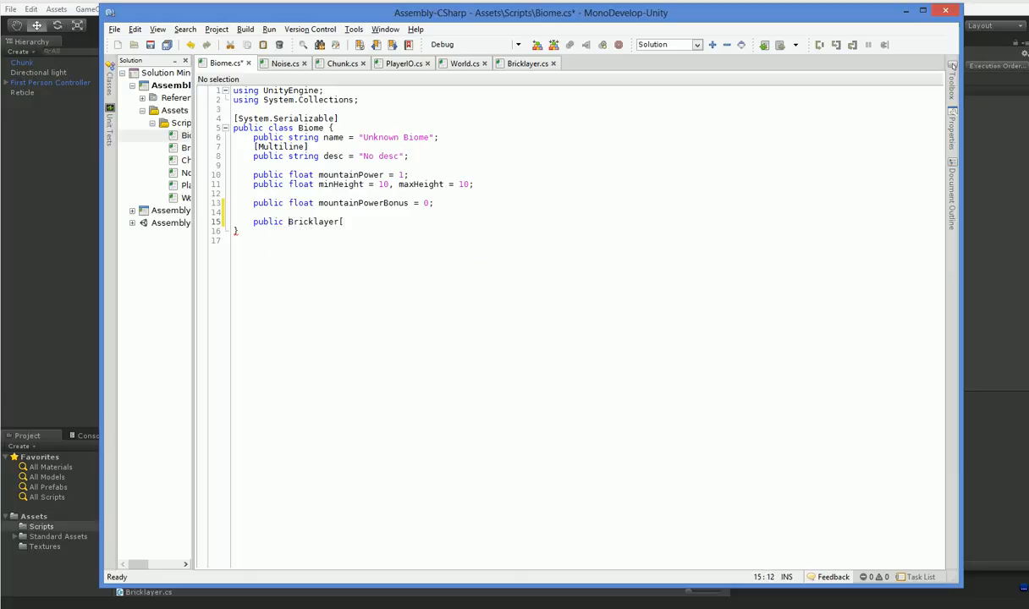
key("ctrl+z")
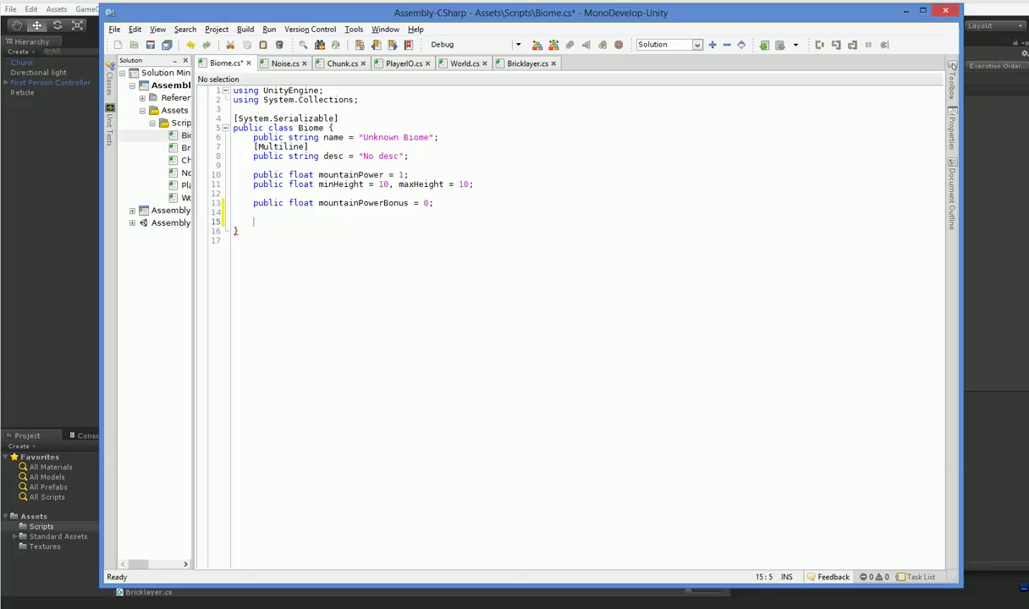
Rename the Bricklayer class to BrickLayer via Refactor > Rename
left_click(523, 63)
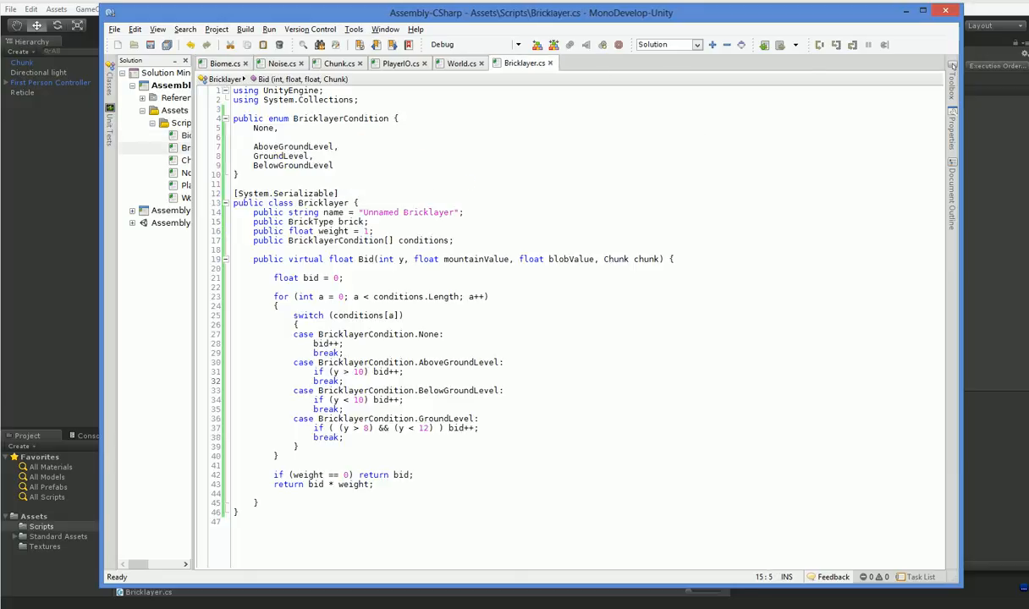
right_click(321, 203)
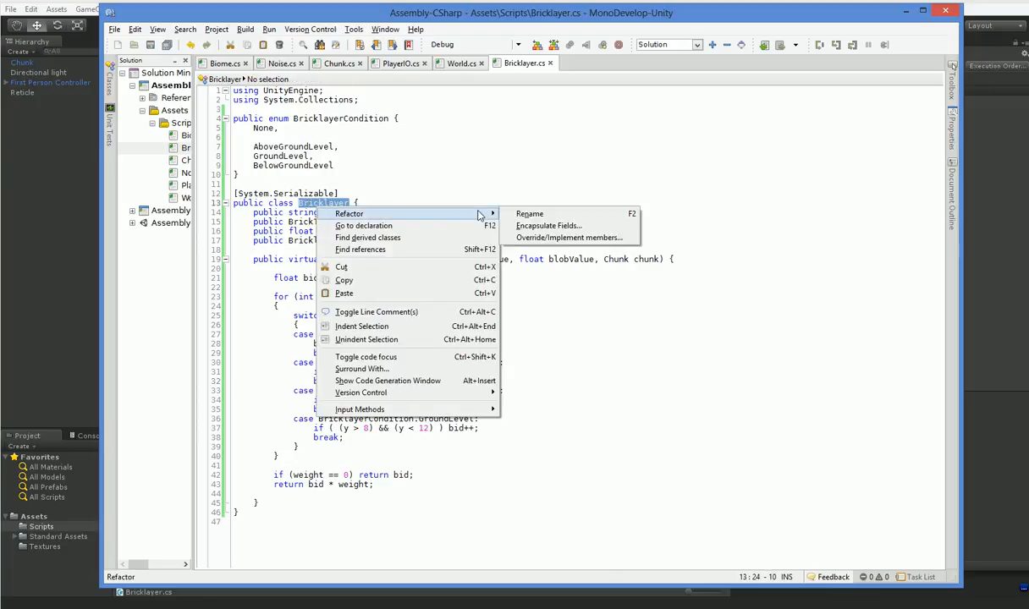
left_click(528, 214)
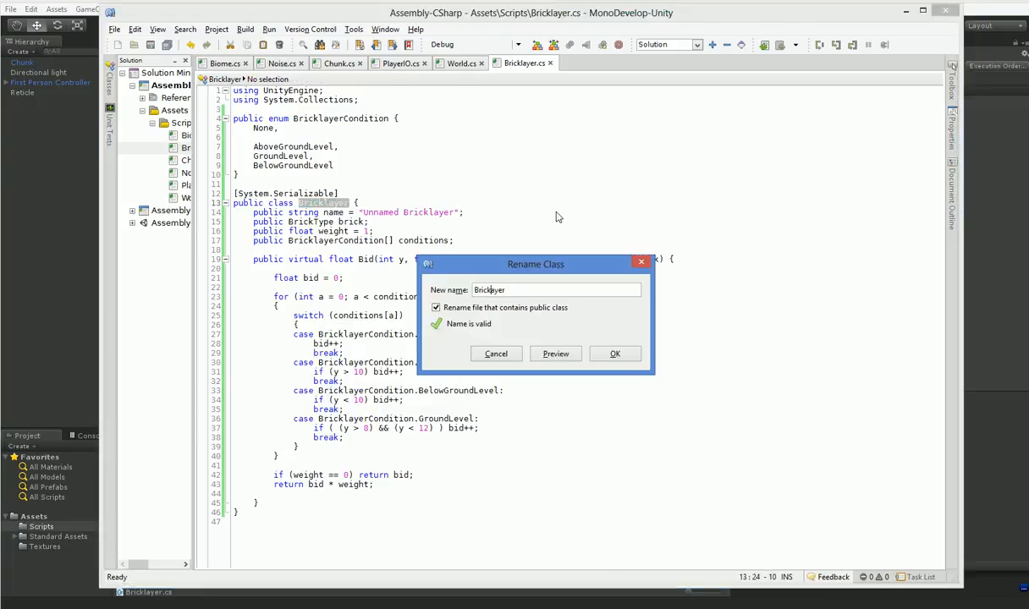
left_click(616, 353)
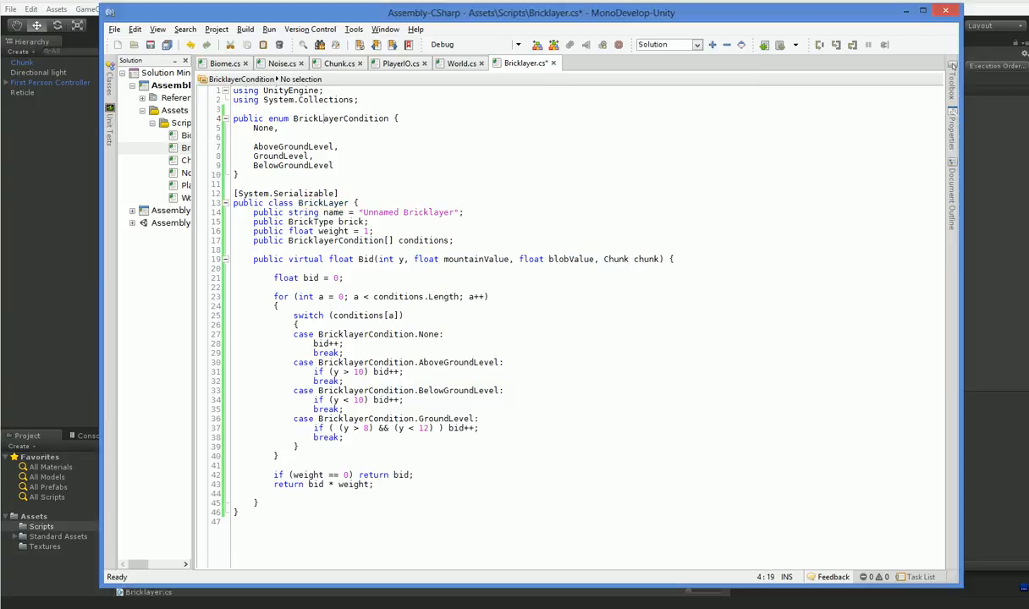
Rename the condition enum to BrickLayerCondition the same way
left_click(415, 240)
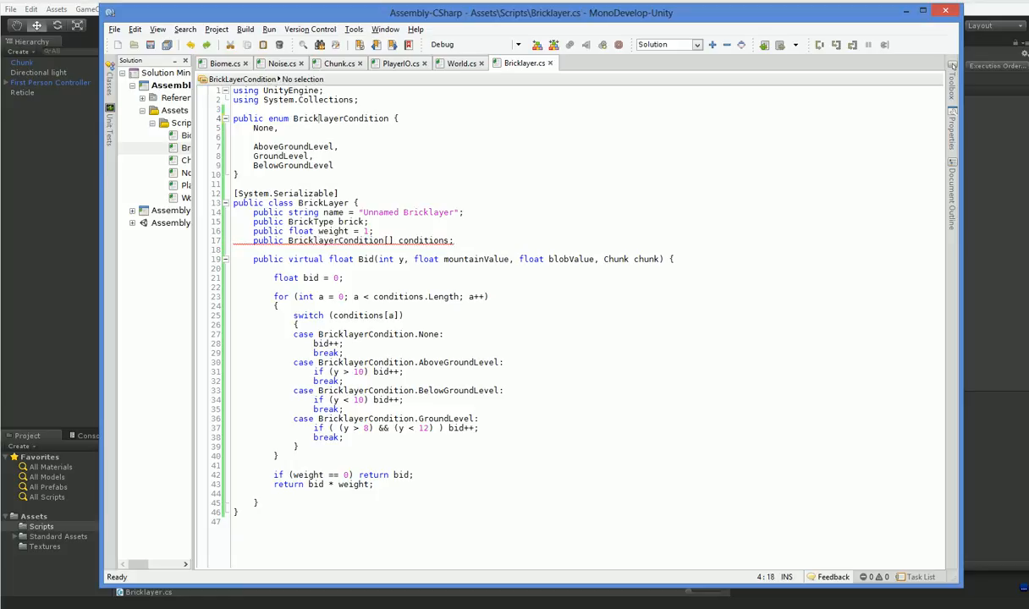
double_click(340, 118)
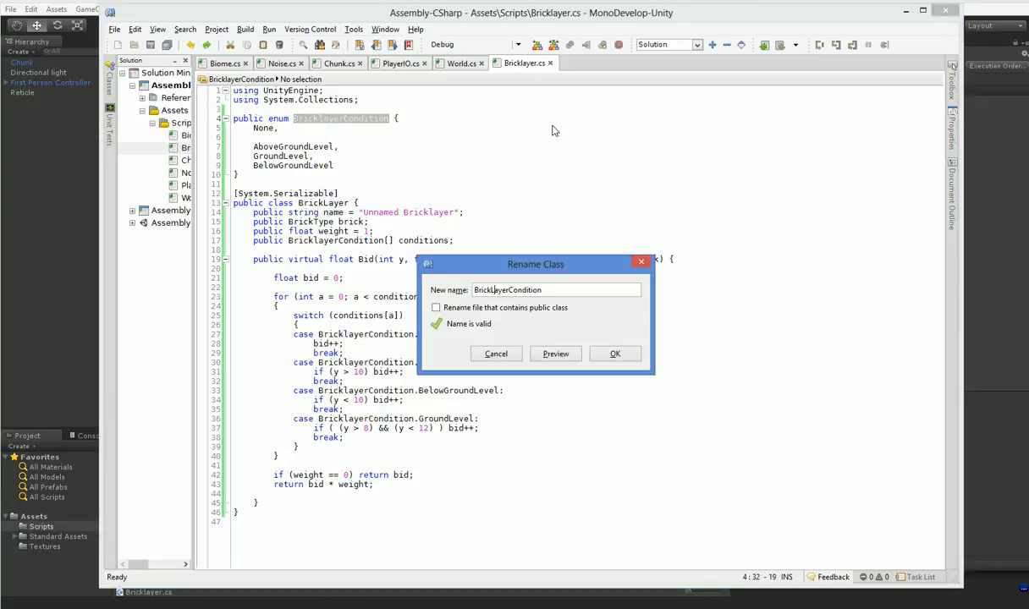
left_click(616, 353)
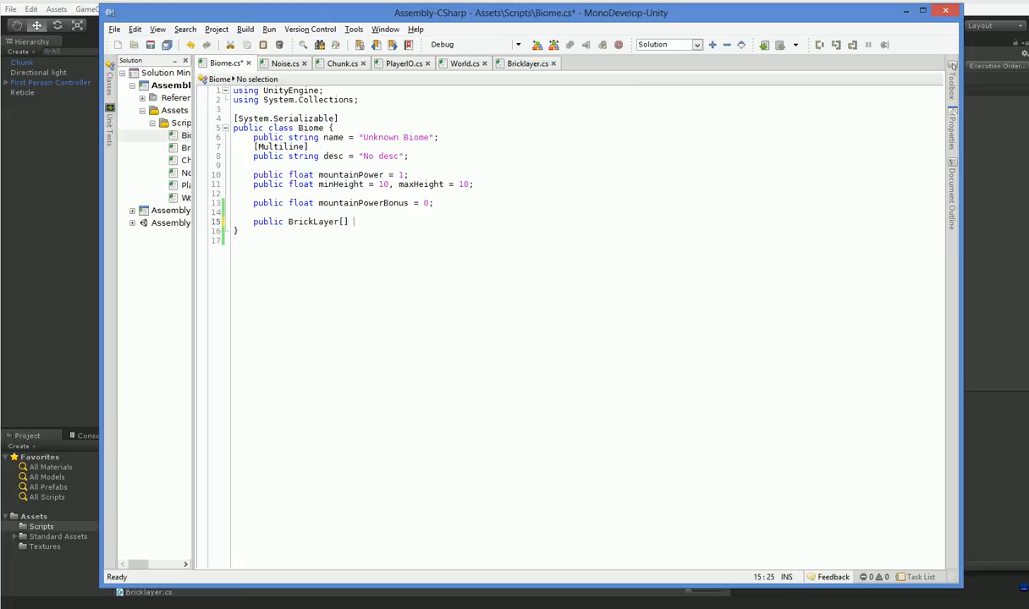
Declare public BrickLayer[] brickLayers; in the Biome class
type("brick")
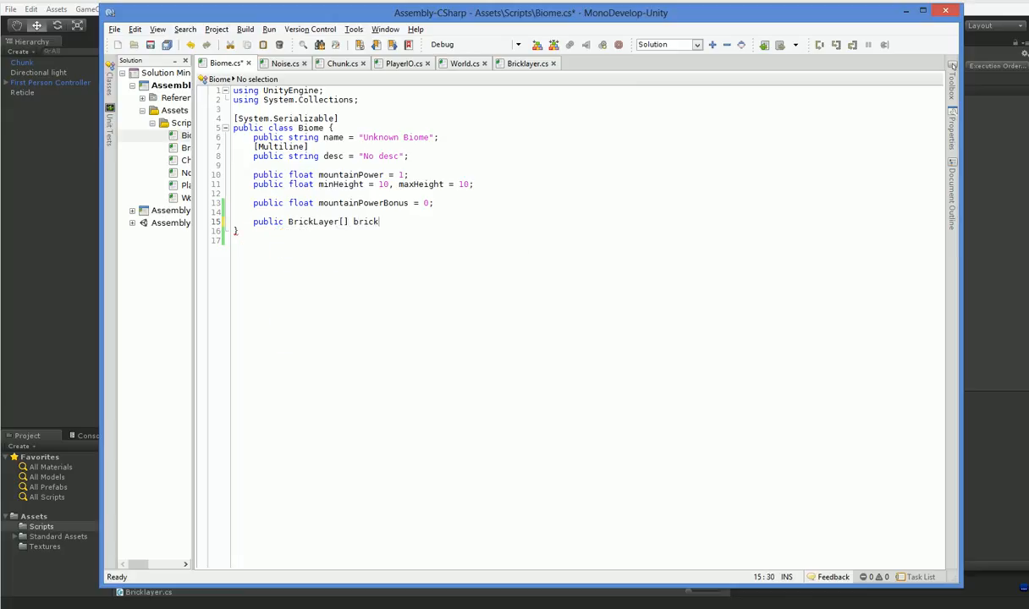
type("Layers;")
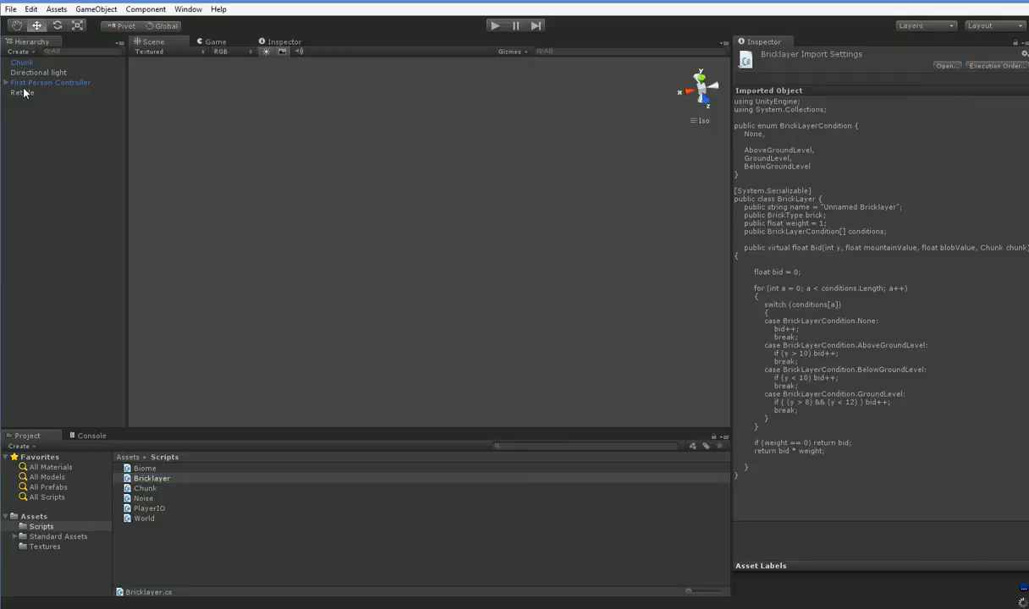
Configure the Flatlands Dirt layer at weight 0.5 with conditions None and GroundLevel
left_click(44, 101)
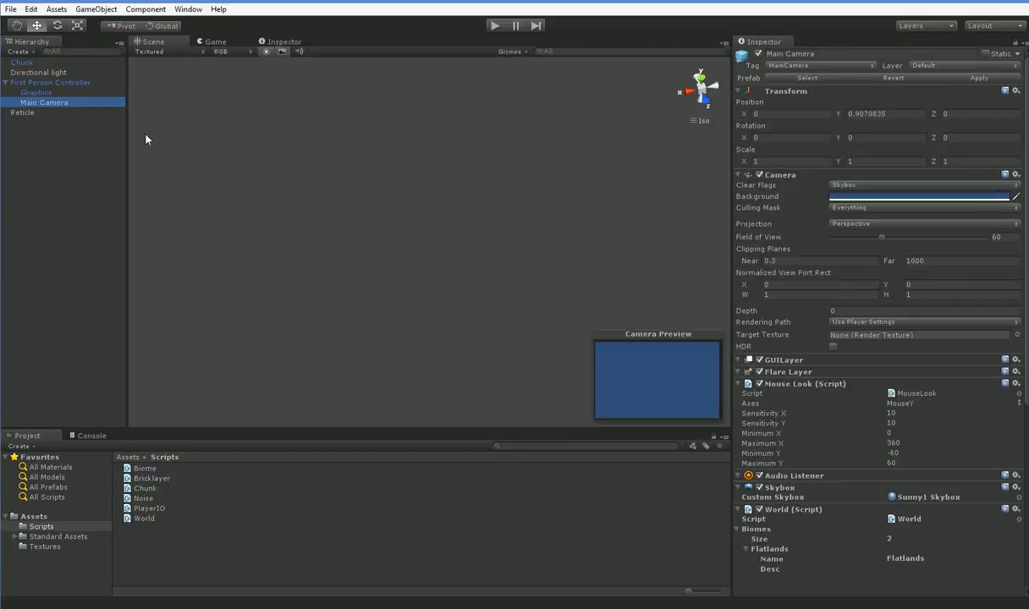
scroll("down", 3)
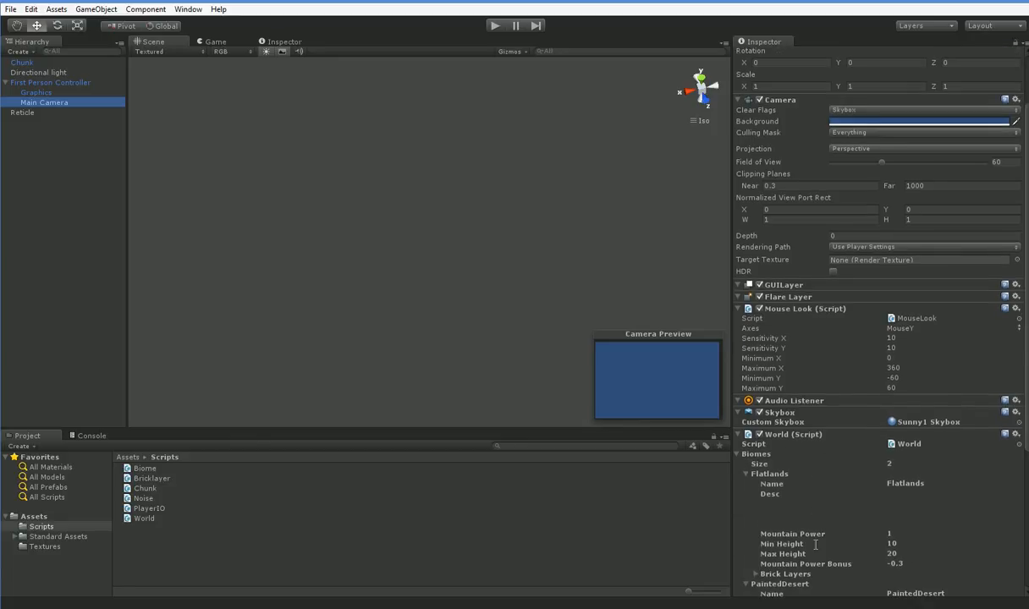
scroll("down", 3)
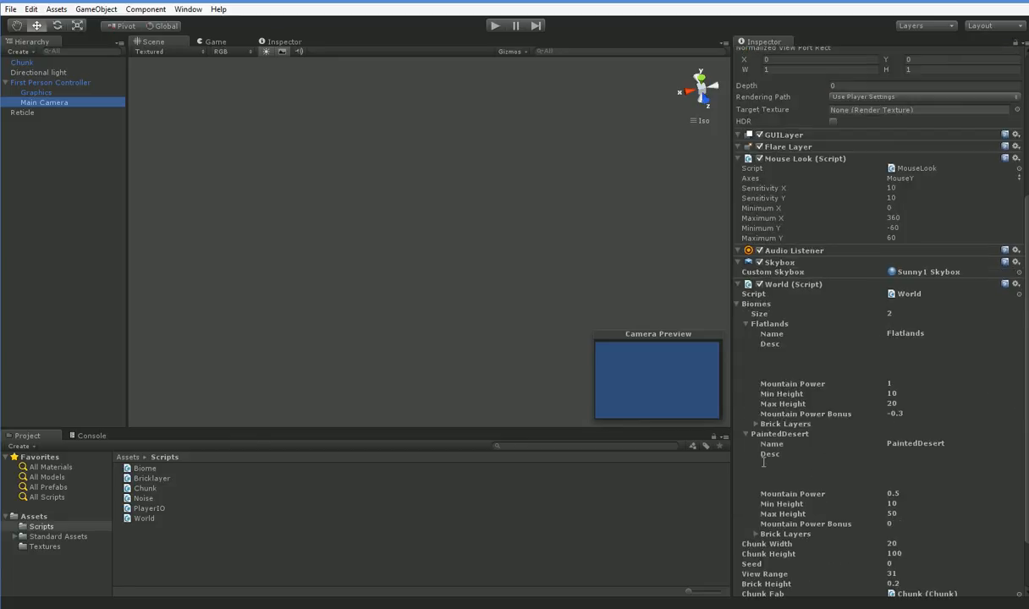
left_click(755, 423)
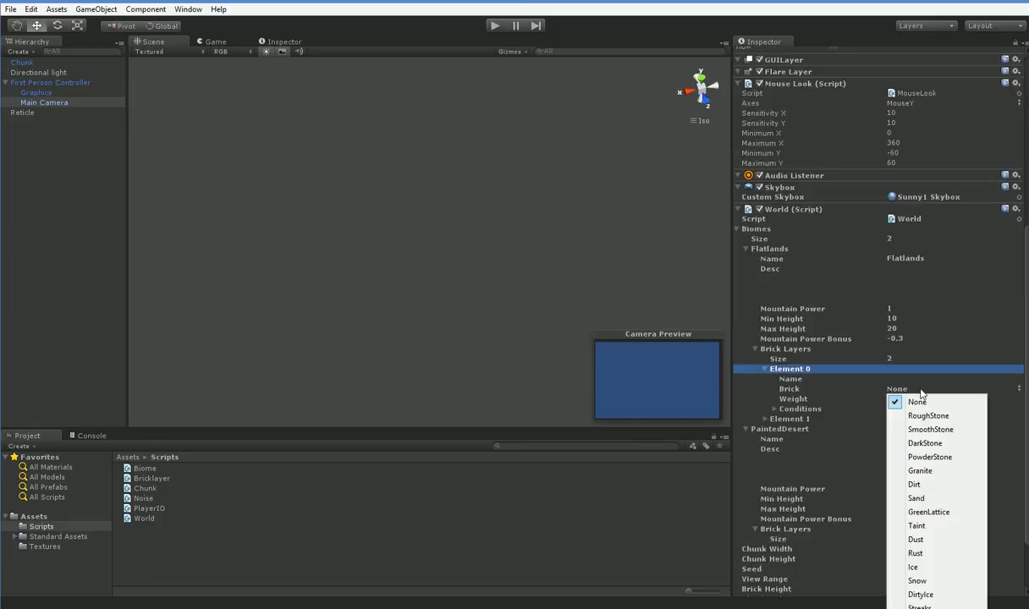
mouse_move(927, 416)
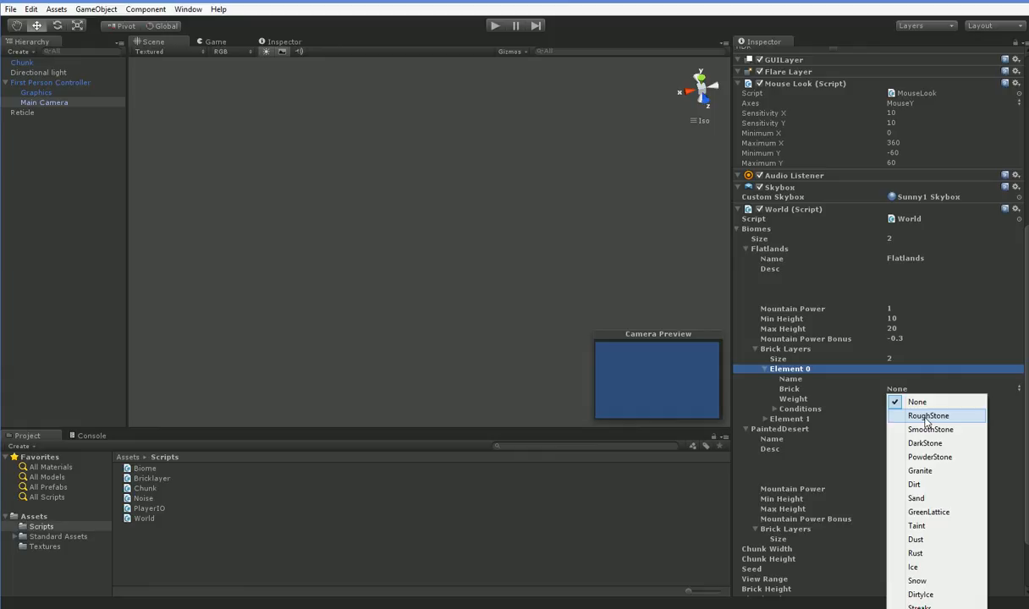
mouse_move(914, 483)
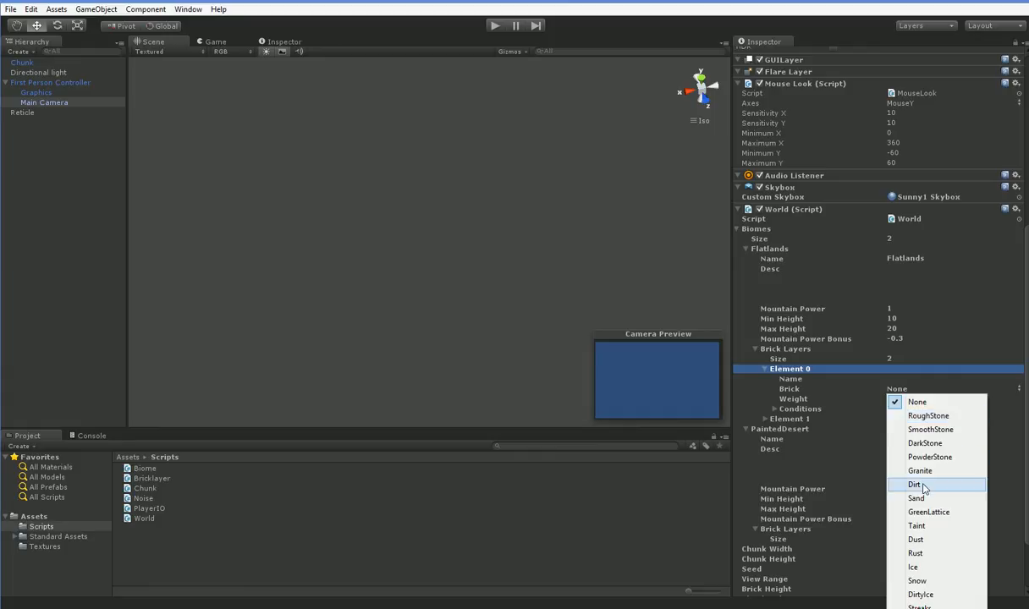
left_click(914, 483)
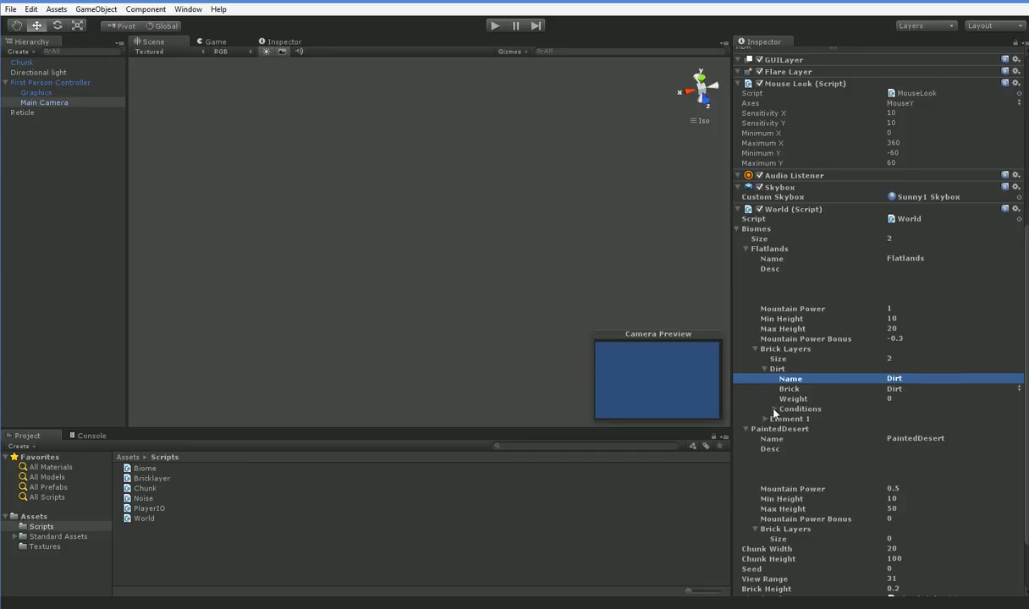
left_click(768, 408)
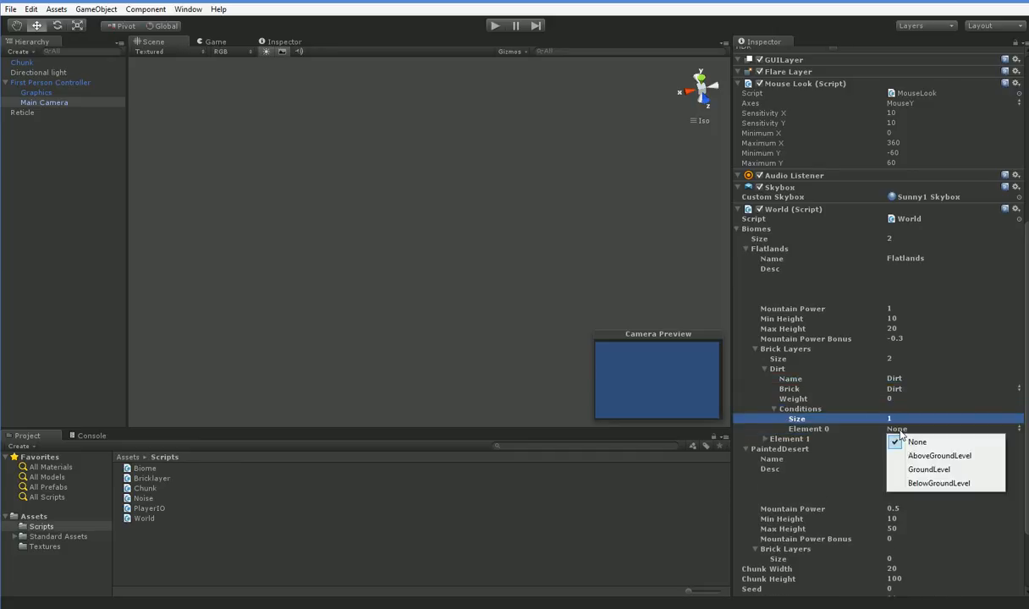
mouse_move(929, 470)
type("2")
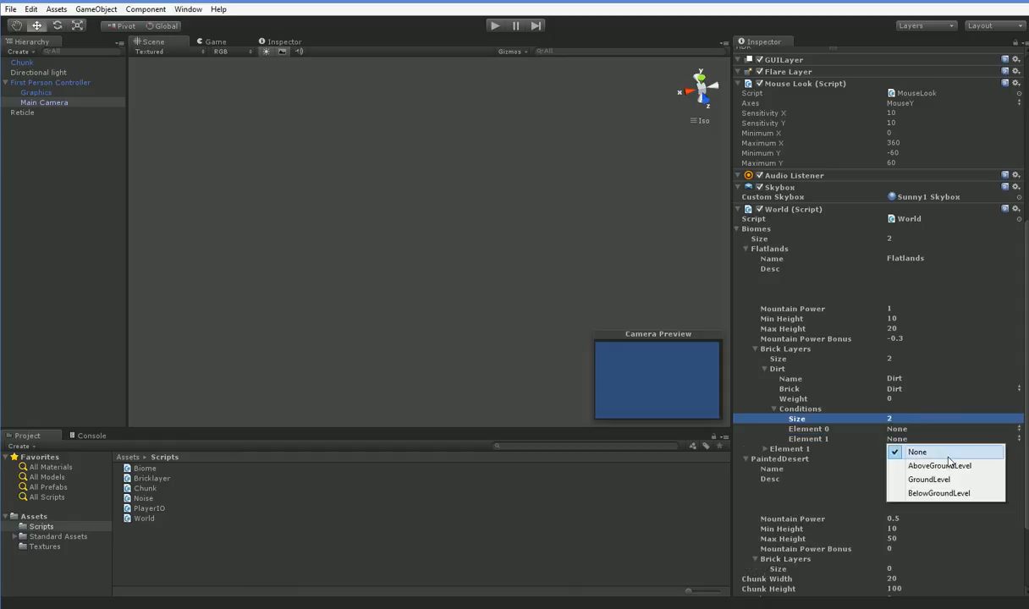
left_click(893, 387)
type(".5")
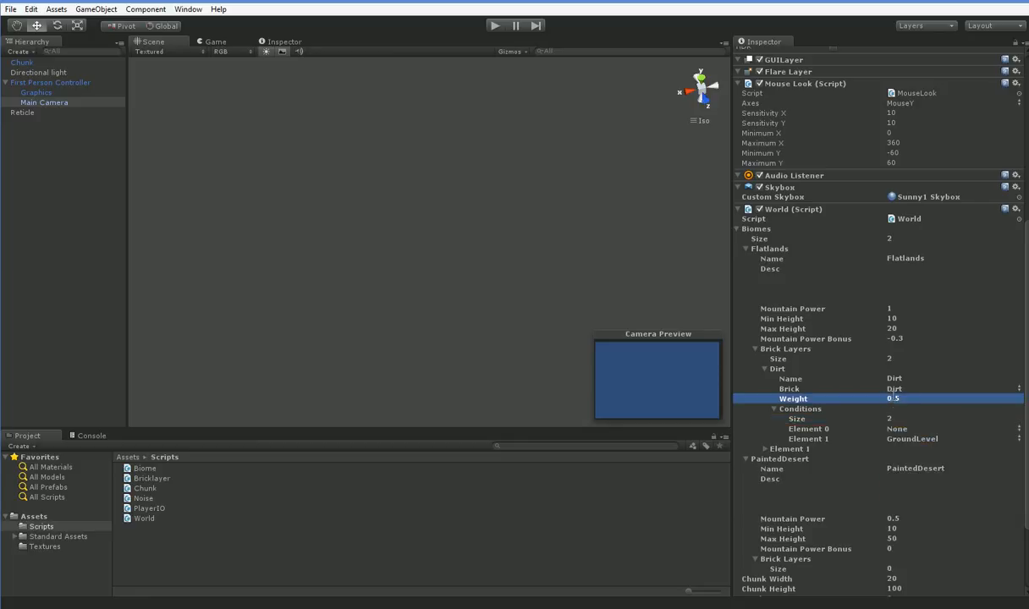
Add a Dirty Ice layer with DirtyIce brick, weight 1 and AboveGroundLevel condition
left_click(765, 448)
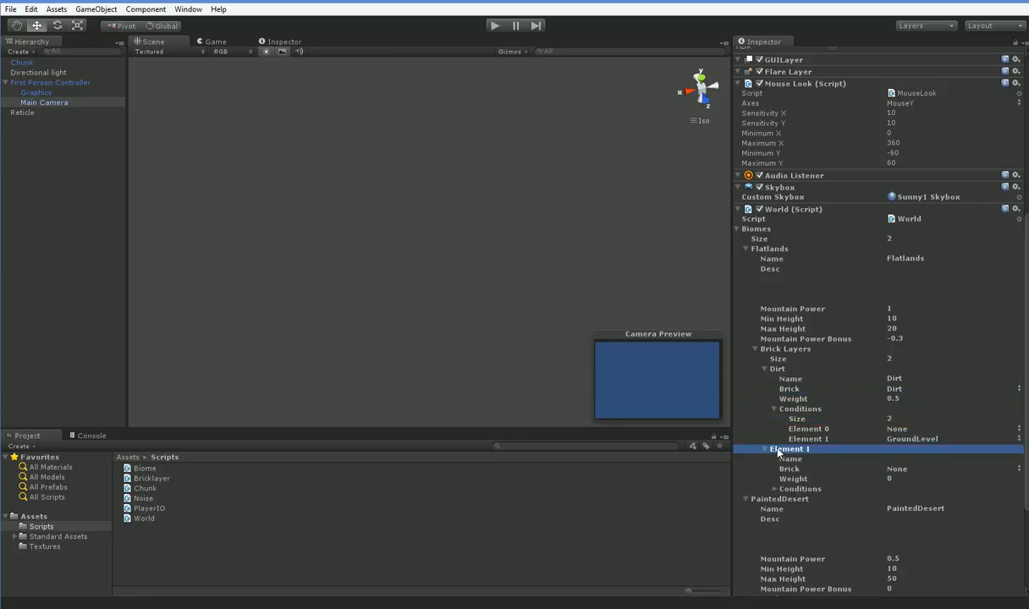
left_click(897, 467)
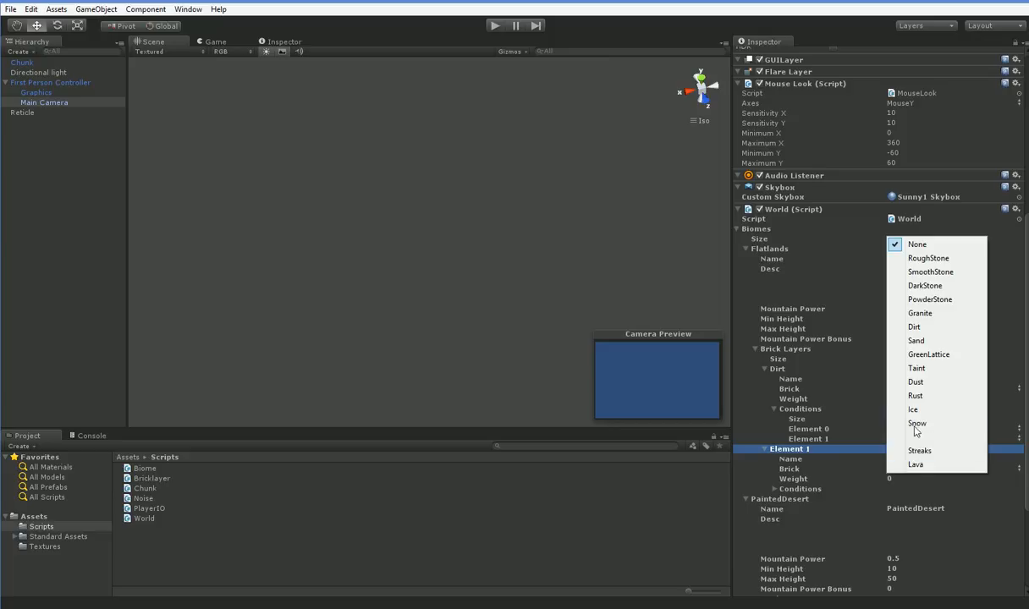
mouse_move(920, 436)
type("Dirty Ice")
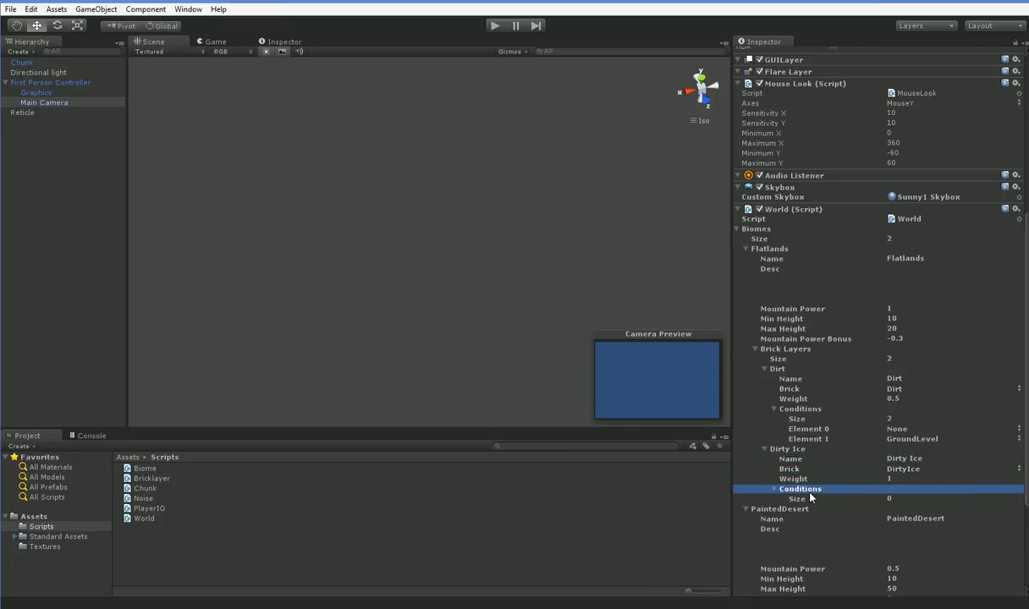
left_click(947, 497)
type("1")
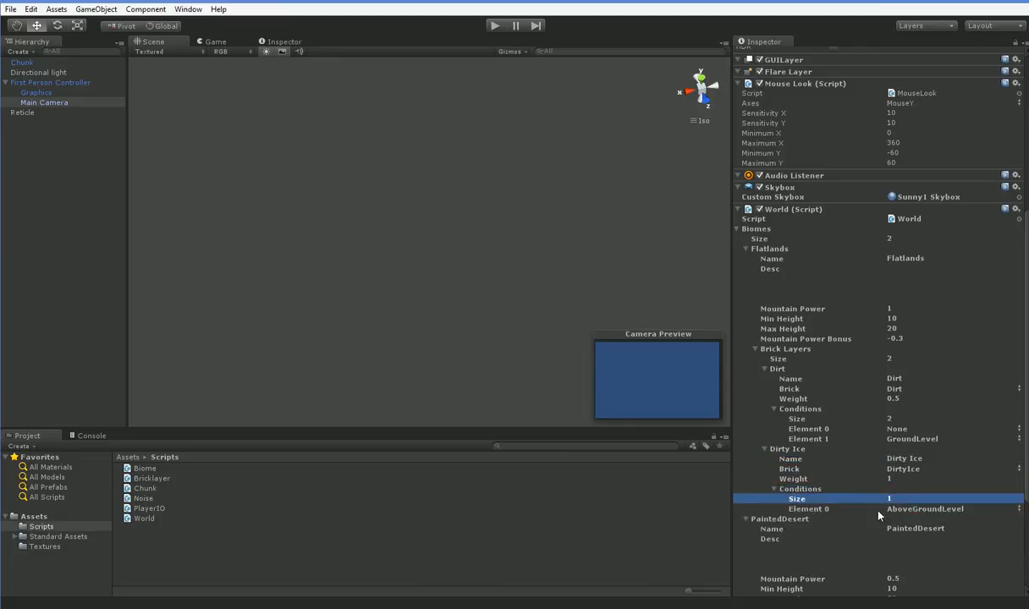
scroll("down", 3)
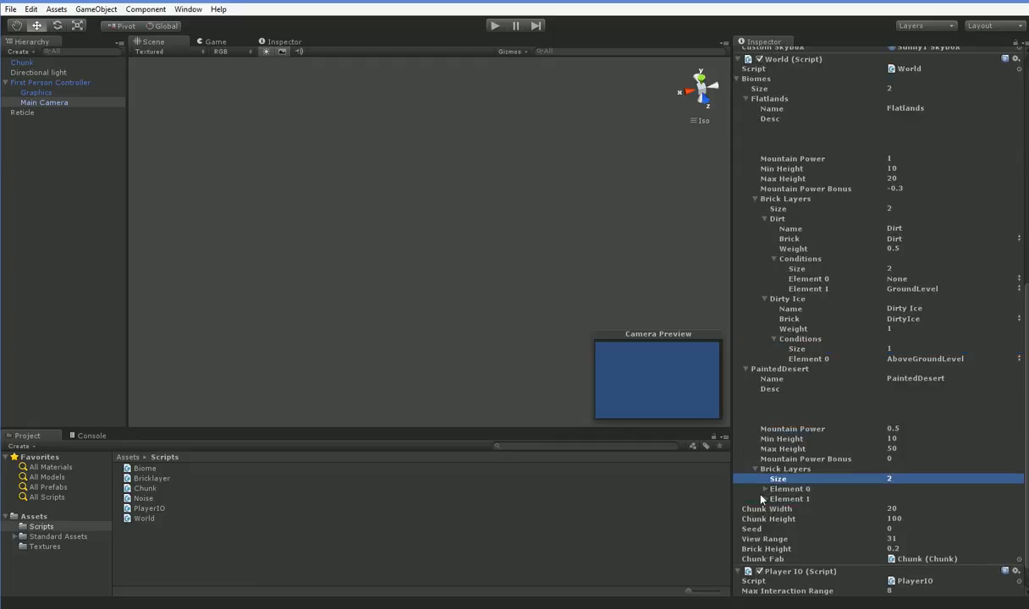
Name the first PaintedDesert layer RiverFloor with Ice brick at GroundLevel/BelowGroundLevel
left_click(765, 487)
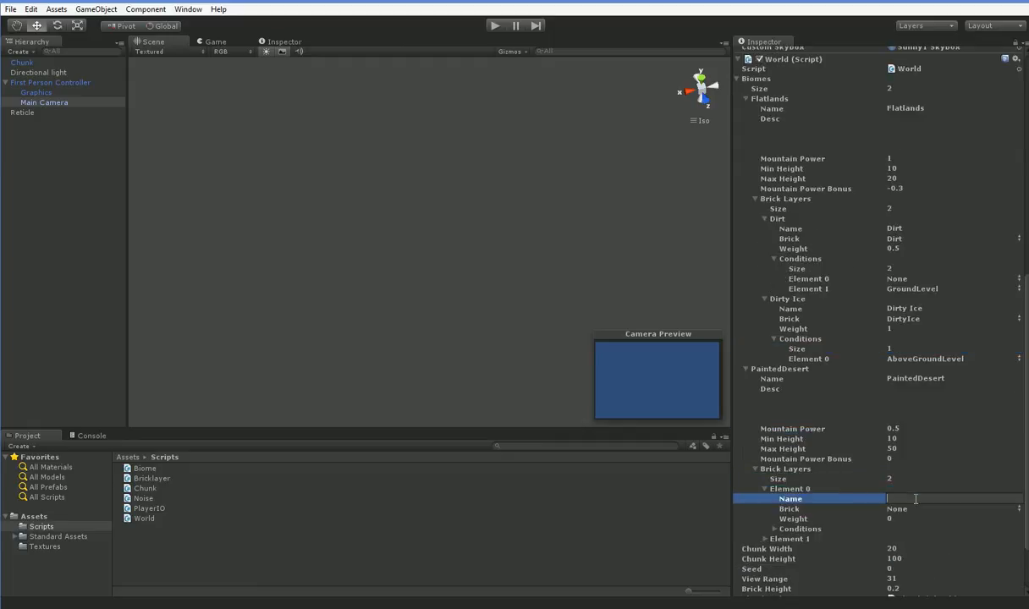
type("RiverFloor")
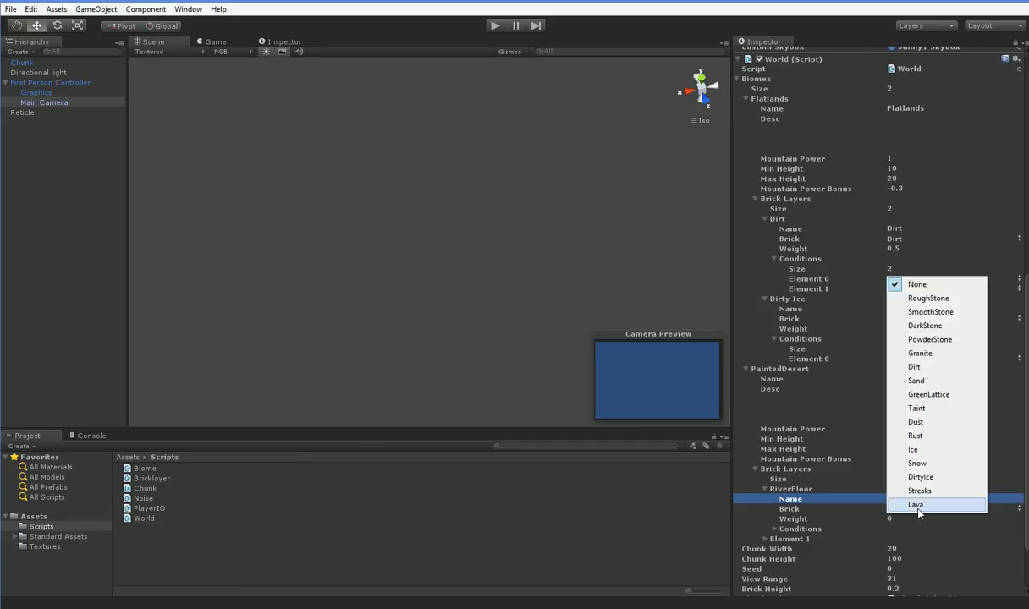
mouse_move(917, 450)
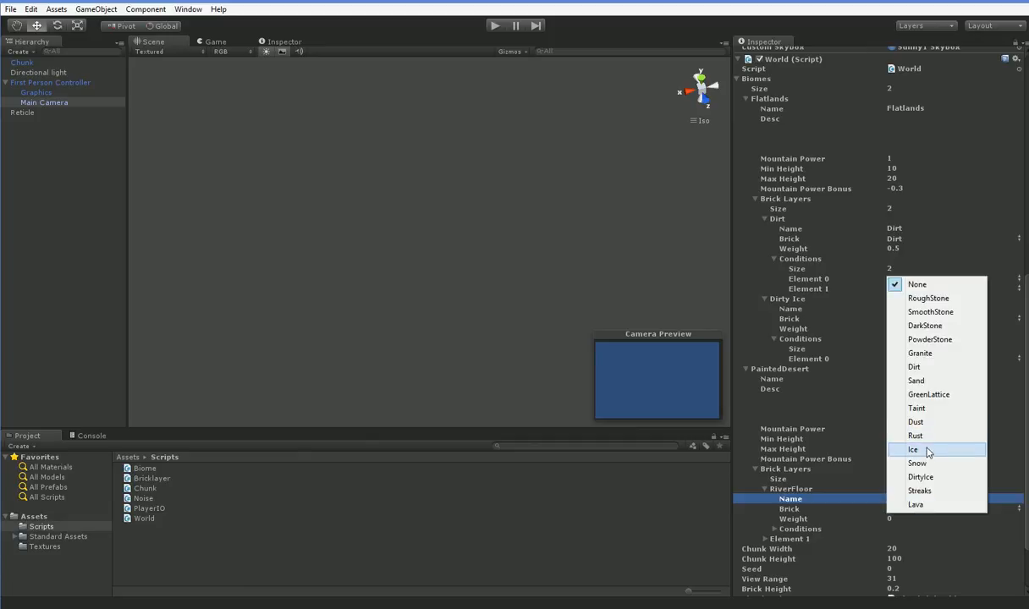
left_click(914, 450)
type("2")
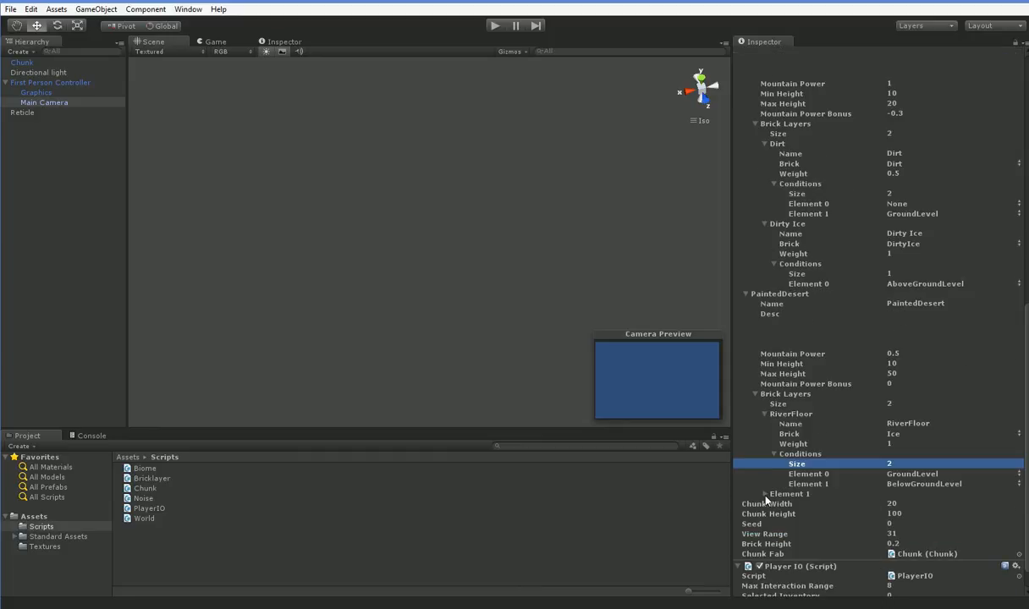
Name the second layer Boulder with Granite brick and AboveGroundLevel condition
left_click(767, 494)
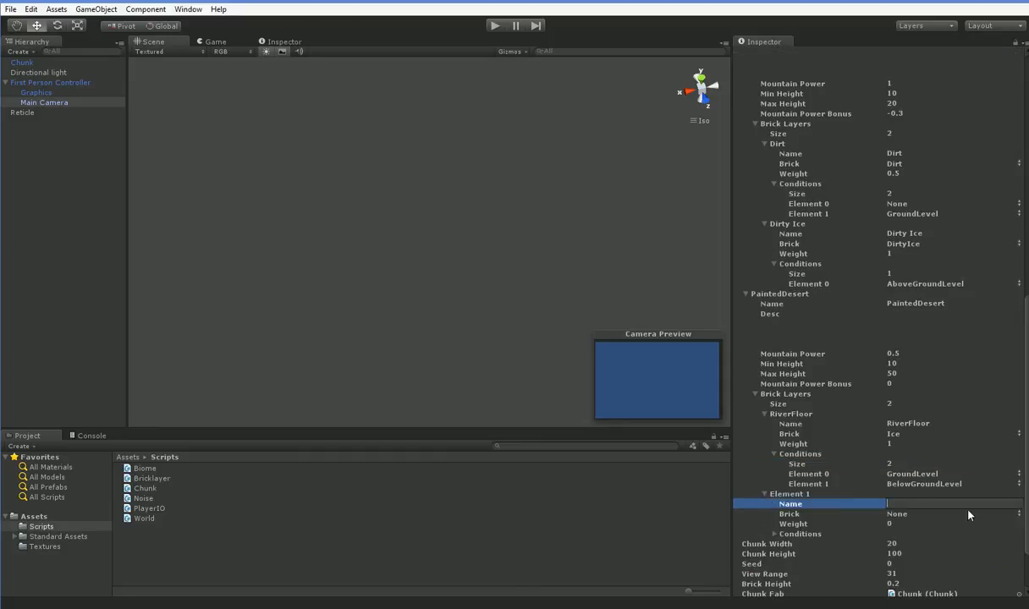
type("Boulder")
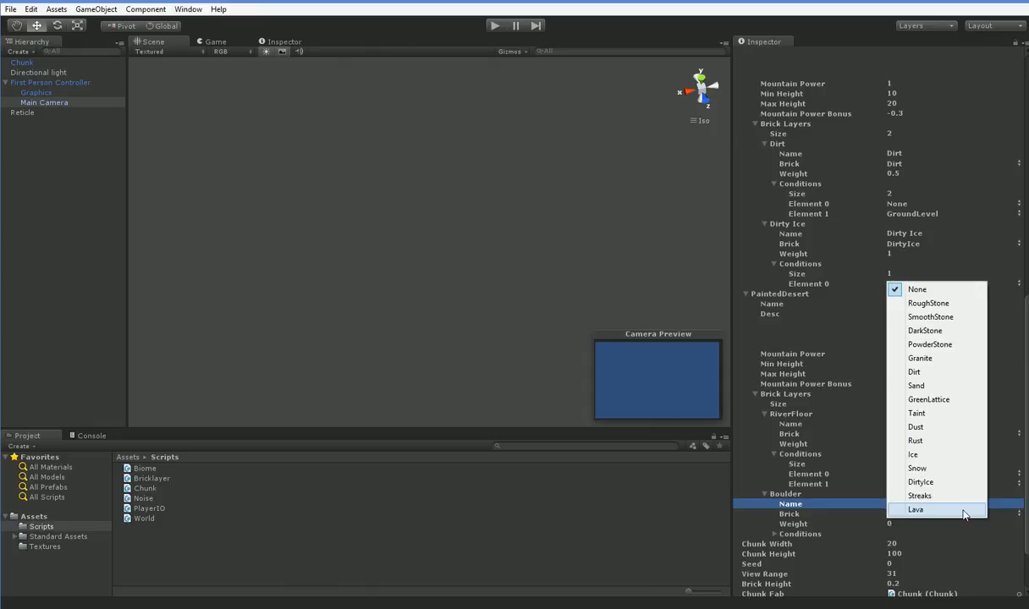
left_click(921, 359)
type("1")
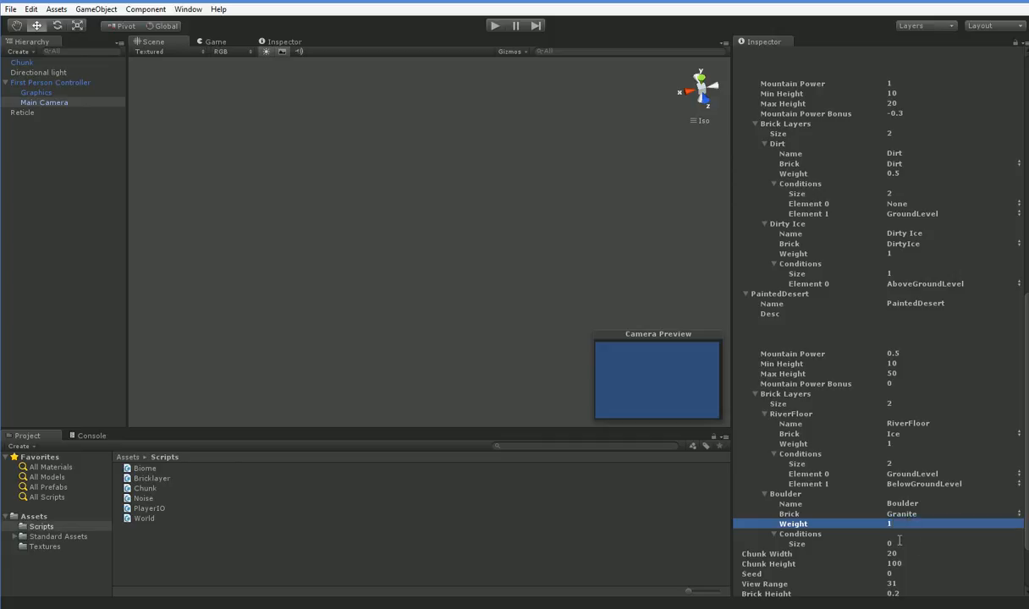
left_click(798, 535)
type("1")
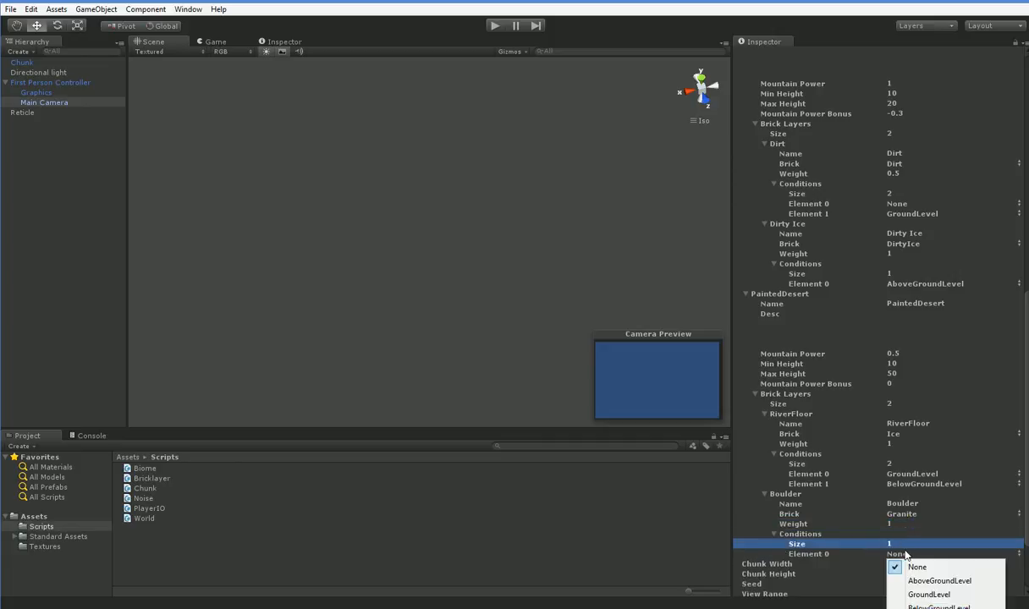
left_click(939, 580)
type("90")
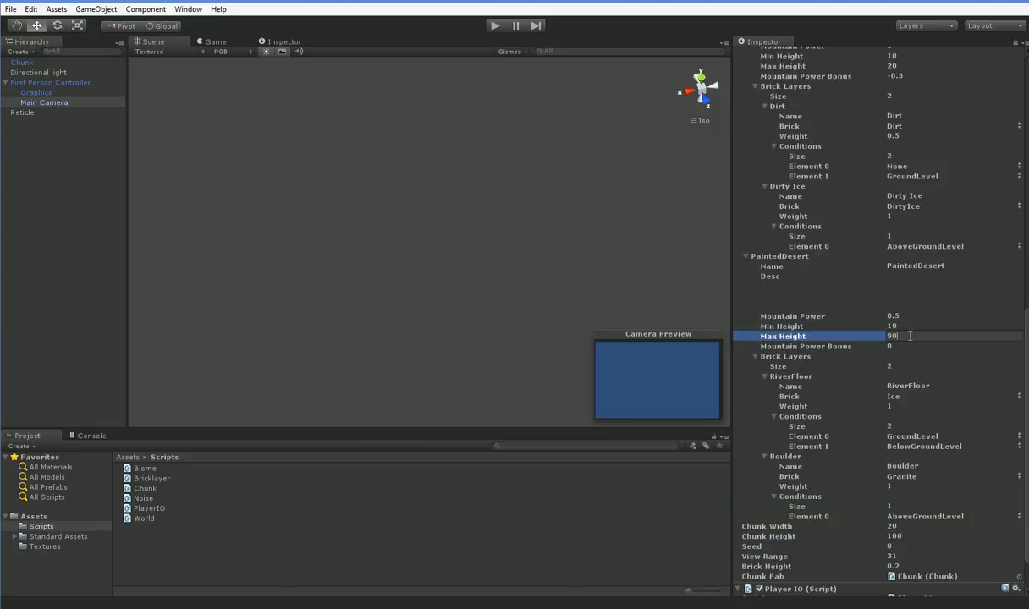
scroll("up", 3)
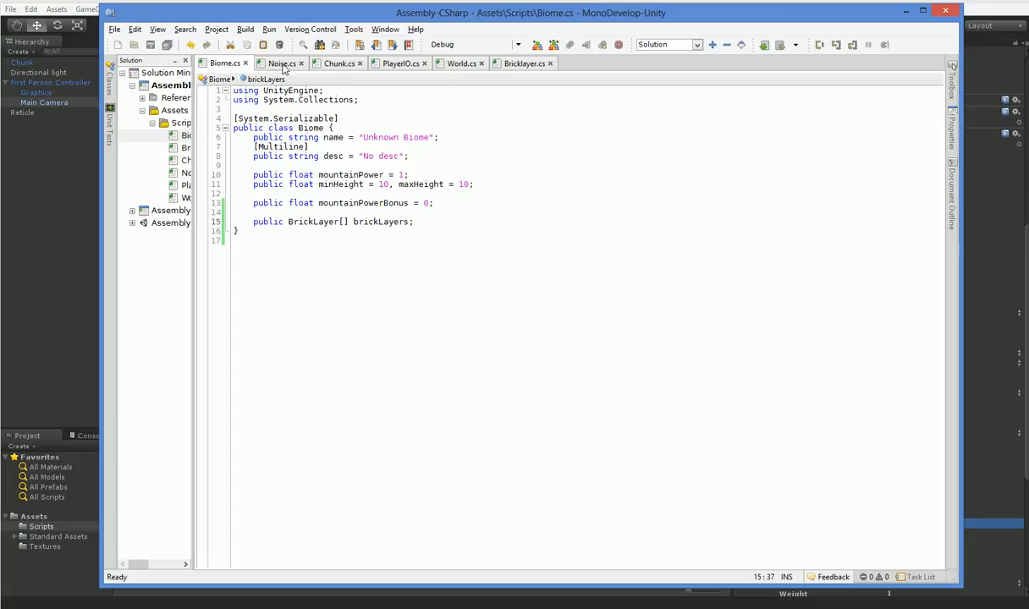
Start a byte GetBrick method in Biome.cs with a BrickLayer bestBid tracker
left_click(339, 64)
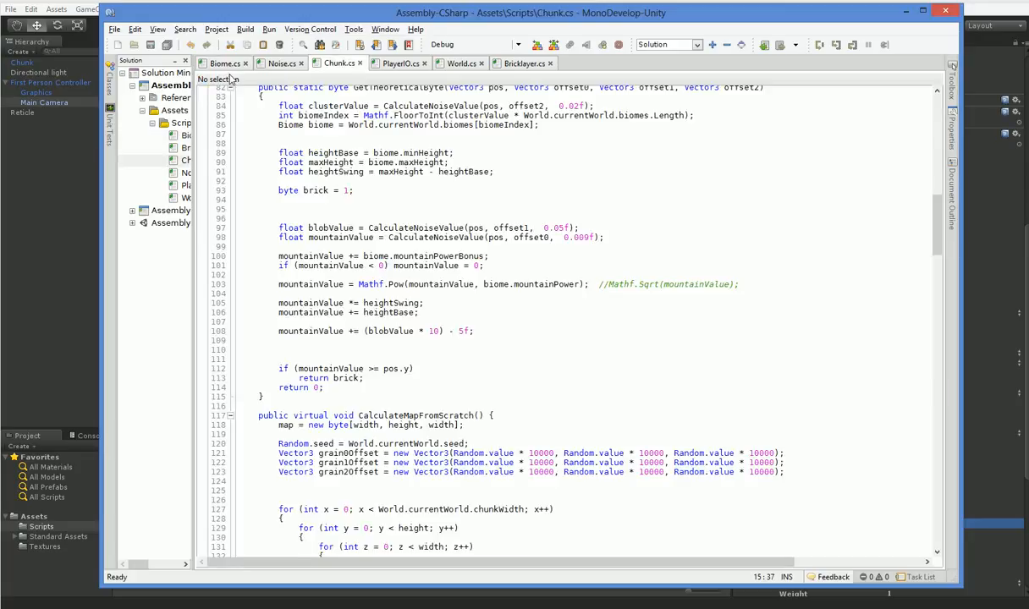
left_click(223, 63)
type("public")
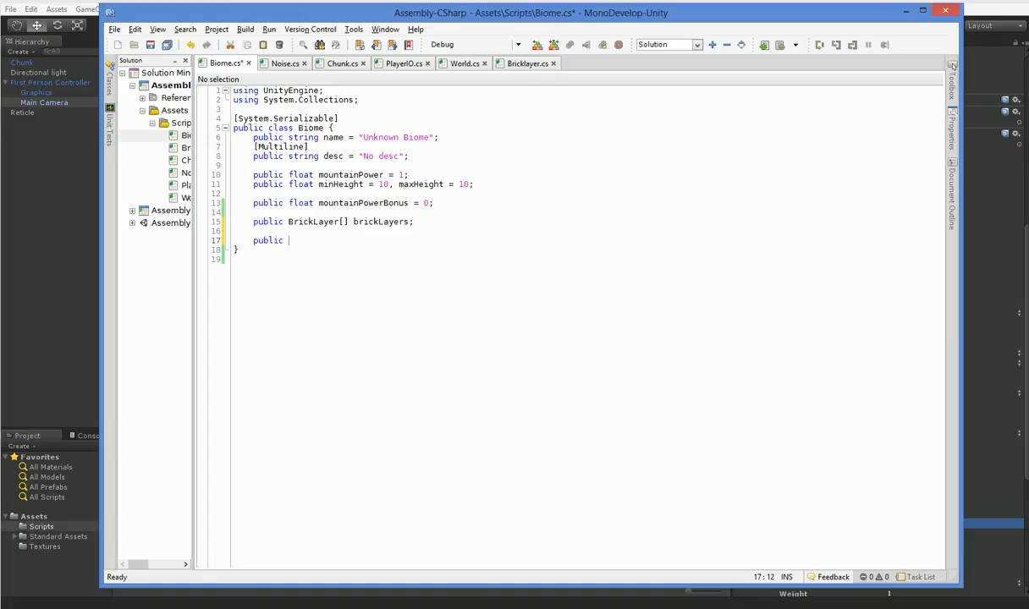
type("b")
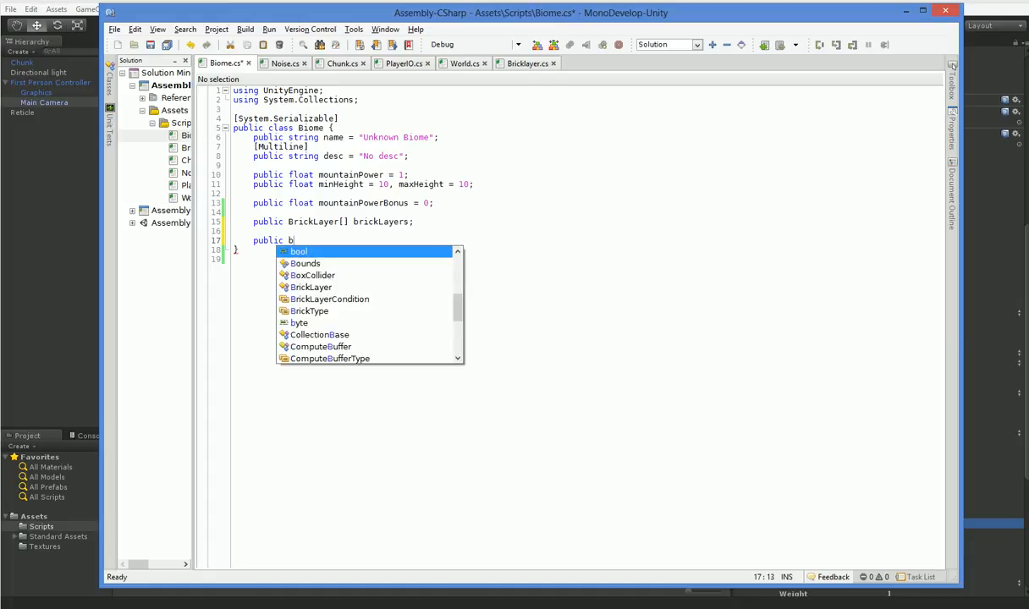
type("yte GetBrick(")
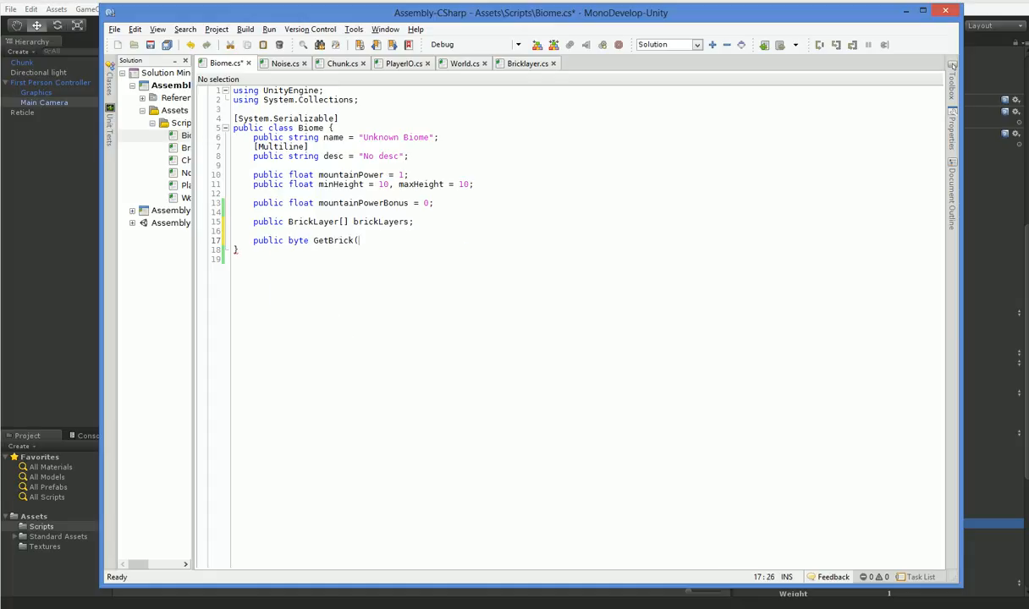
left_click(526, 63)
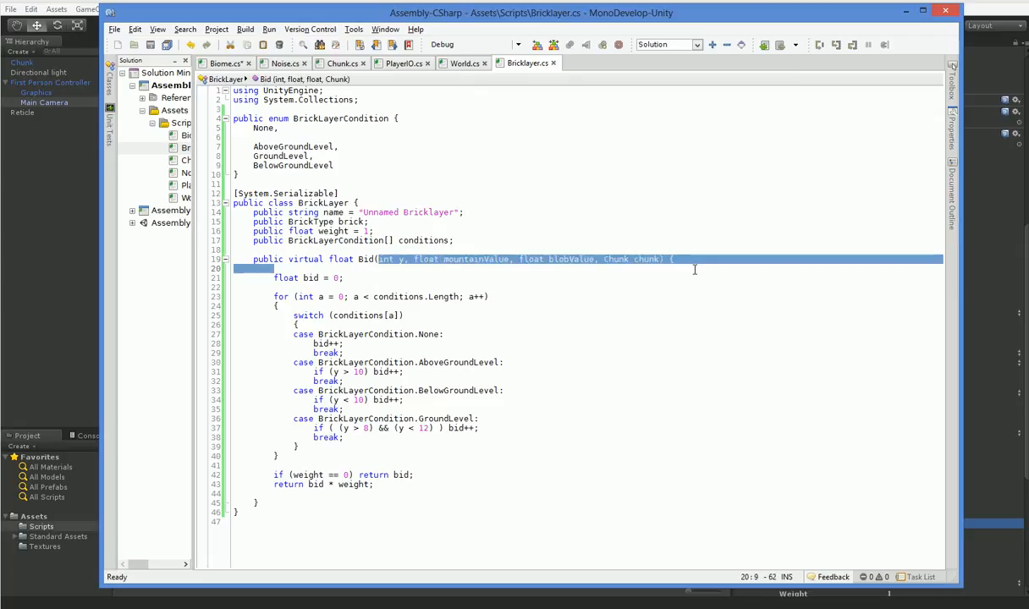
left_click(224, 62)
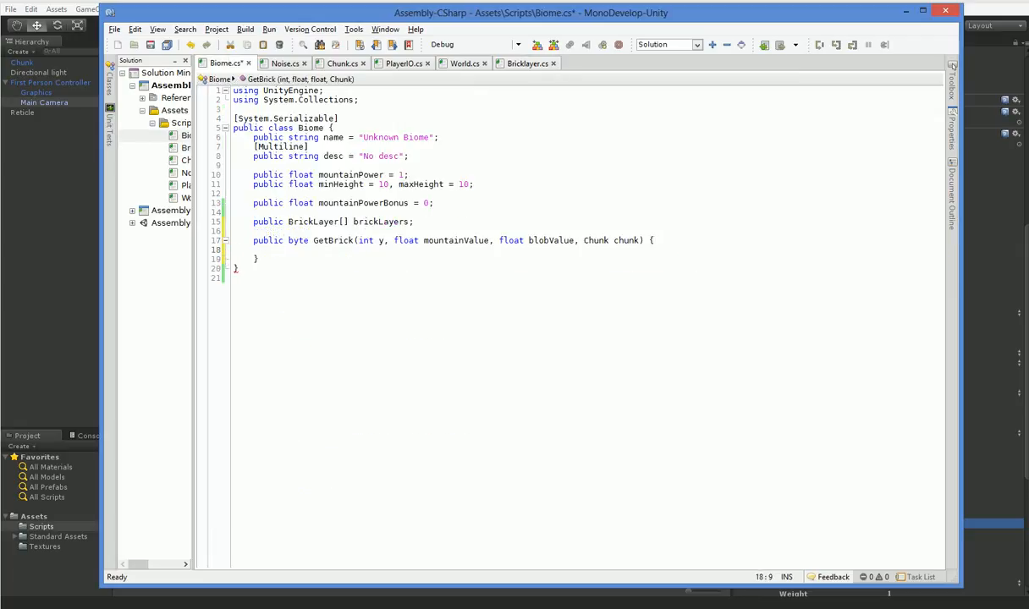
type("for (")
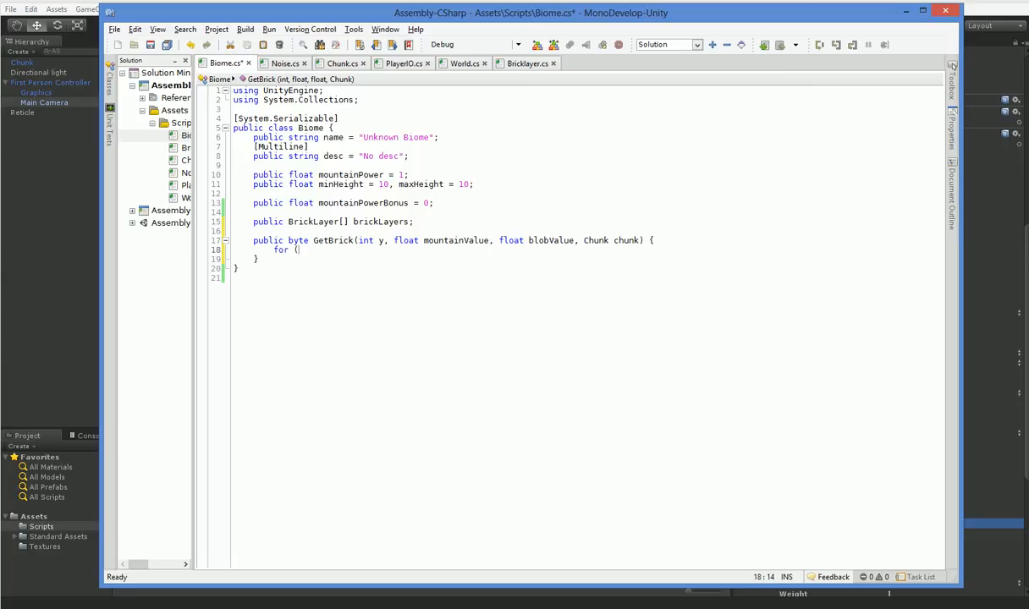
type("B")
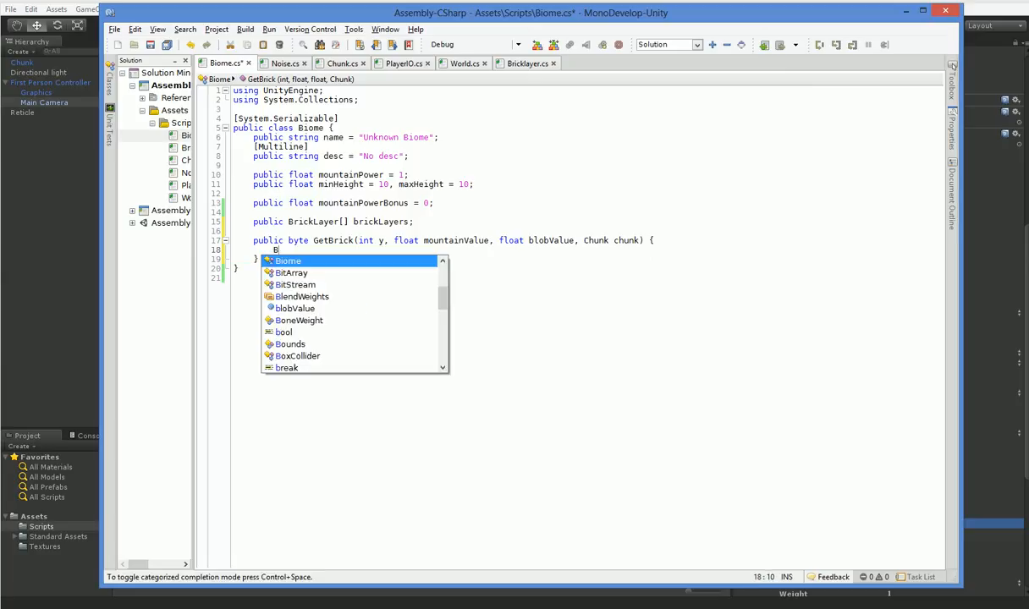
type("rickLayer bestBir")
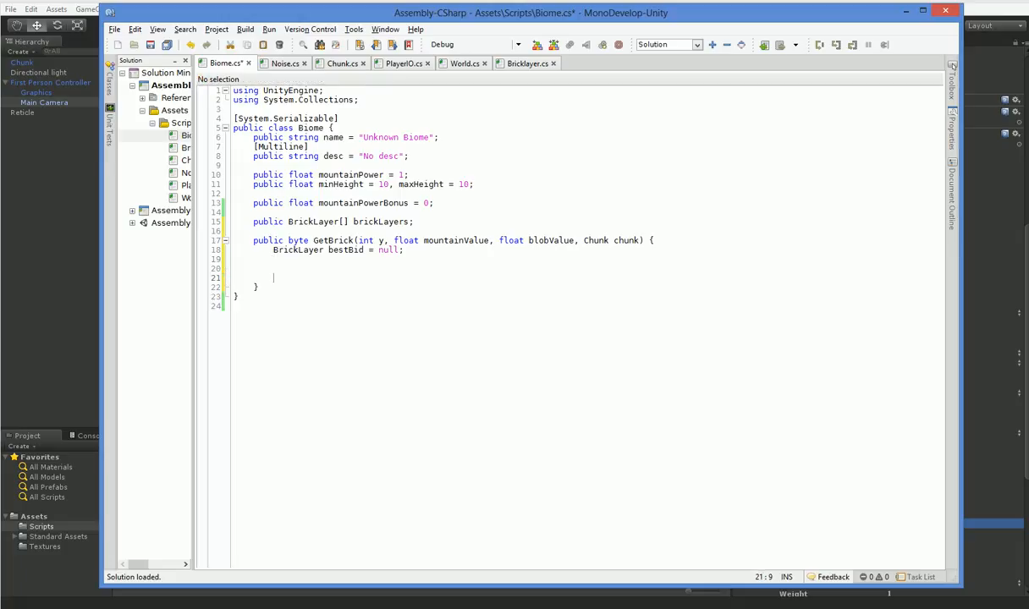
Return 0 when bestBid is null, otherwise (byte)bestBid.brick
type("if (bestBid")
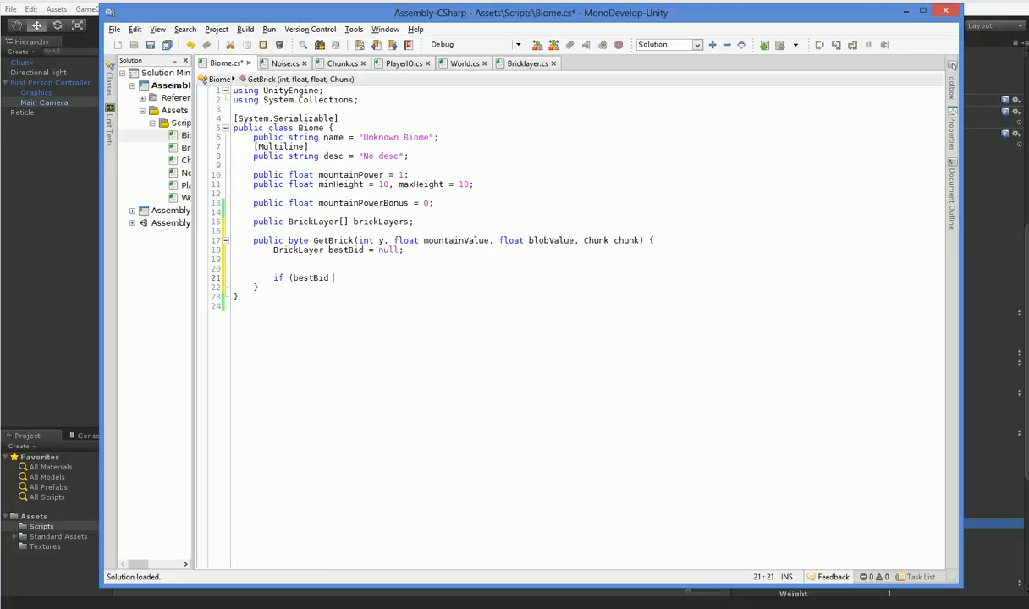
type("== null)")
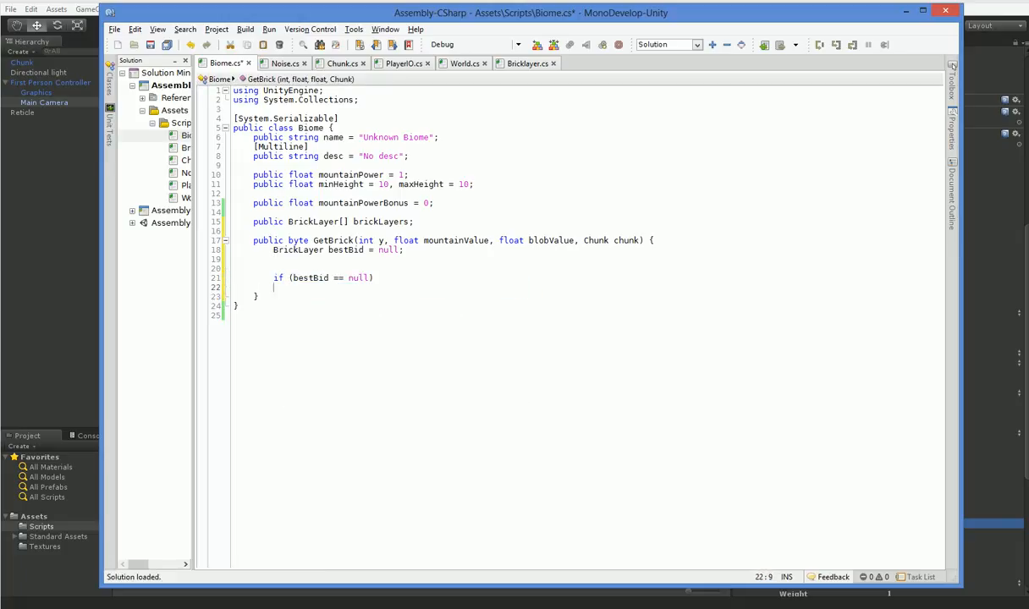
type("return 0;")
type("else")
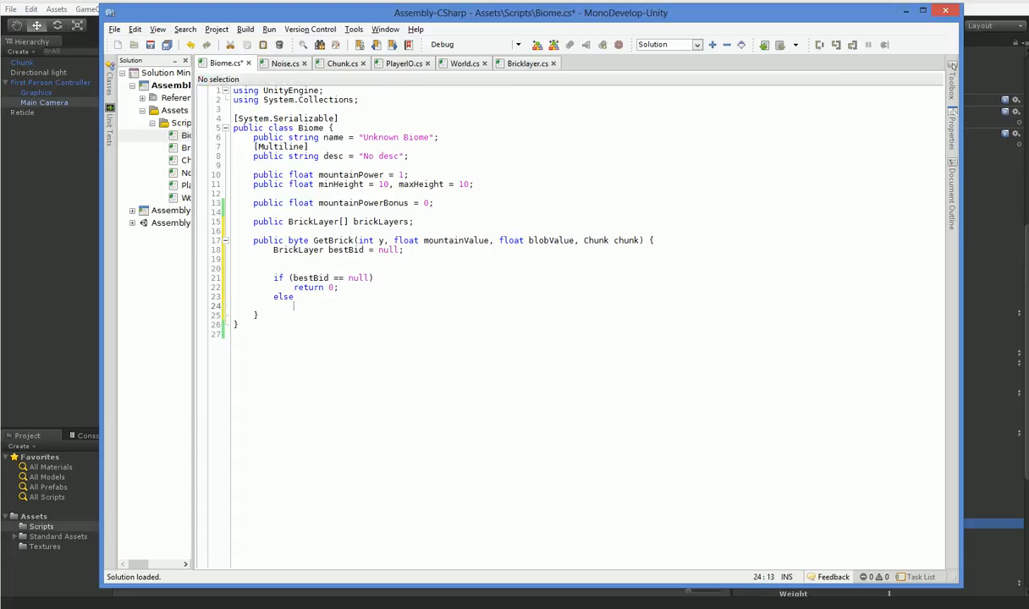
type("return bestBi")
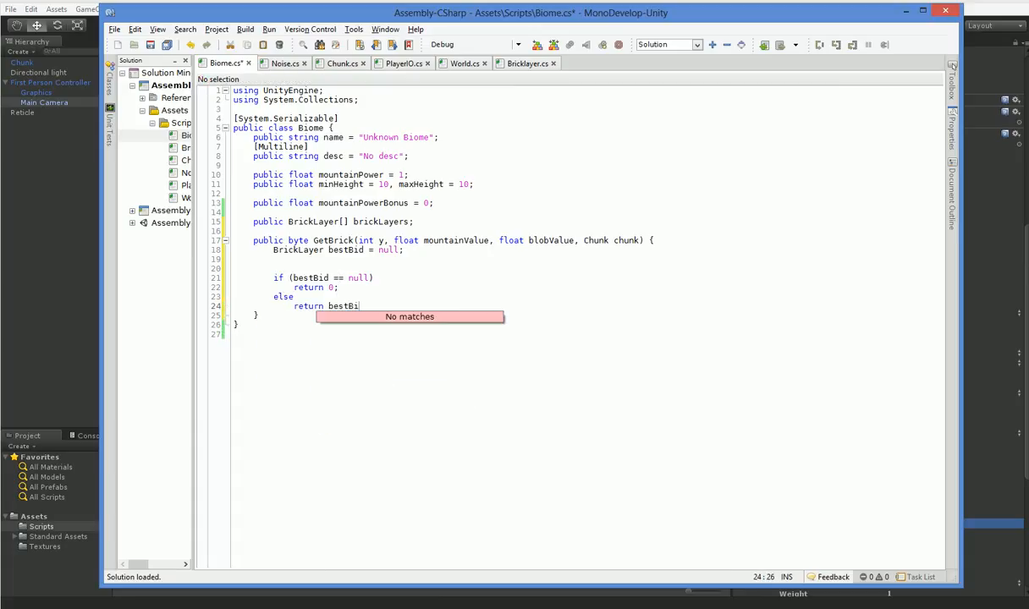
key("Backspace")
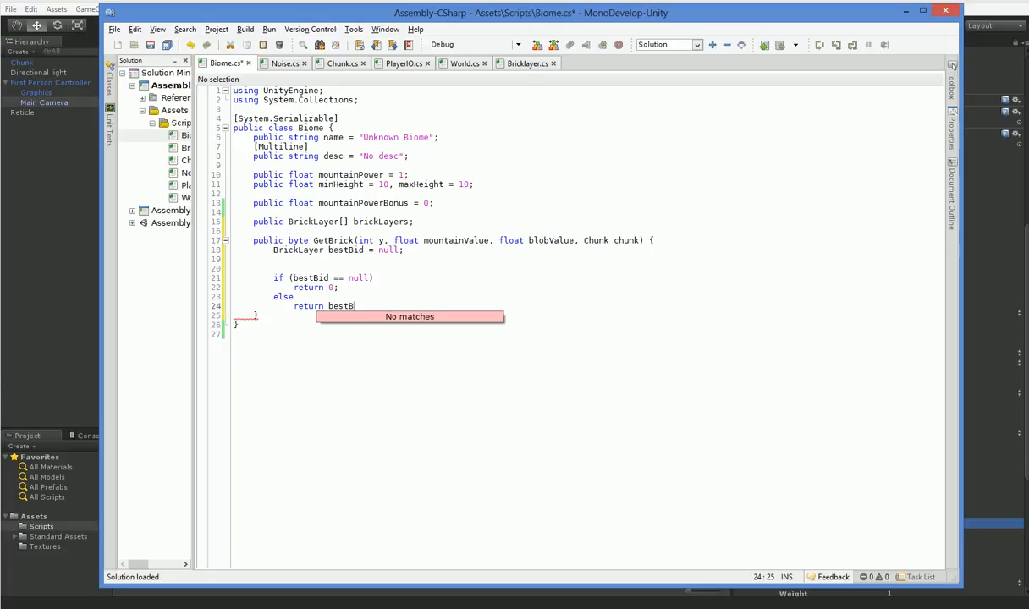
type("id.")
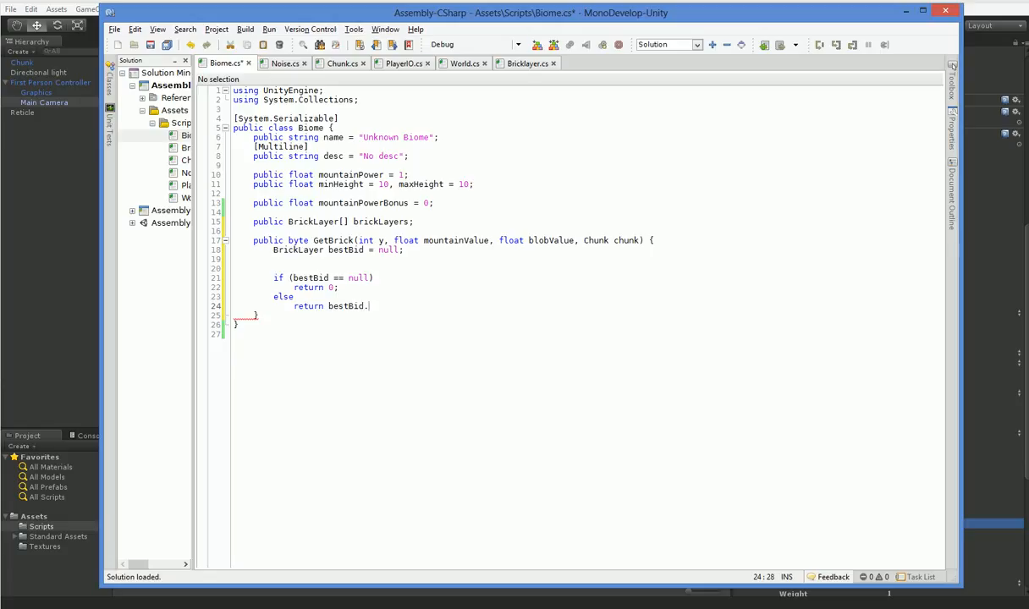
left_click(524, 62)
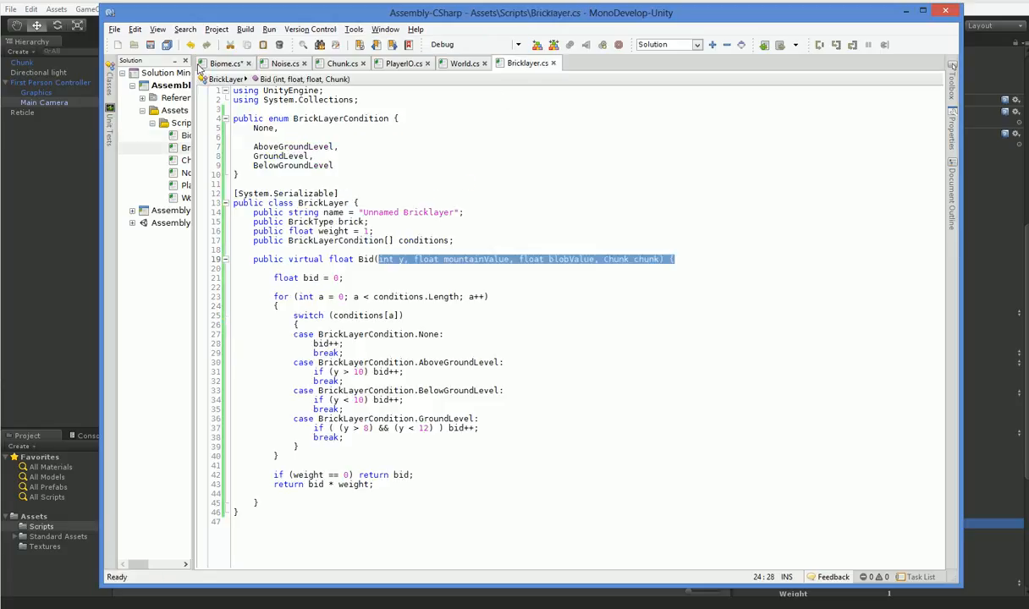
left_click(225, 63)
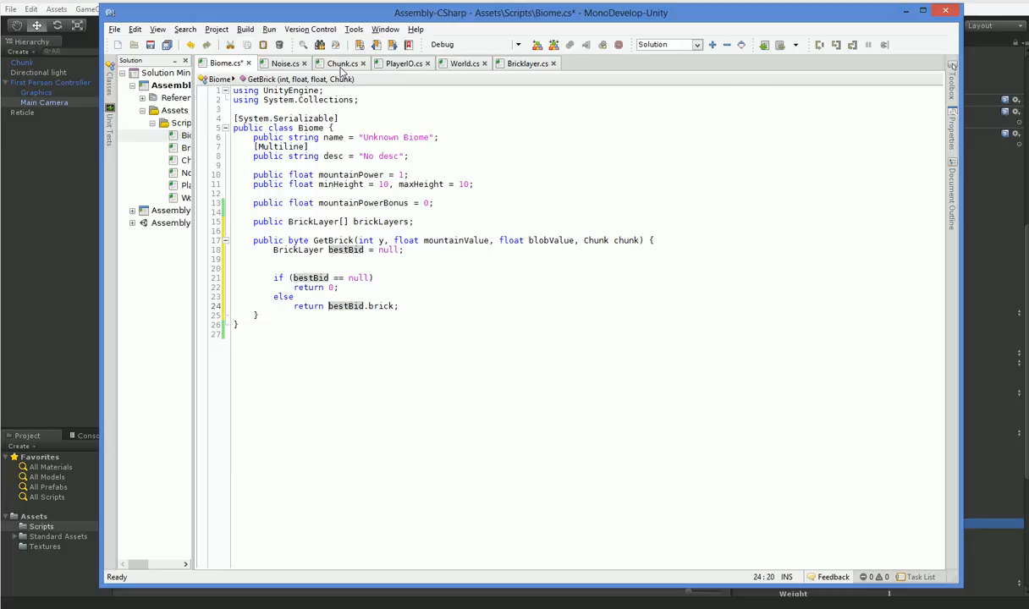
type("(byte)")
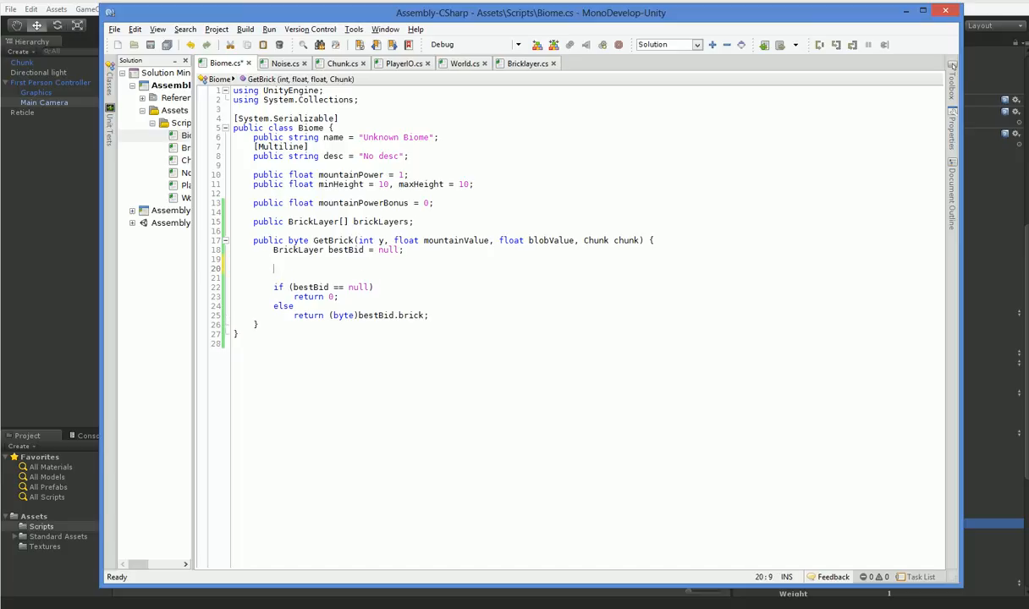
Loop over brickLayers calling each layer's Bid(y, mountainValue, blobValue, chunk)
type("for (int")
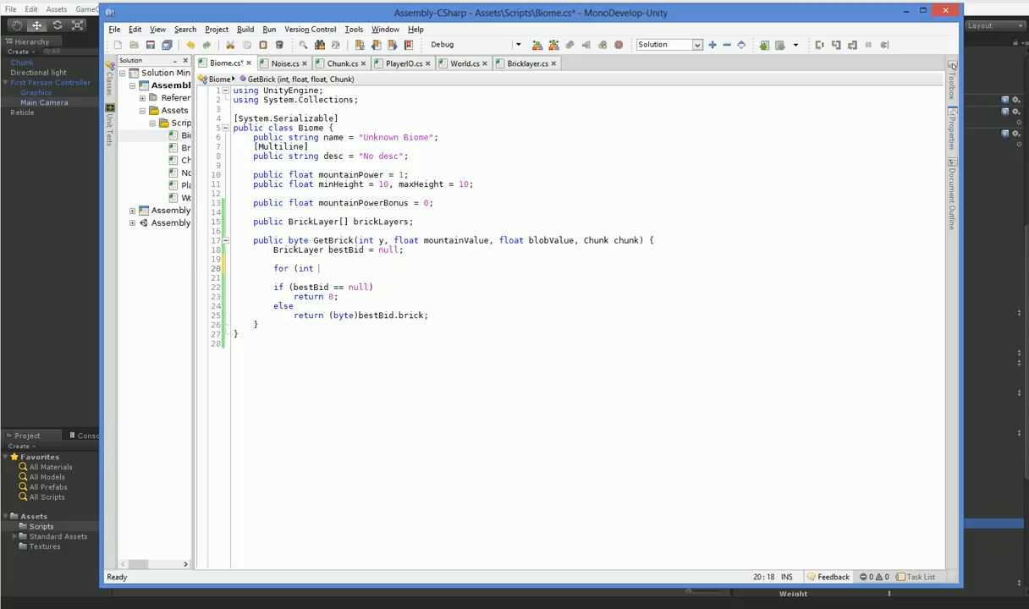
type("float bestBid = 0;")
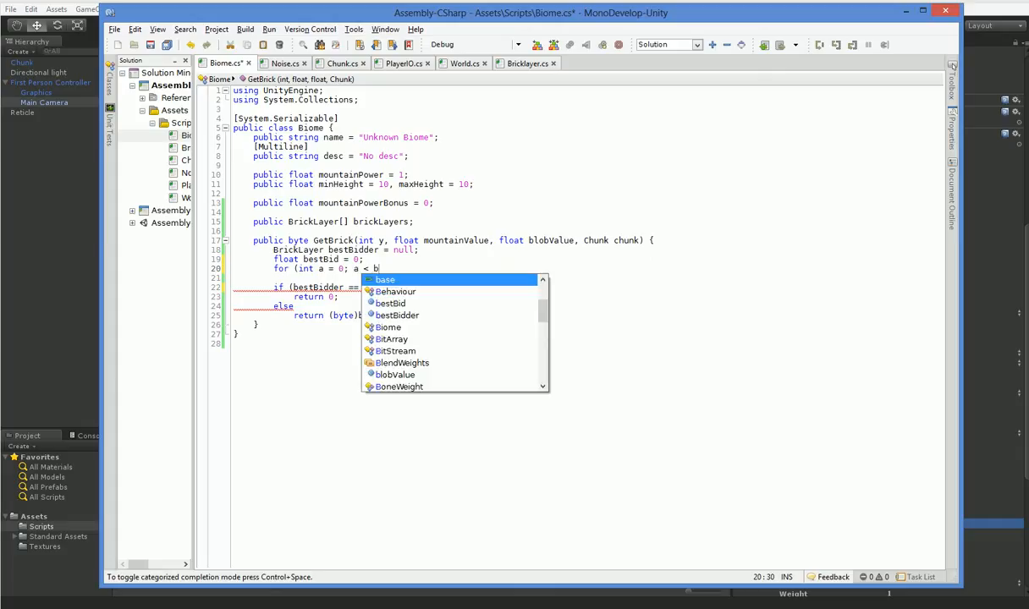
type("rickLayers.Cou")
type("if (b")
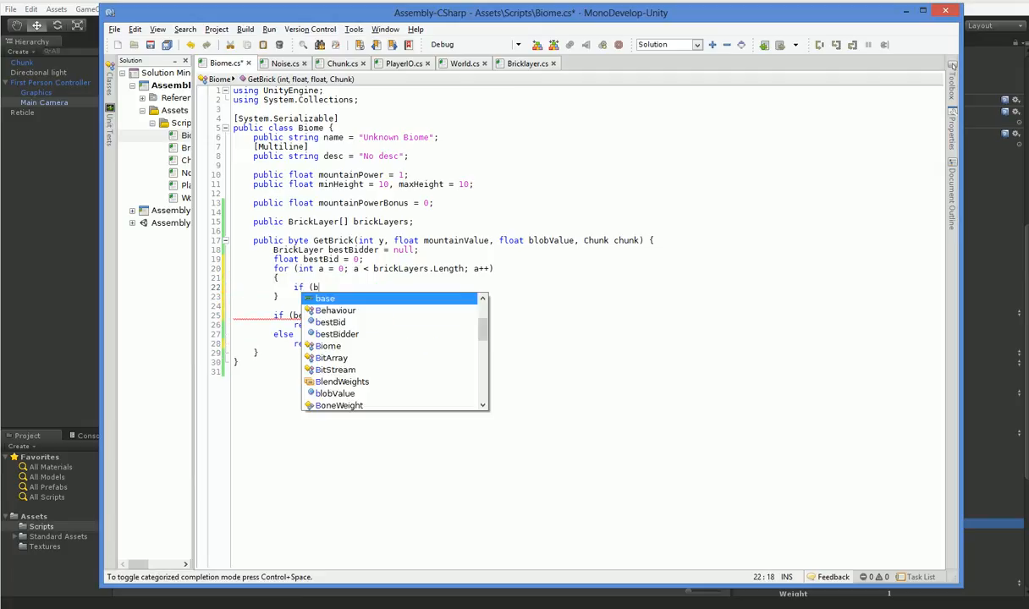
type("floa")
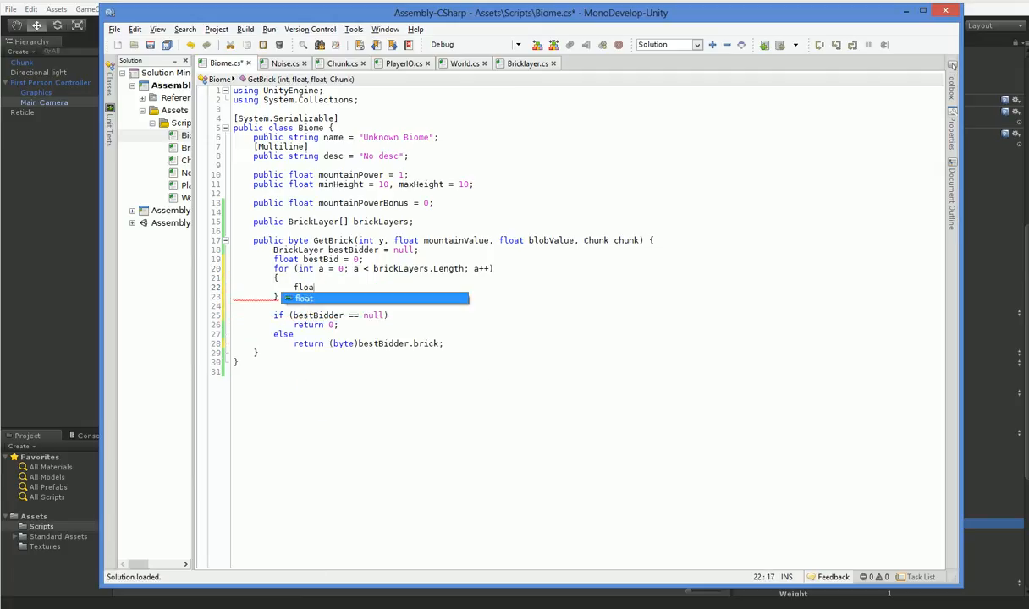
type("bid = brickLayers[a].Bid(")
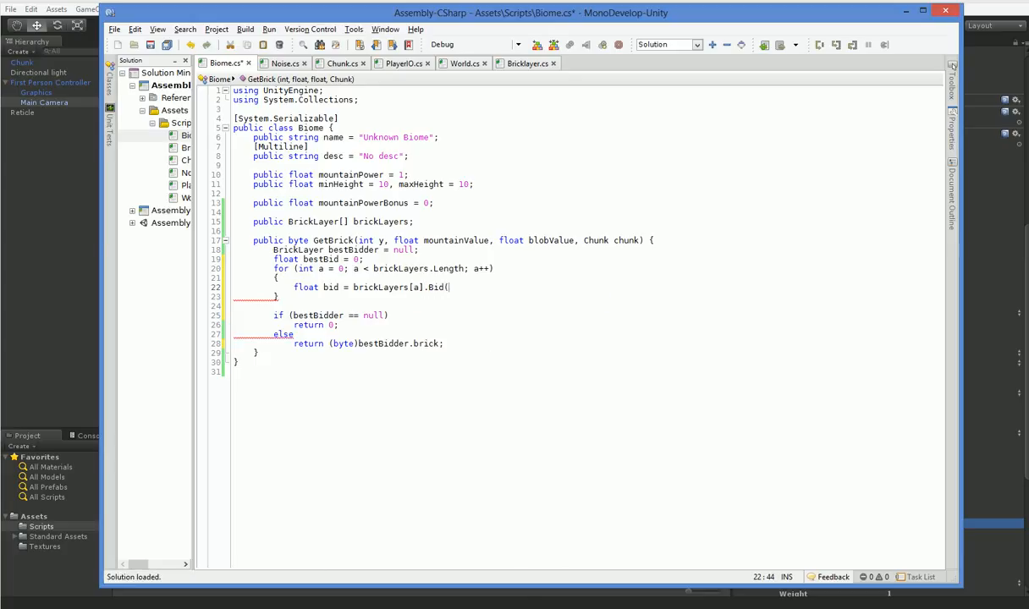
type("y, molu")
type("if (bid > ")
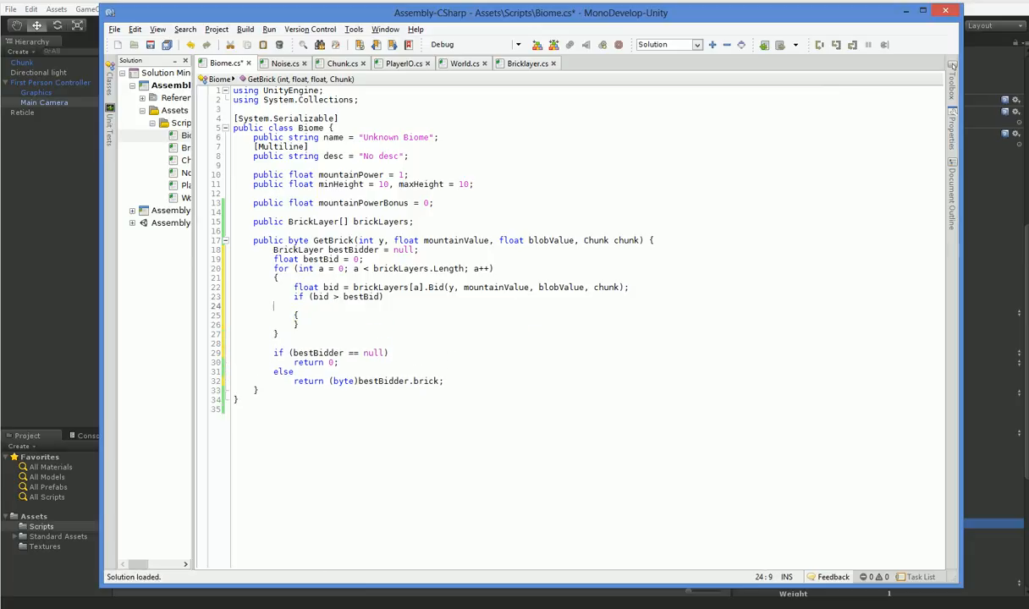
Keep the highest bid as bestBid and remember its BrickLayer as best bidder
type("best")
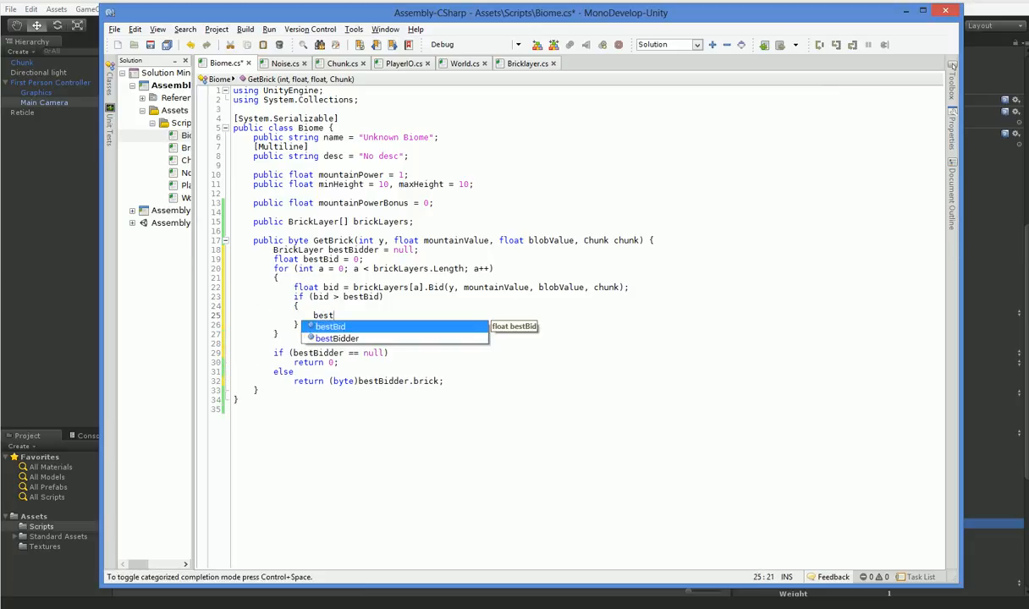
type("bestBid = bid;")
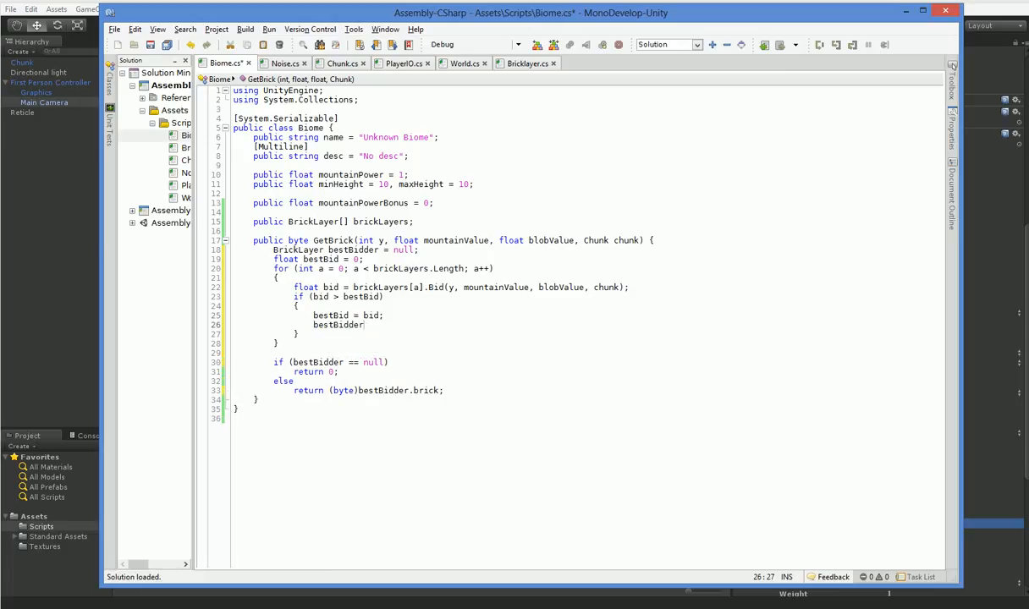
type("b")
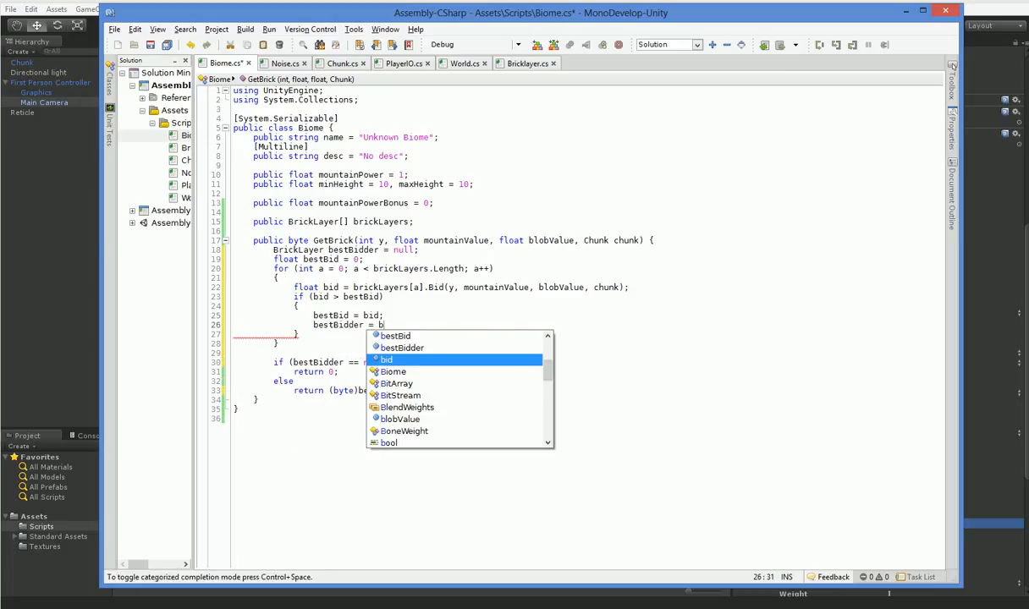
type("rickLa")
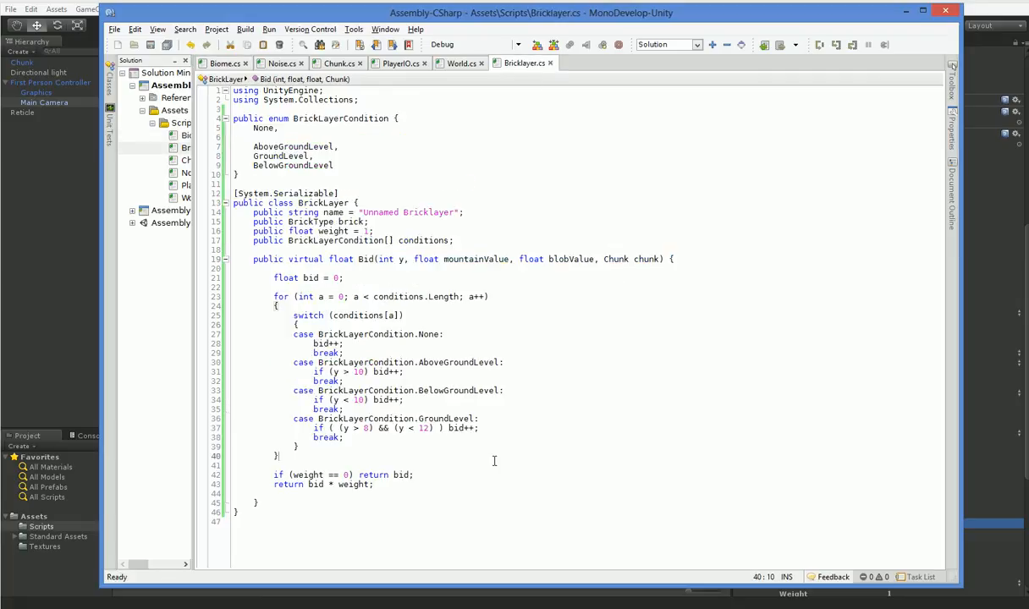
In Chunk.cs GetTheoreticalByte, add a byte brick placeholder and clear its value
left_click(279, 62)
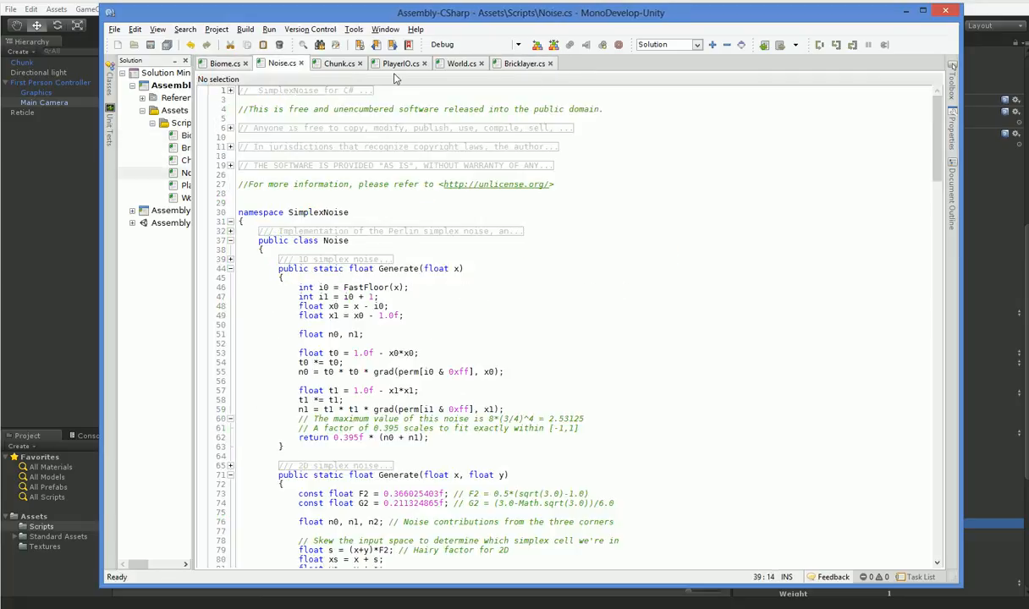
left_click(338, 64)
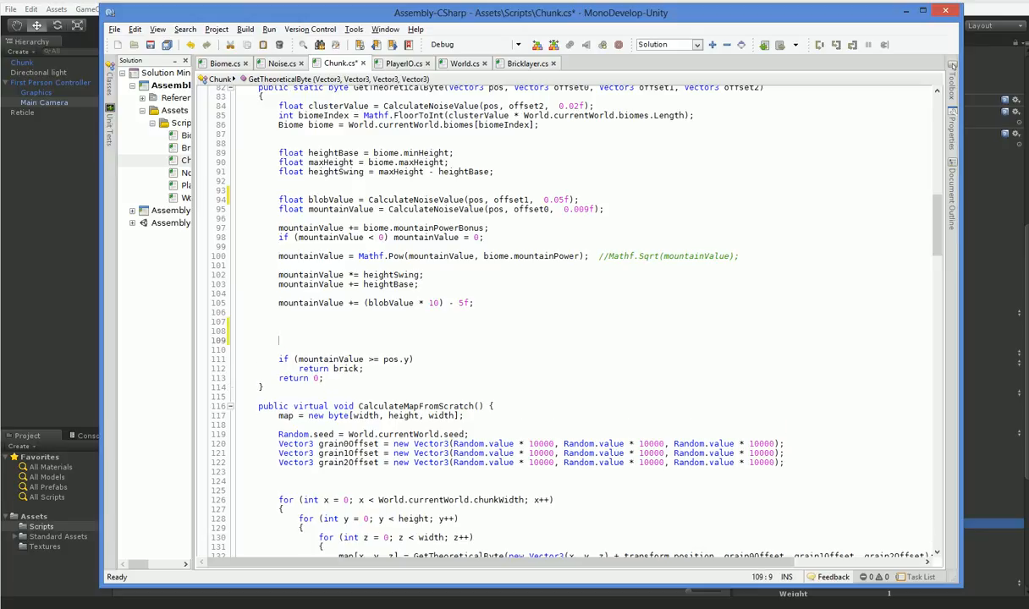
type("byte brick = 1;")
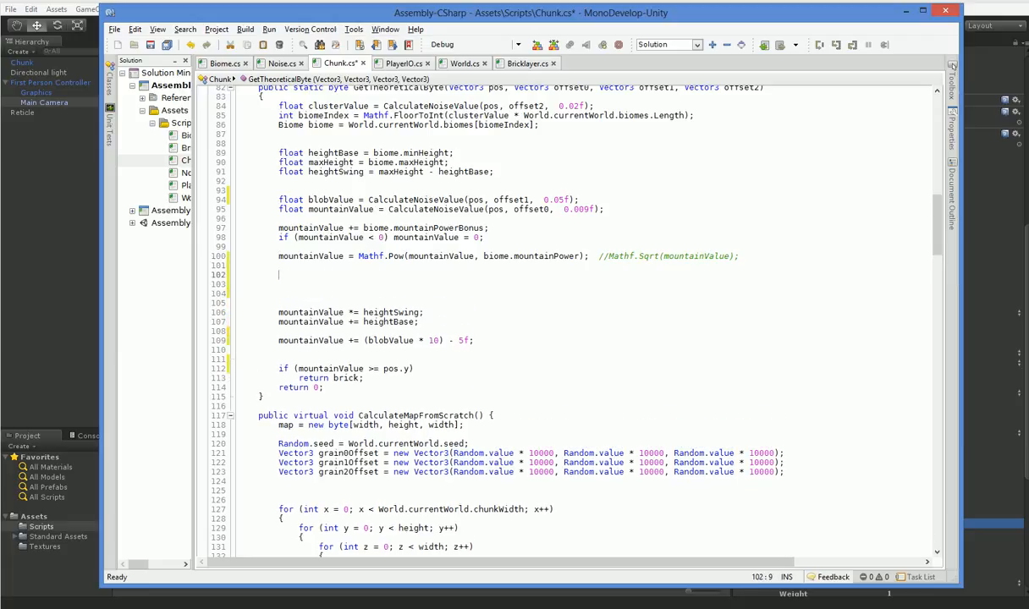
type("byte brick = 1;")
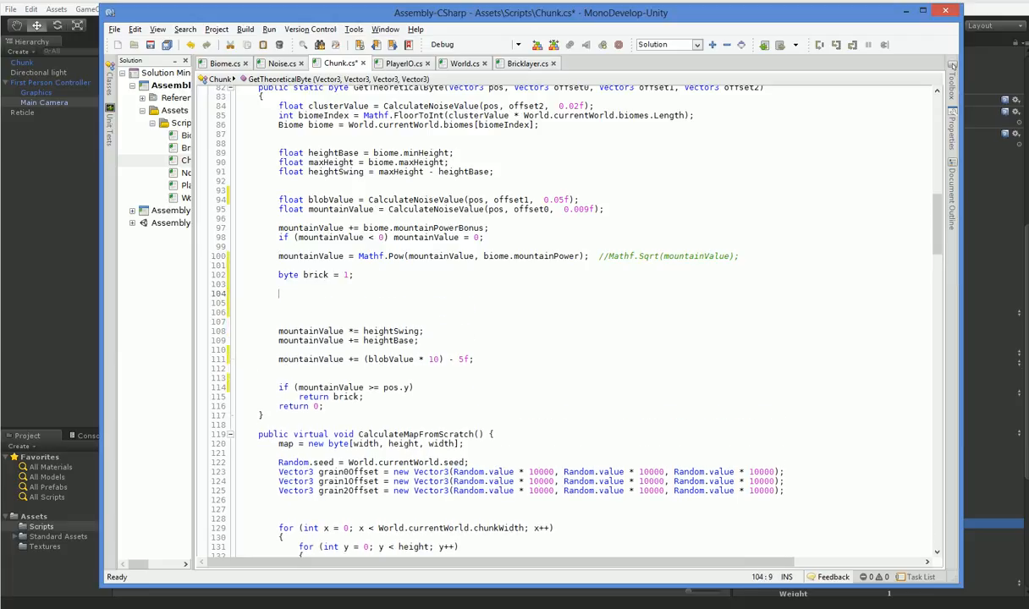
left_click(352, 275)
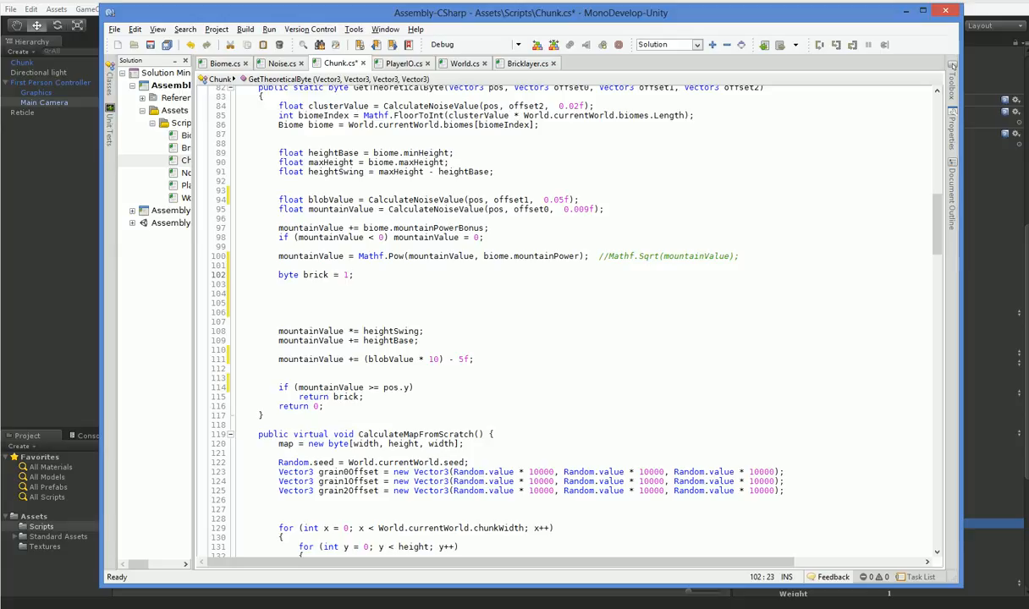
key("BackSpace")
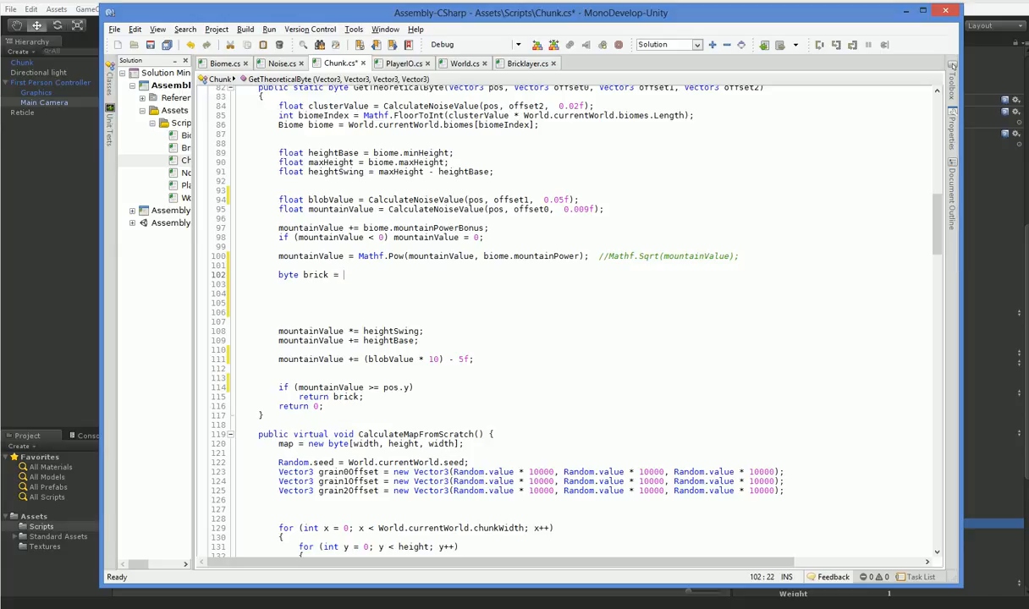
Assign brick from biome.GetBrick(Mathf.FloorToInt(pos.y), mountainValue, blobValue, this)
type("biome.B")
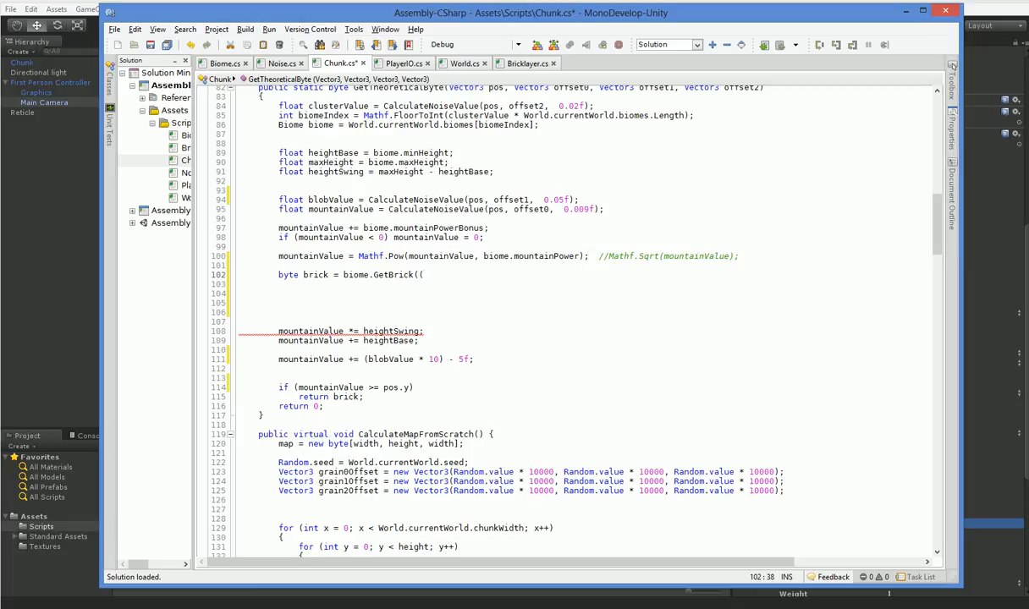
type("Mathf.FloorToInt")
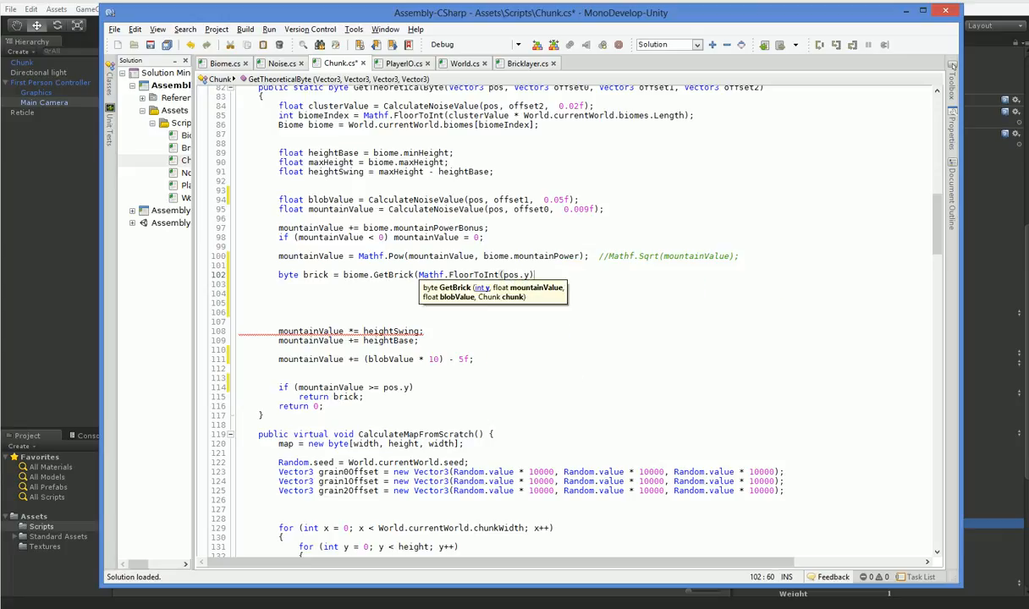
type(", moun")
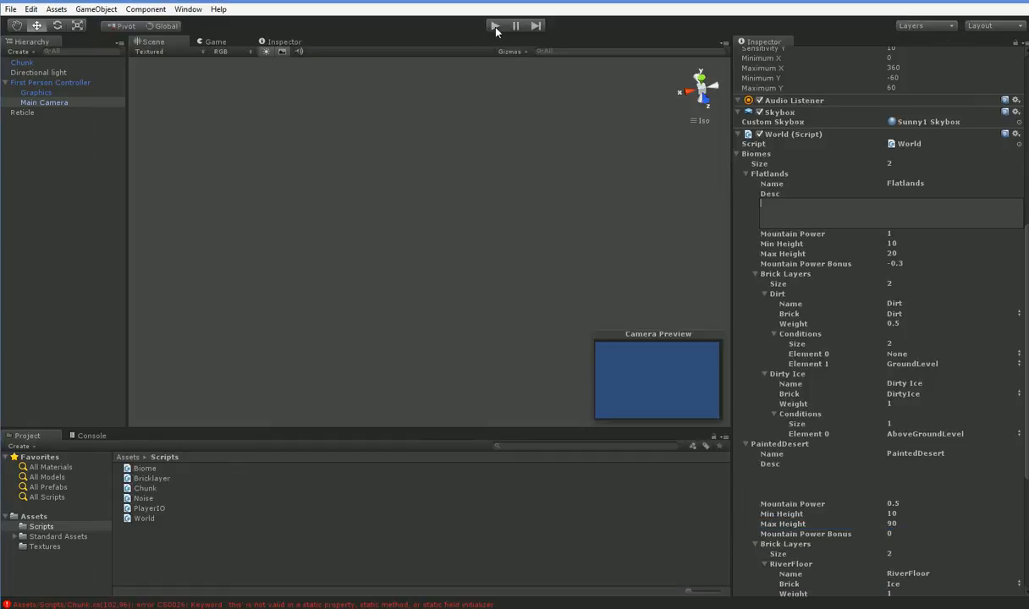
Remove the unused chunk argument and Bid parameter so the 'chunk' compile errors clear
left_click(494, 25)
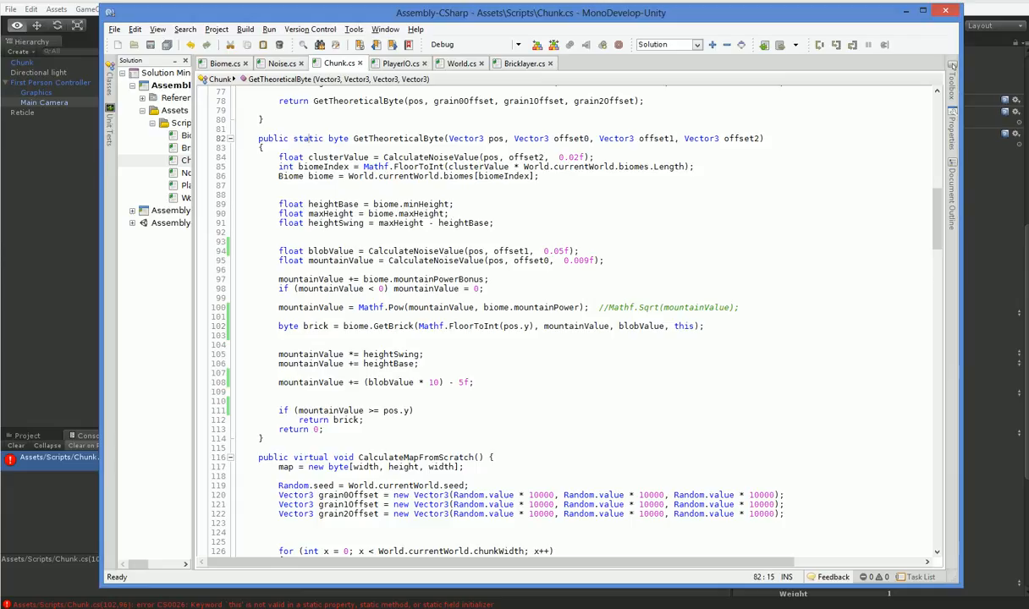
left_click(687, 325)
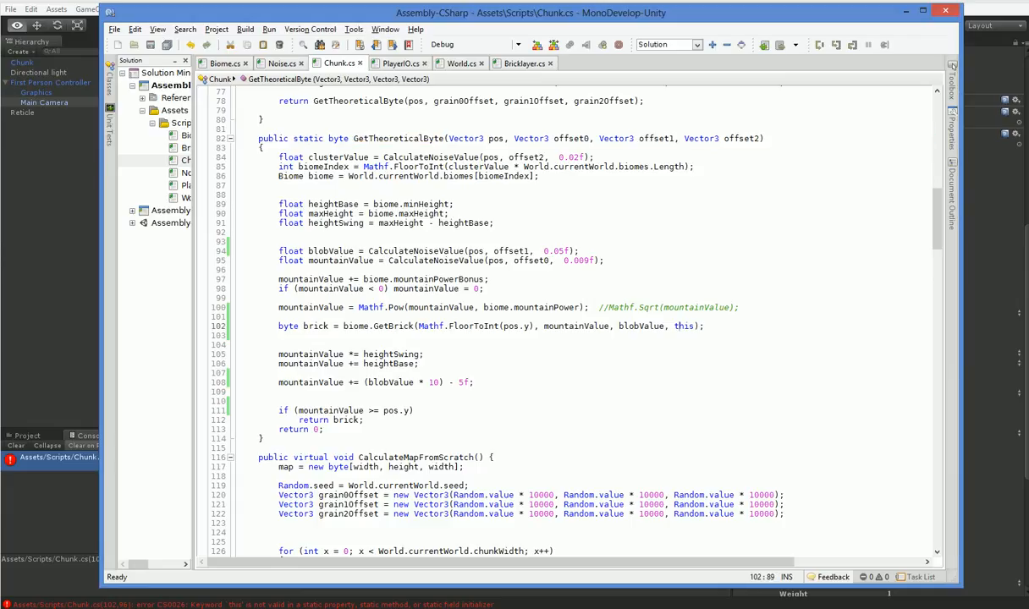
key("BackSpace")
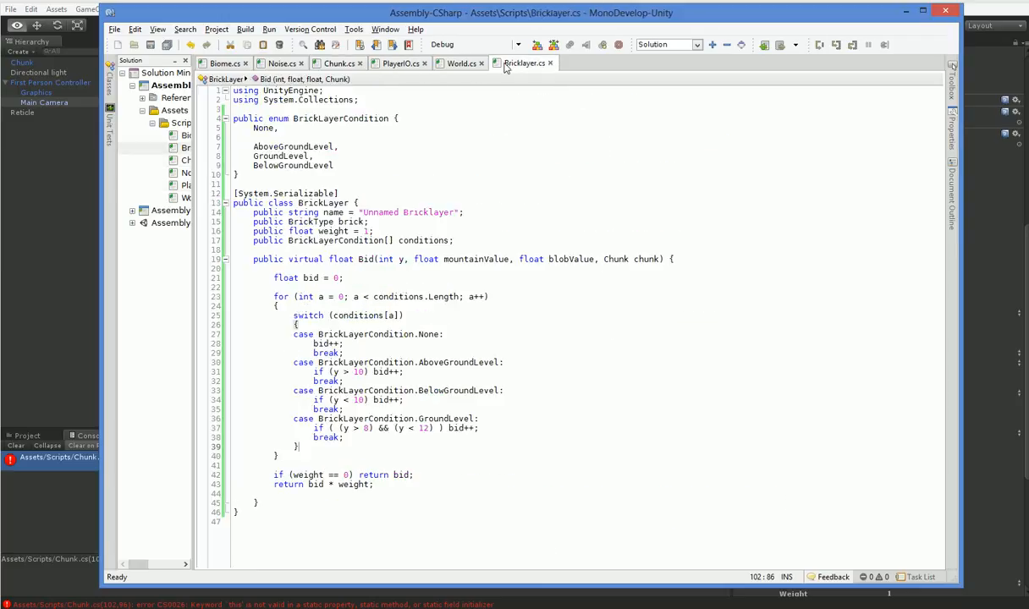
double_click(646, 259)
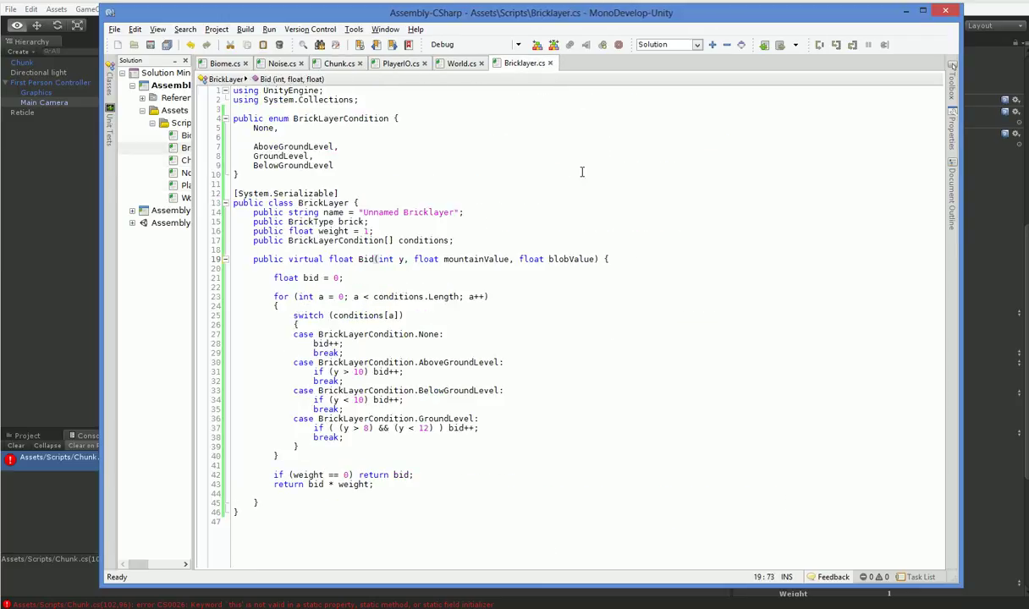
left_click(460, 63)
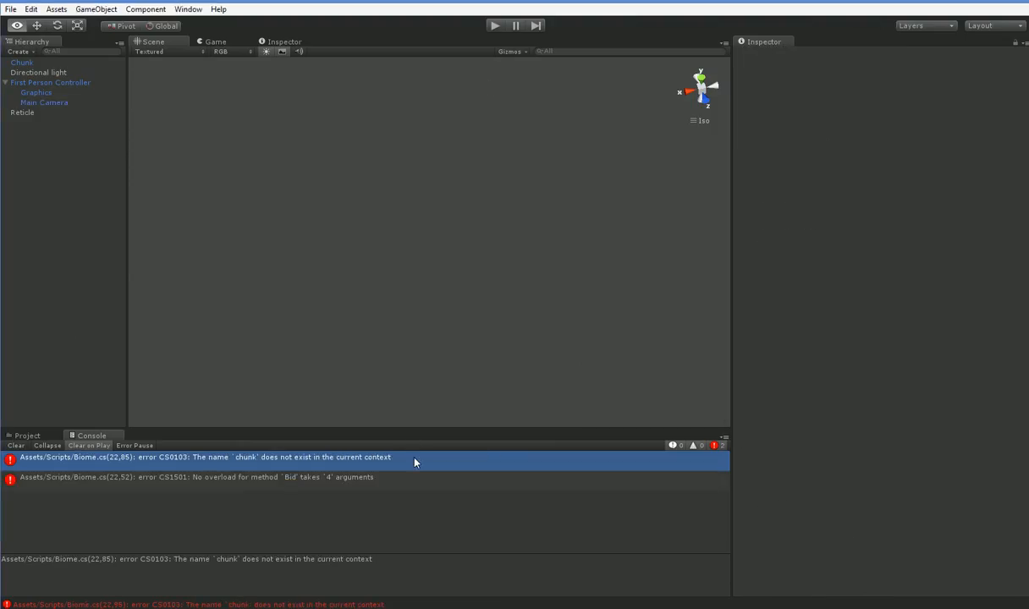
double_click(203, 456)
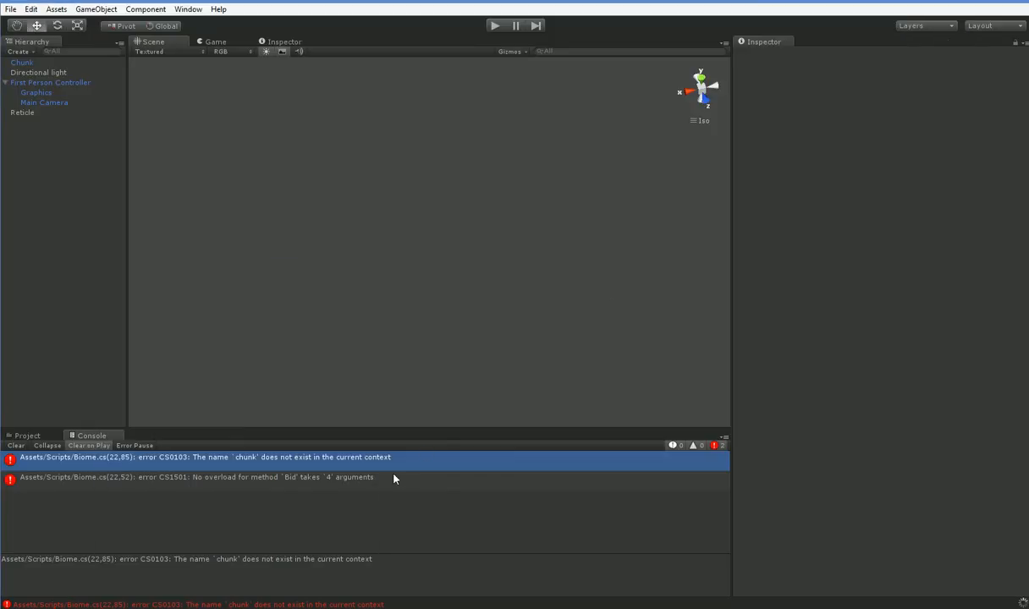
left_click(494, 25)
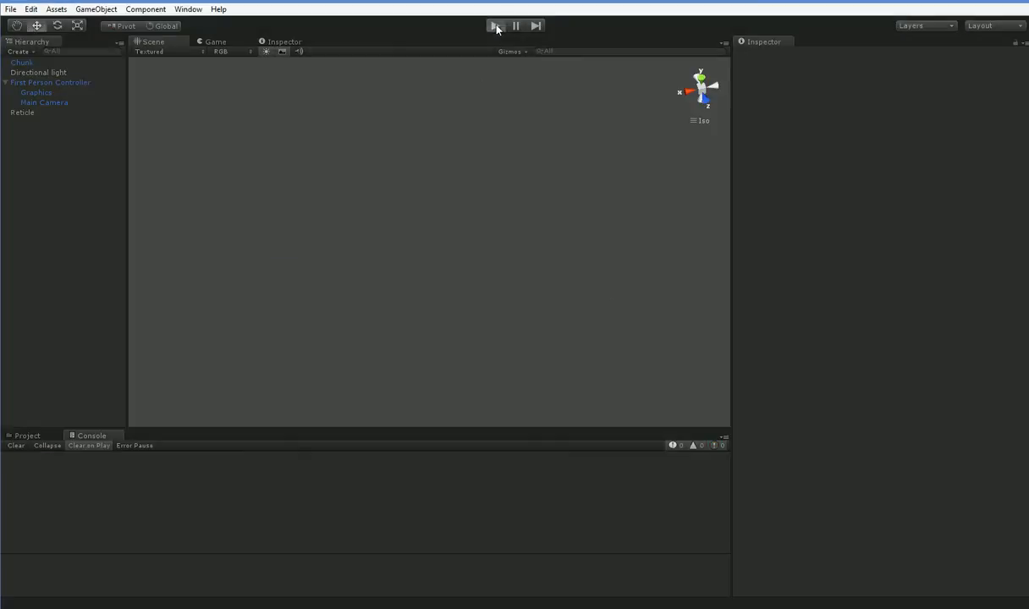
Play the scene to view the generated orange brick terrain, then stop play mode
left_click(494, 26)
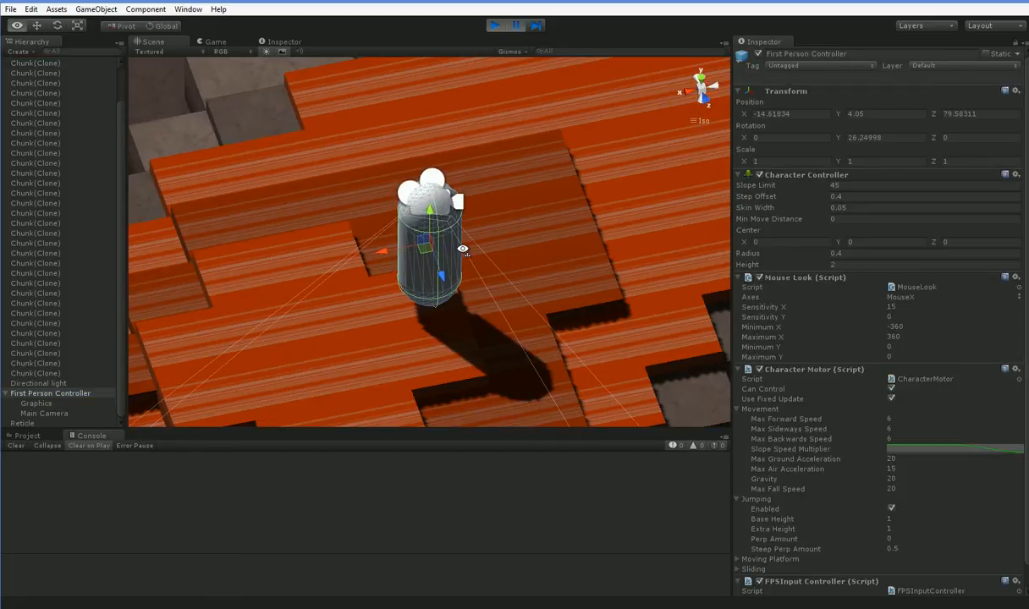
left_click(494, 25)
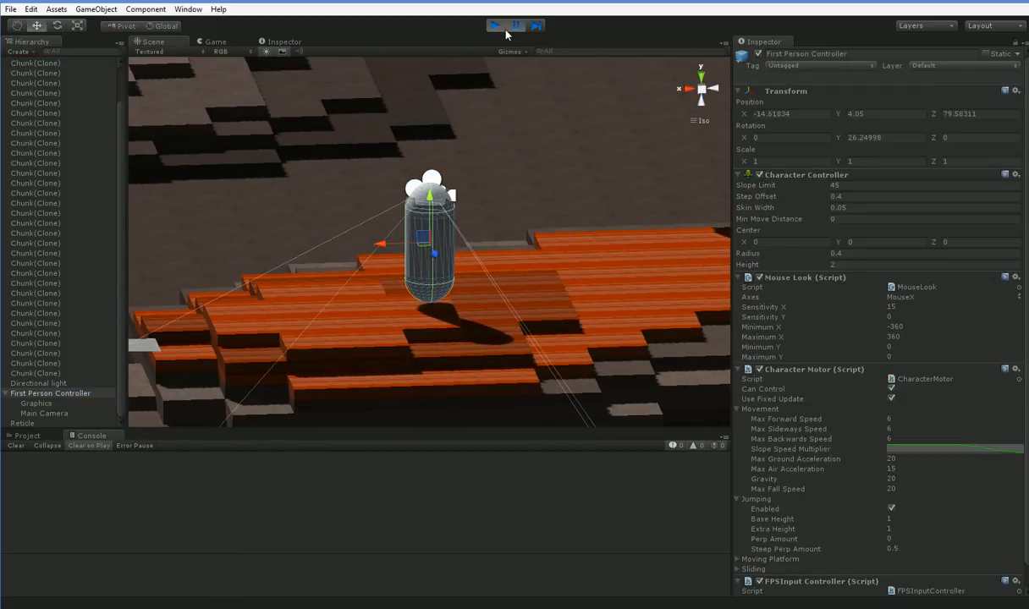
left_click(494, 25)
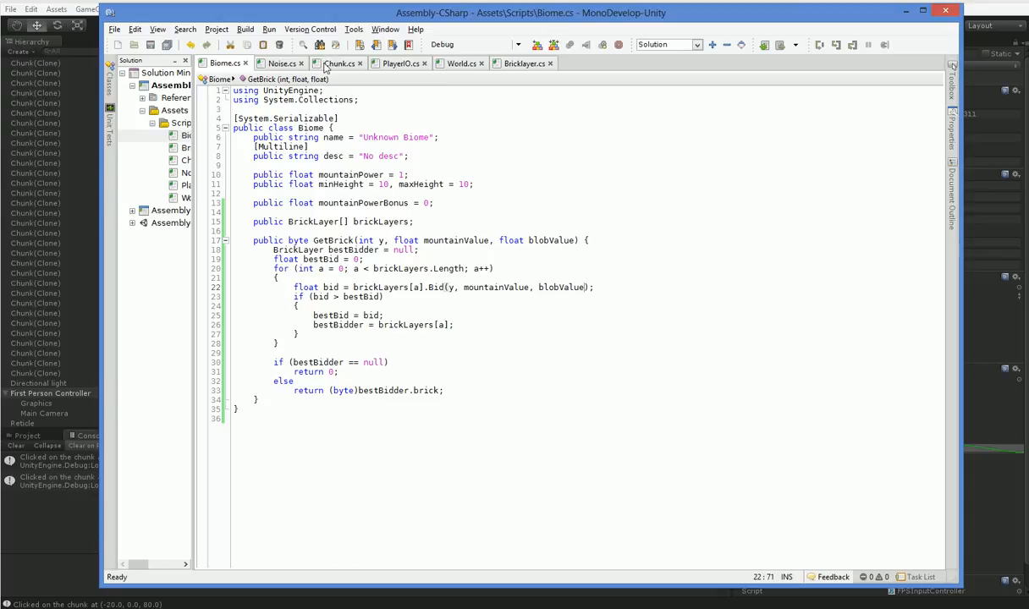
In PlayerIO.cs log 'Picked up' and 'Put down' with the BrickType of the brick involved
left_click(401, 64)
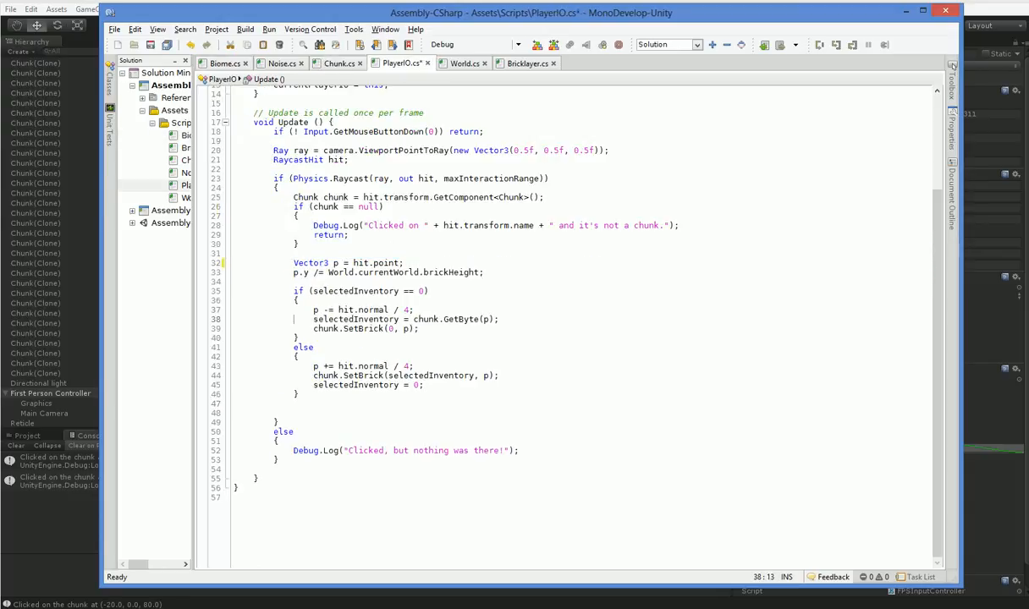
type("Debug.Log(\"Picked up \" + (")
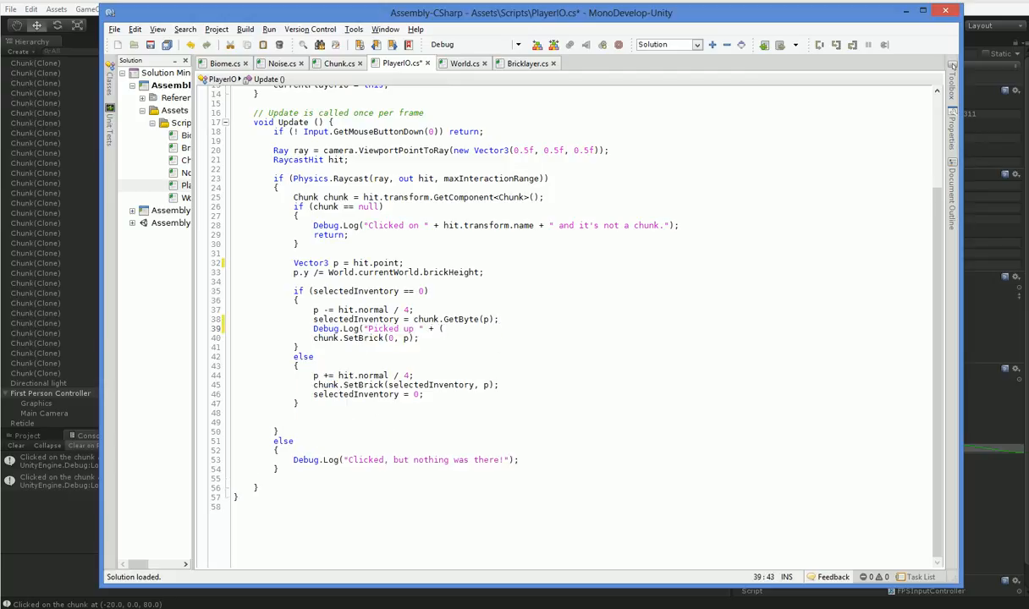
type("BrickType")
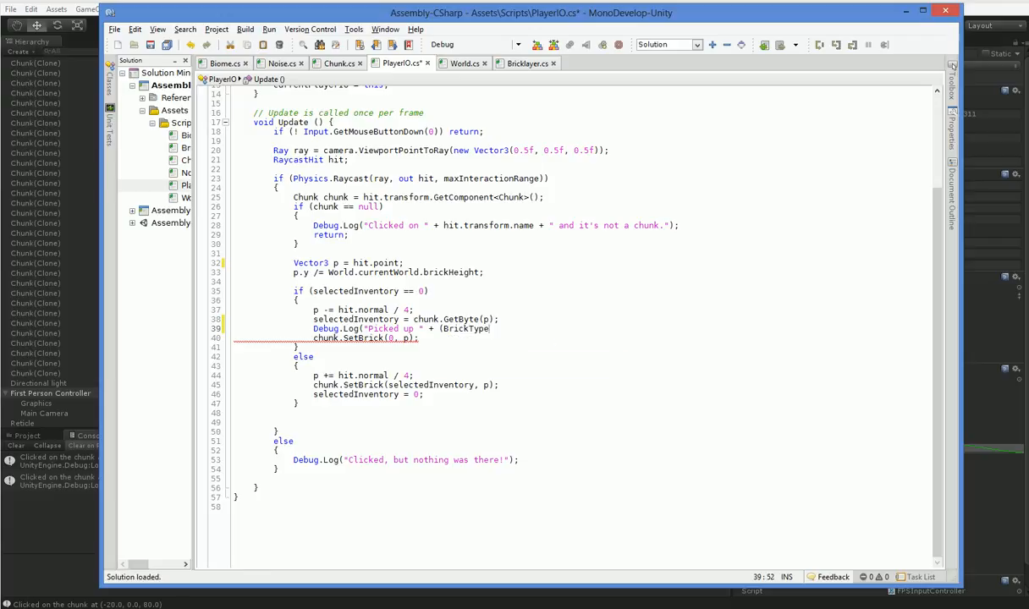
type(")selectedInventory);")
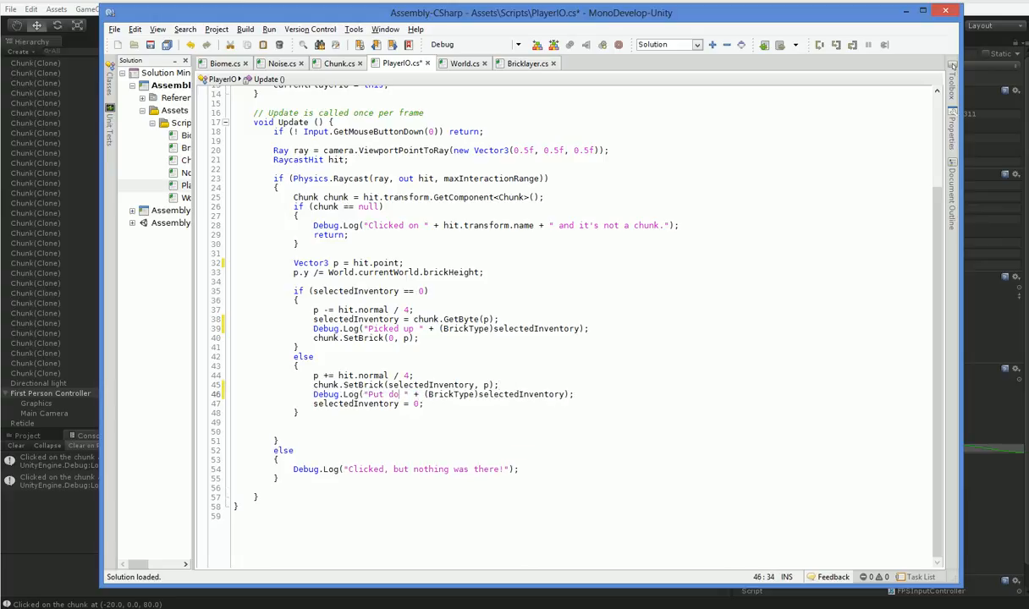
left_click(494, 25)
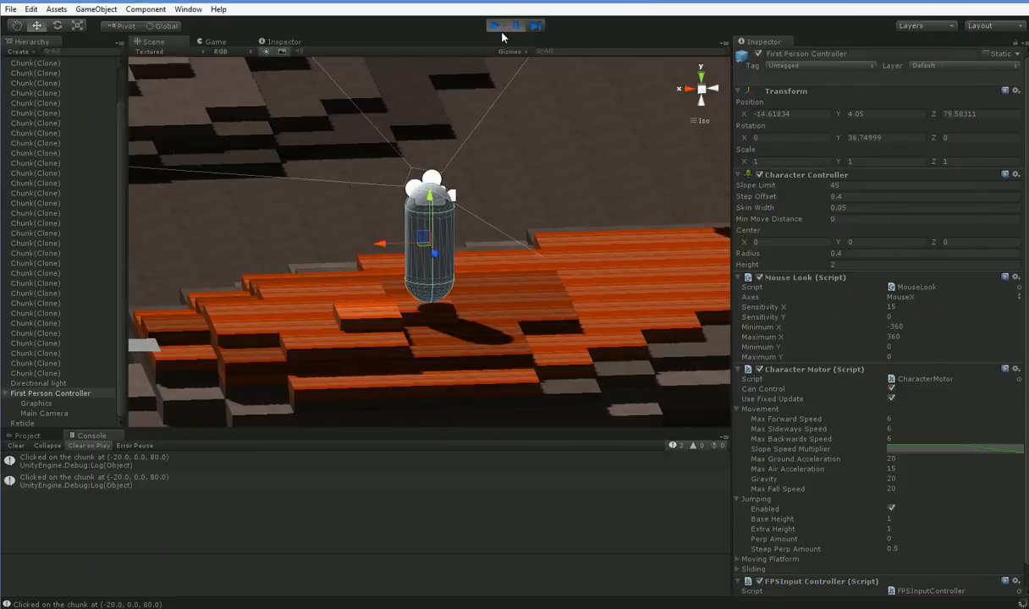
Play the scene and read the pick-up and put-down brick messages in the Console
left_click(494, 25)
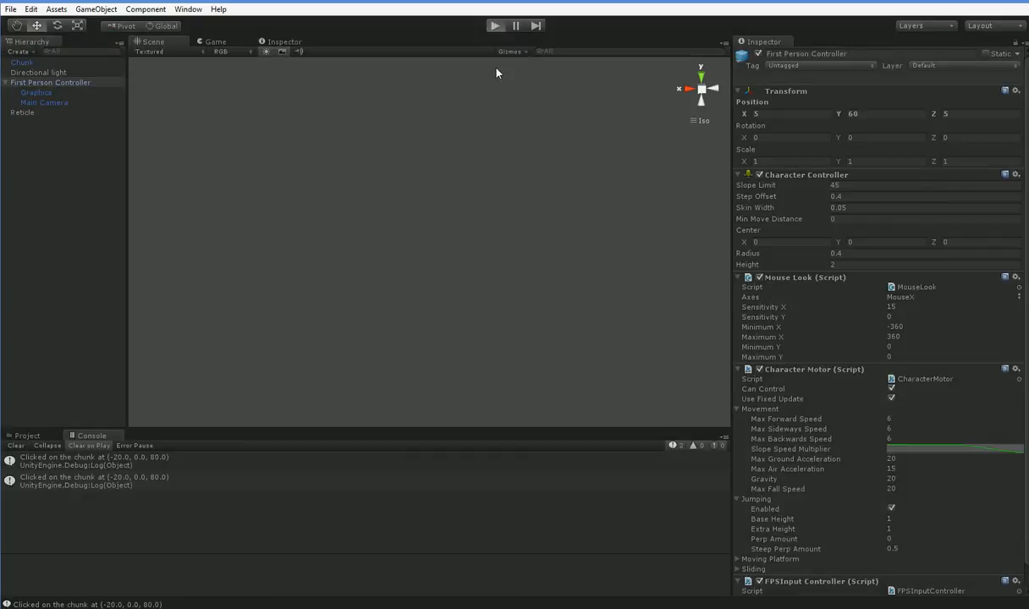
left_click(494, 25)
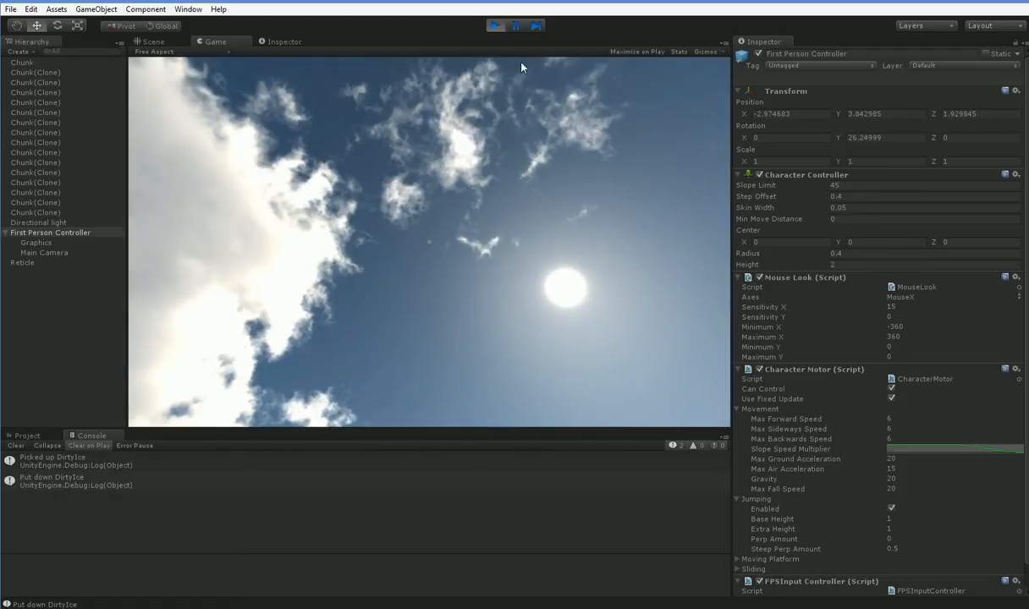
left_click(153, 41)
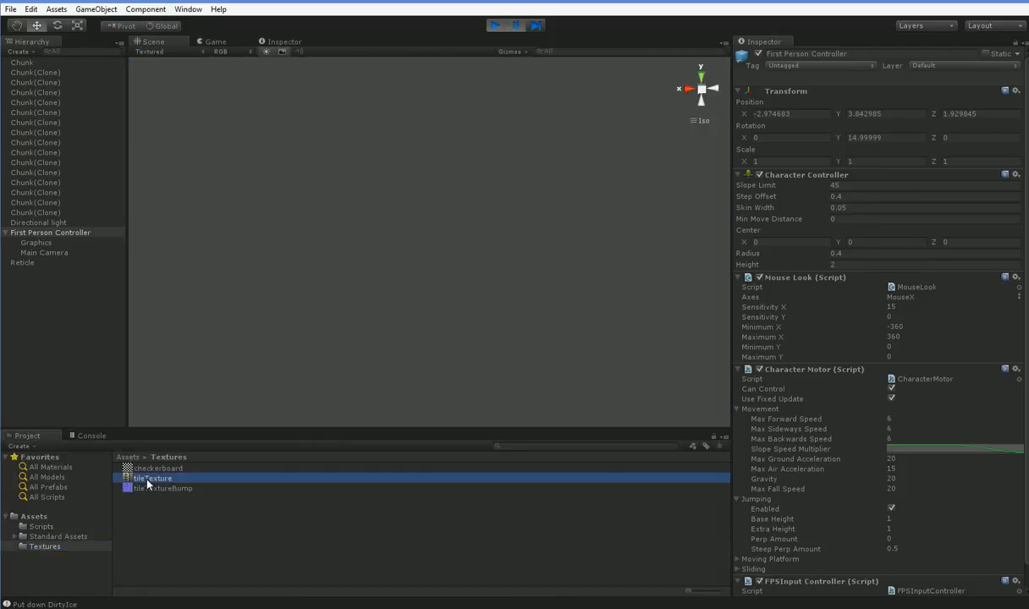
Preview the tileTexture atlas, then play again and pick up a brick
left_click(152, 477)
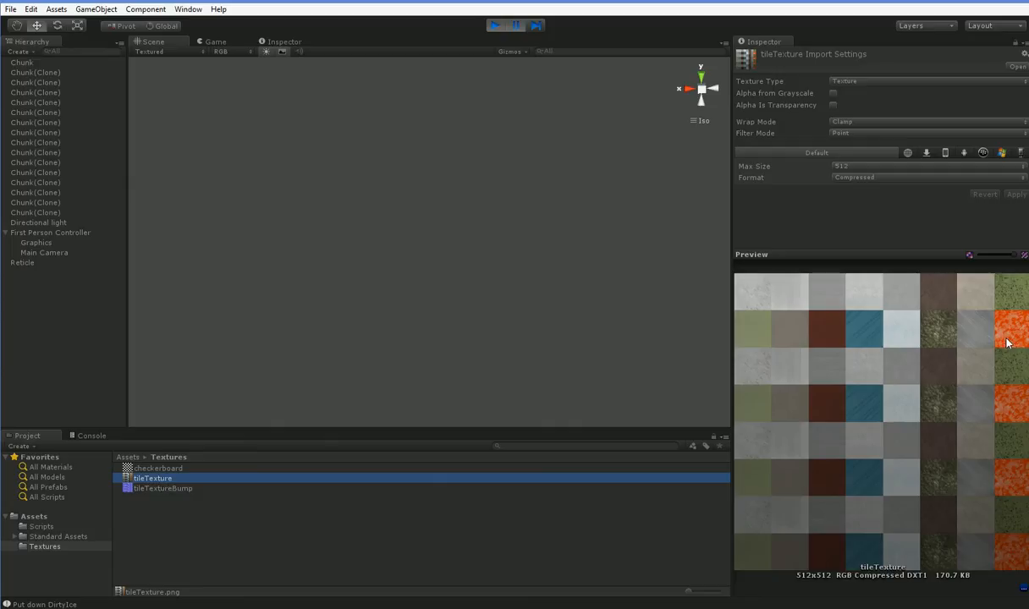
mouse_move(878, 345)
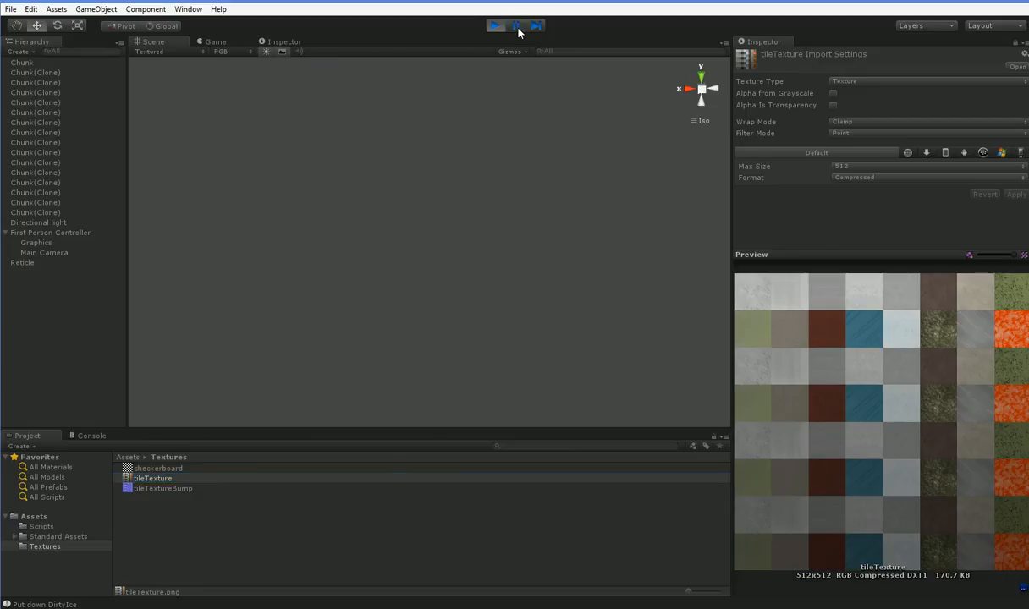
left_click(496, 26)
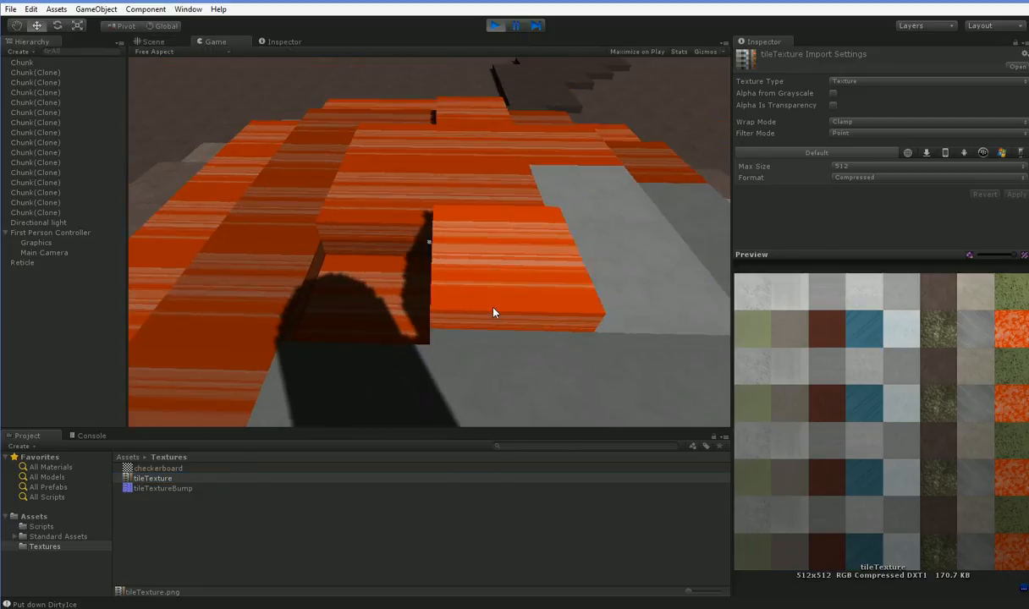
left_click(494, 26)
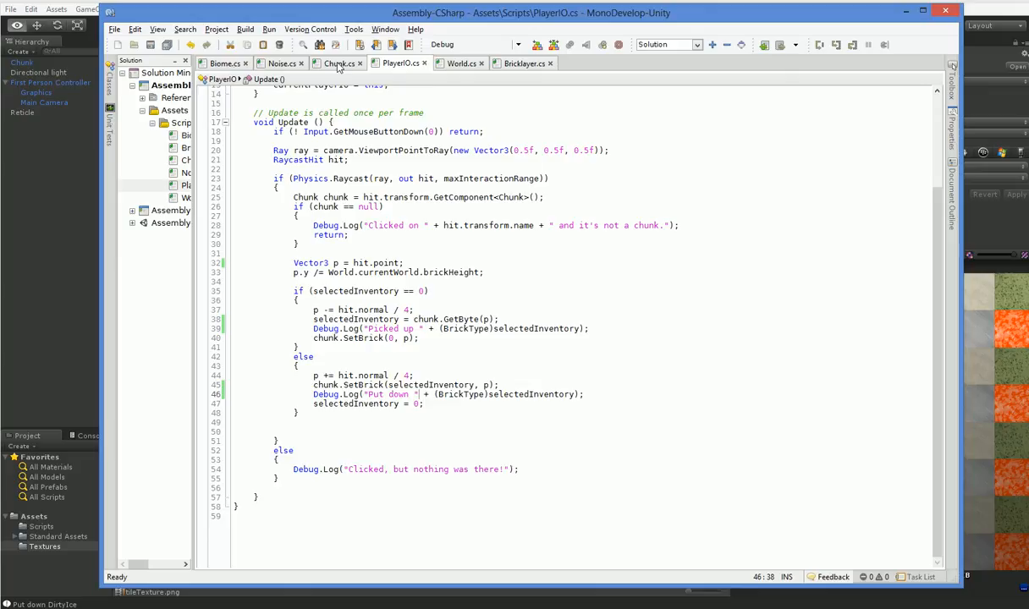
Locate the BuildFace uvCorner calculation in Chunk.cs
left_click(338, 63)
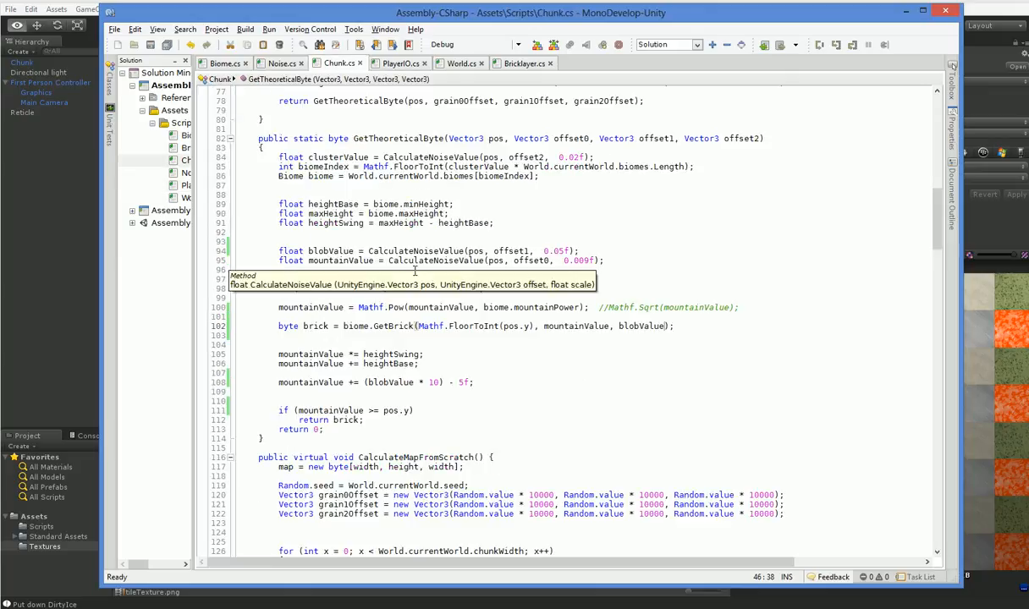
scroll("down", 3)
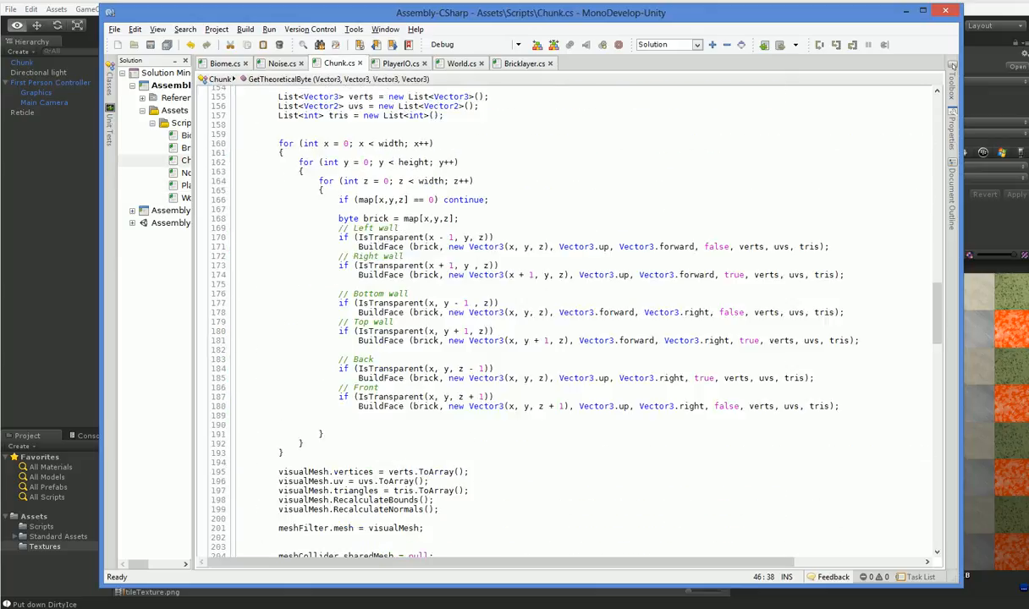
scroll("down", 3)
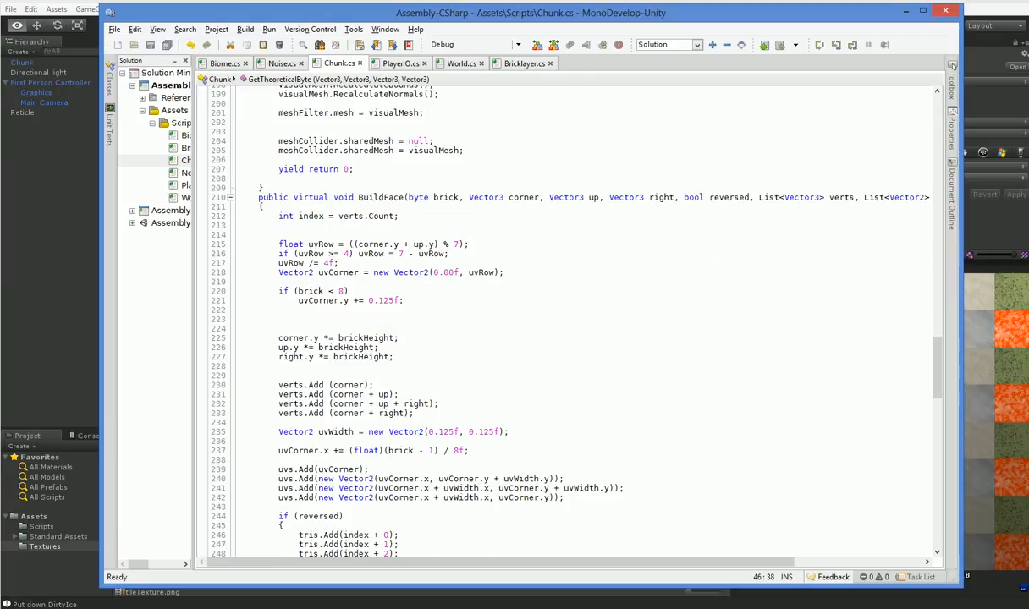
scroll("up", 3)
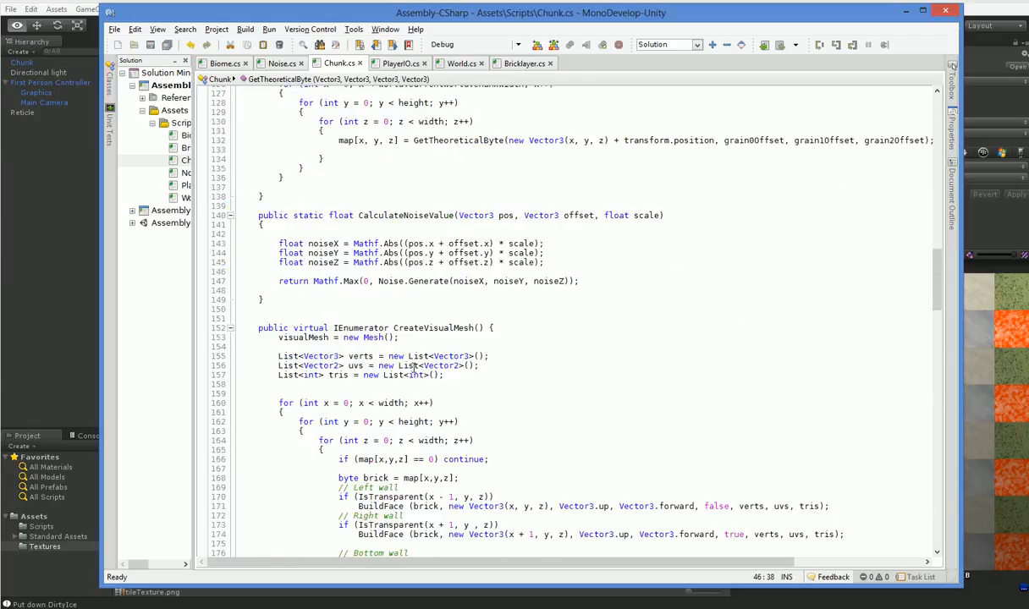
scroll("down", 3)
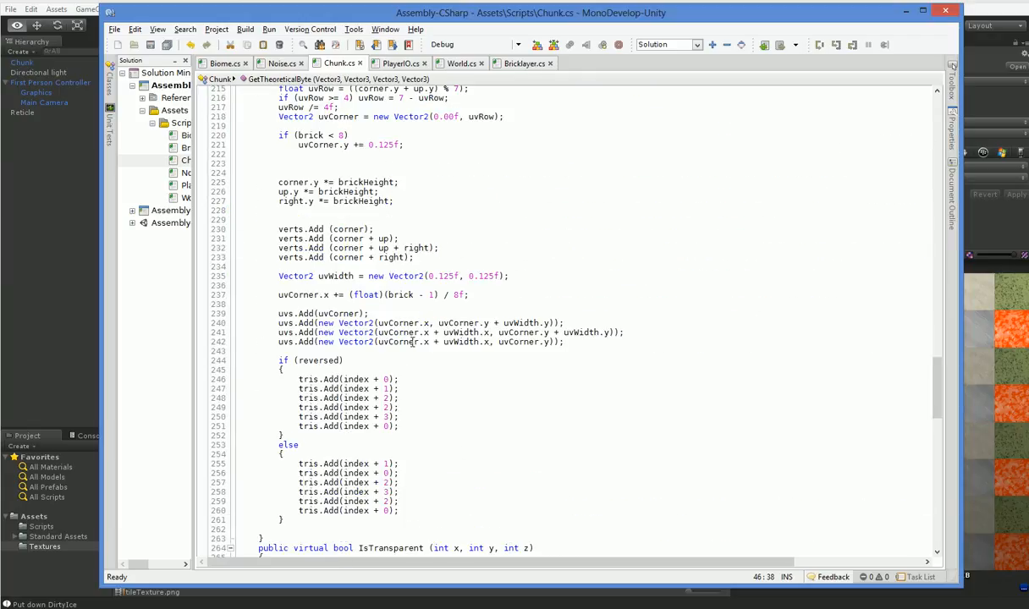
left_click(399, 238)
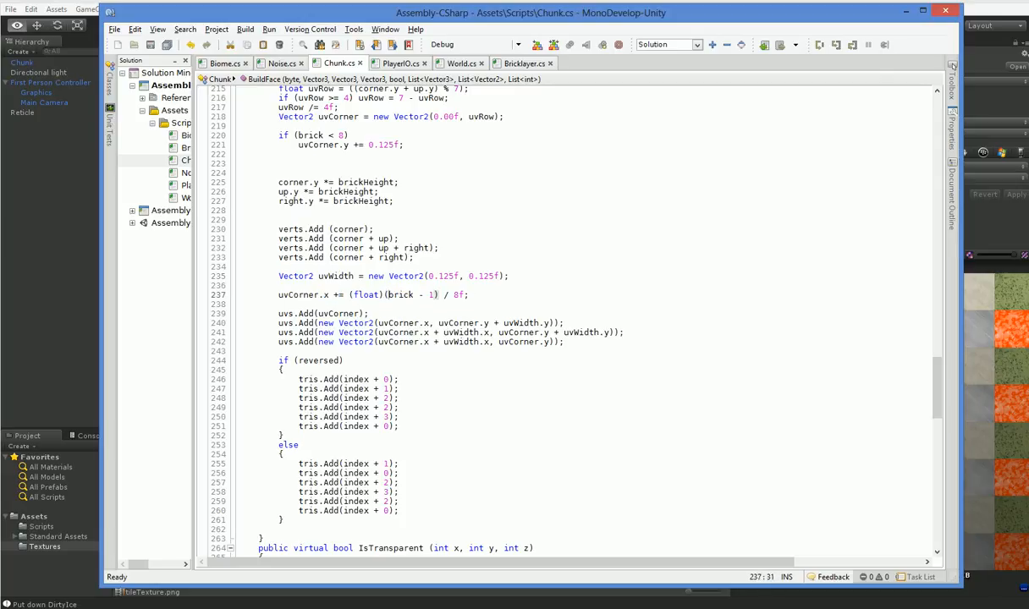
Wrap the brick texture column with % 8 and run the scene showing brown and grey terrain
double_click(399, 294)
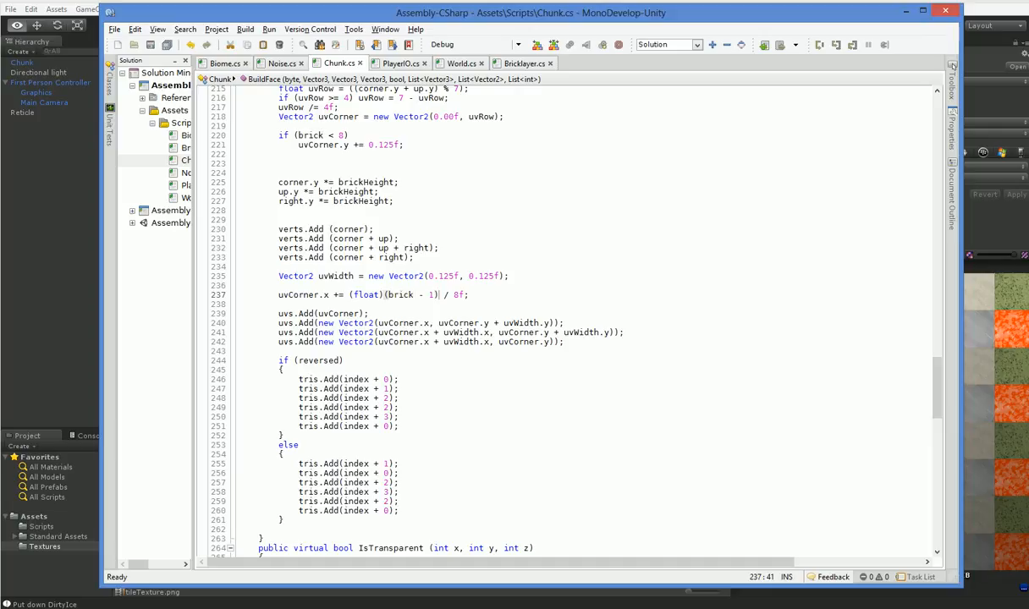
type("% 8")
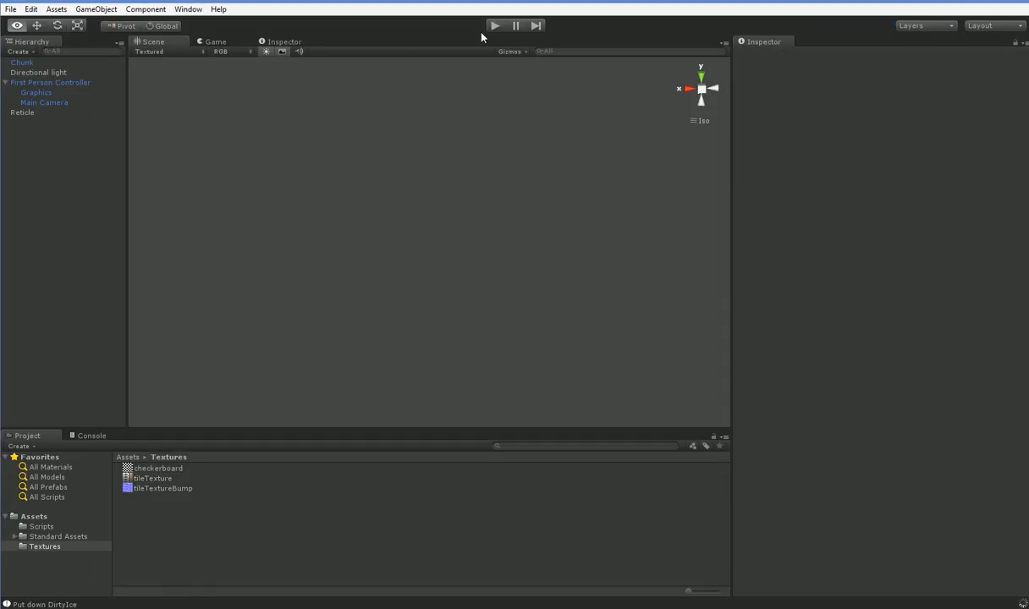
left_click(494, 25)
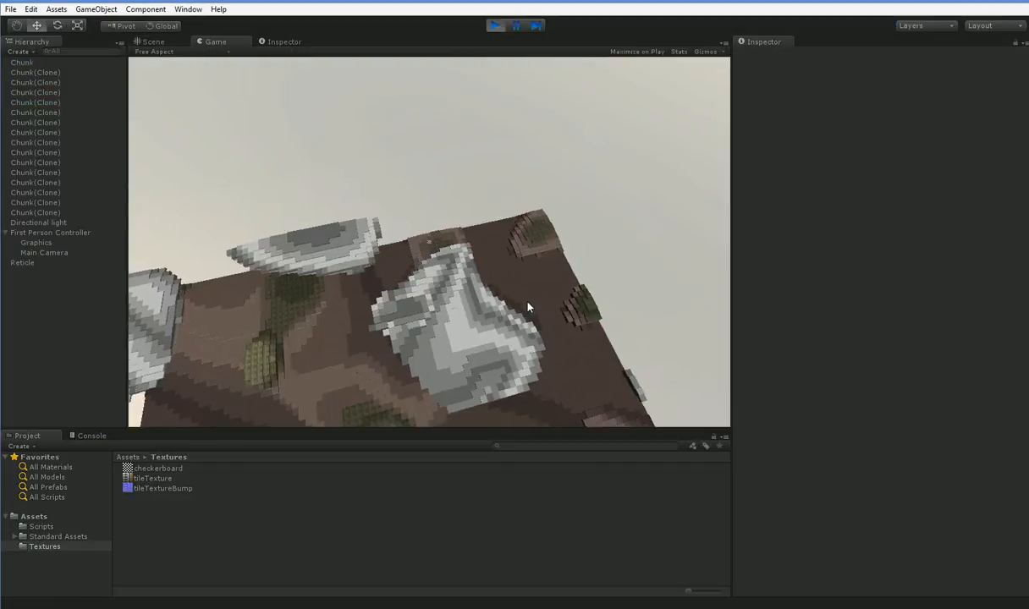